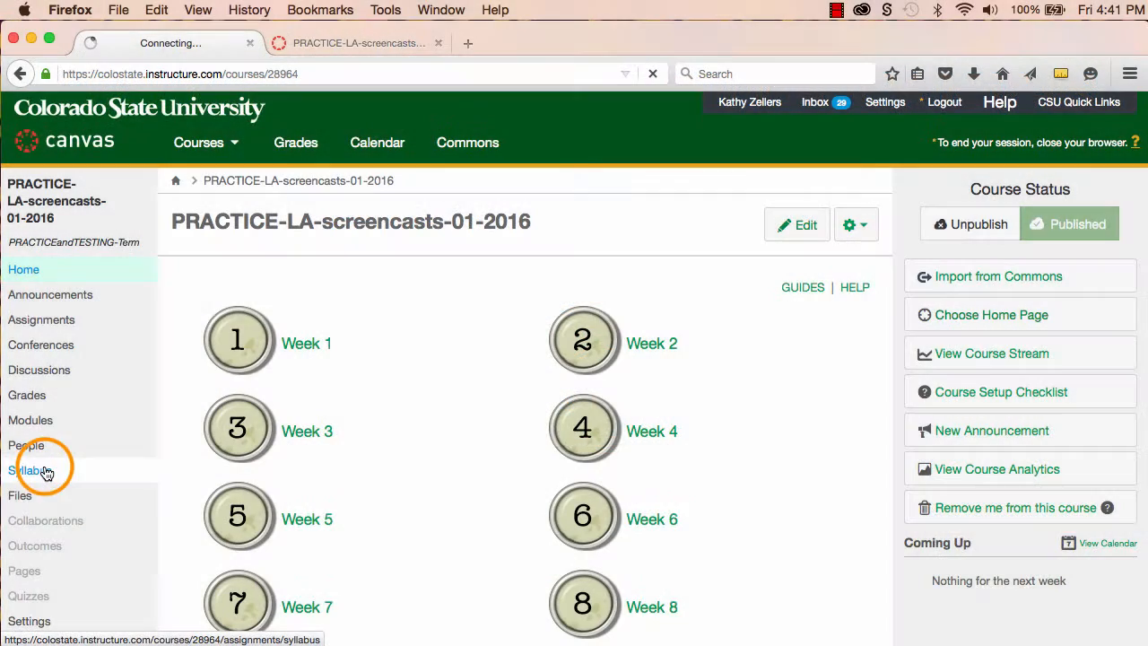
Open the PRACTICE-LA-screencasts-01-2016 course Syllabus page and scroll through it
{"action": "left_click", "coordinate": [28, 470]}
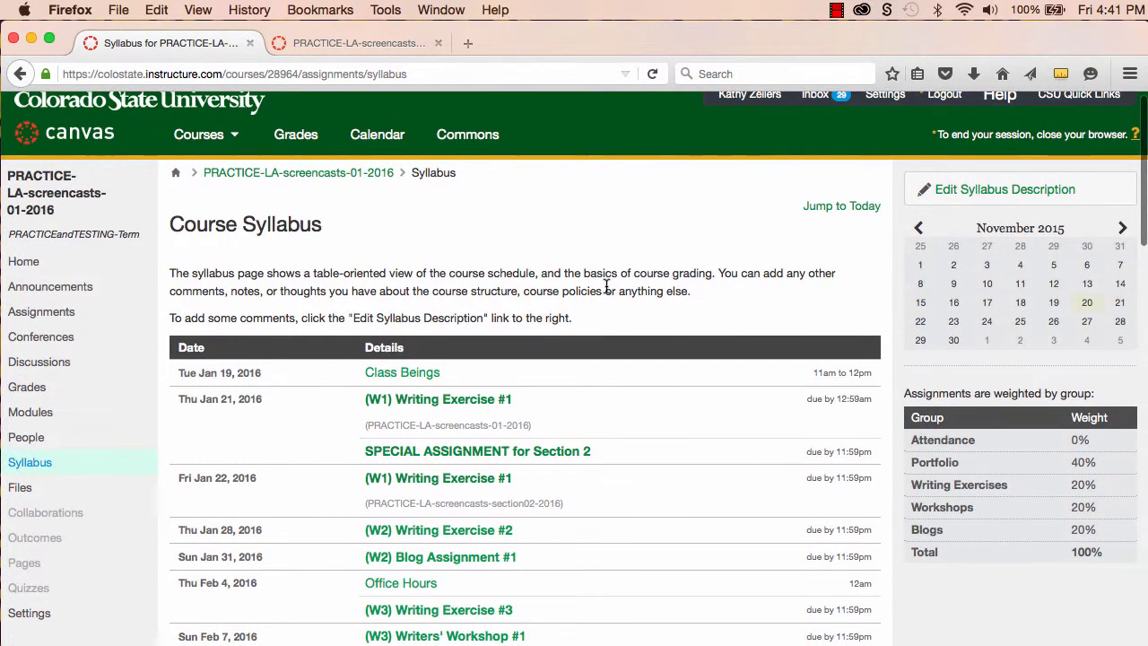
{"action": "scroll", "scroll_direction": "down", "scroll_amount": 3}
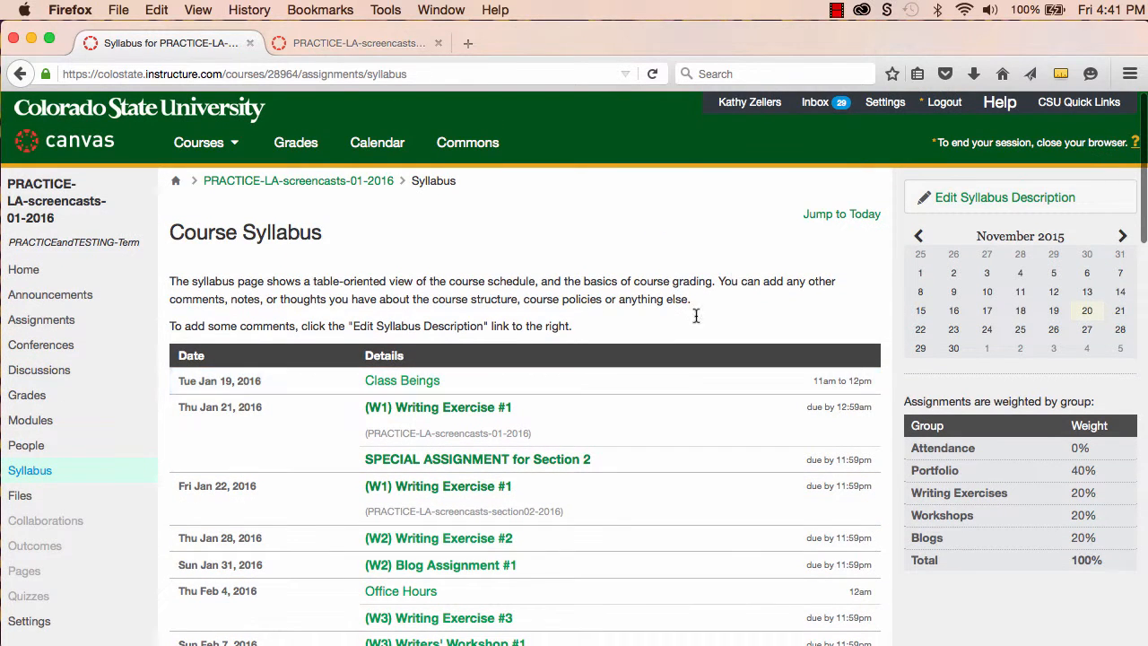
{"action": "mouse_move", "coordinate": [787, 256]}
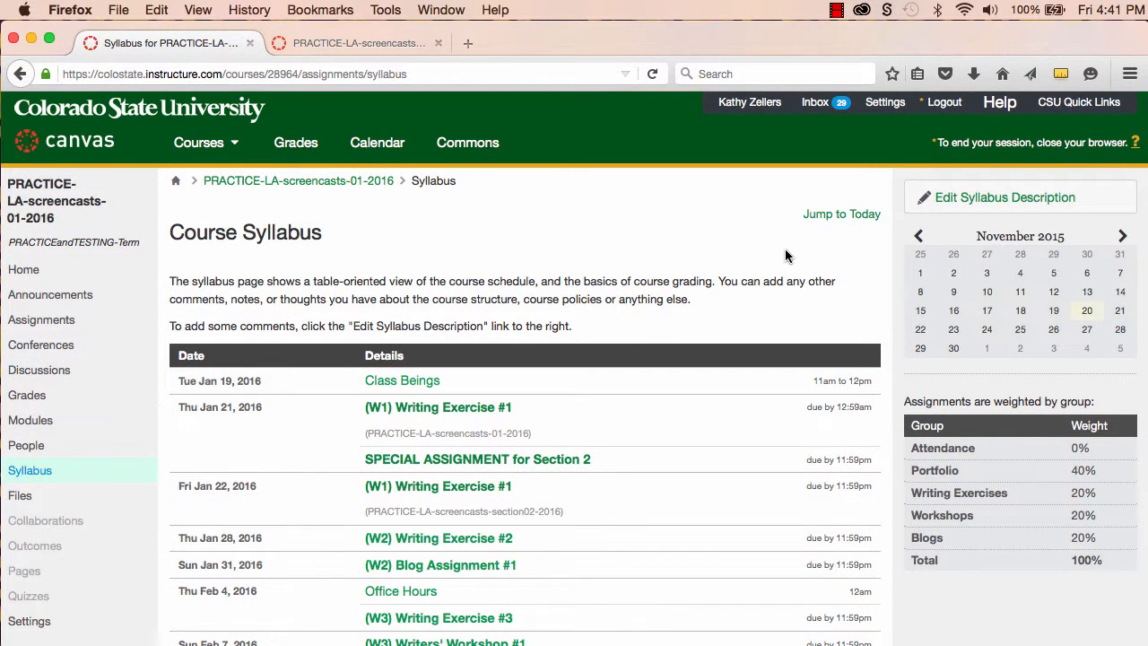
Replace the syllabus description with 'Post policies here' and save it
{"action": "left_click", "coordinate": [1004, 197]}
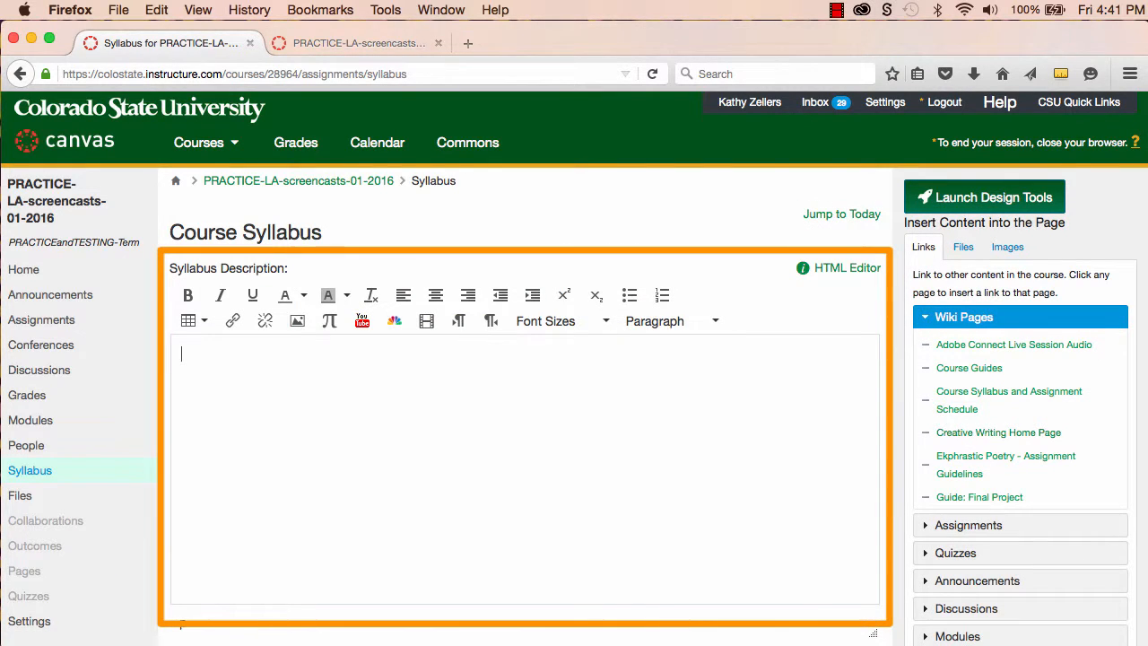
{"action": "type", "text": "Post"}
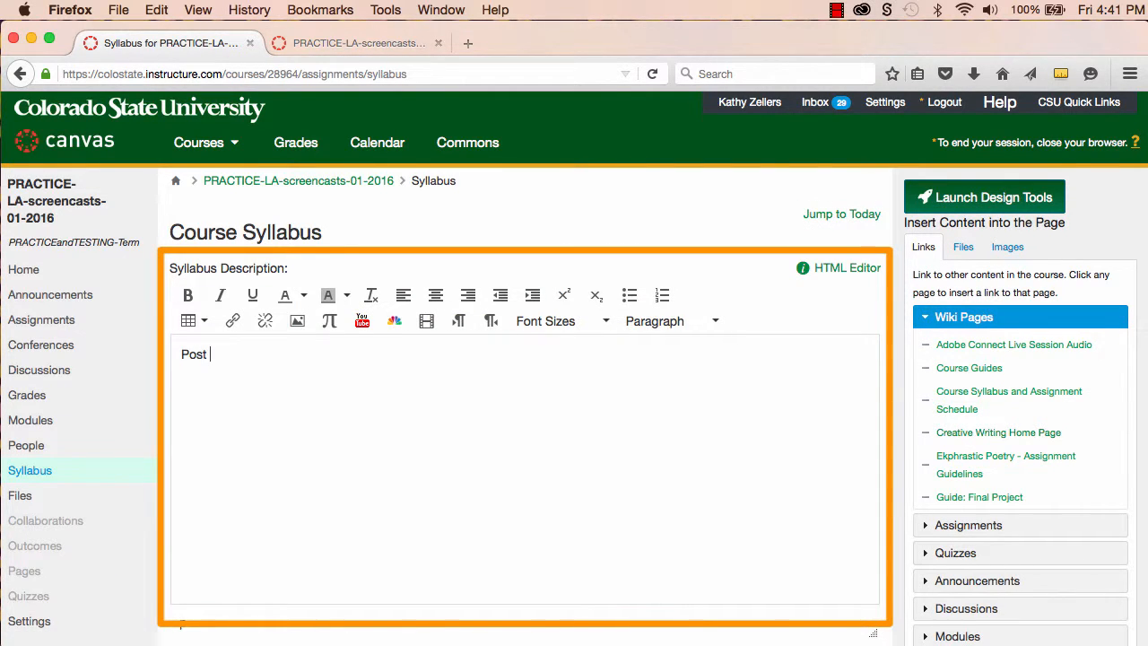
{"action": "type", "text": "policies he"}
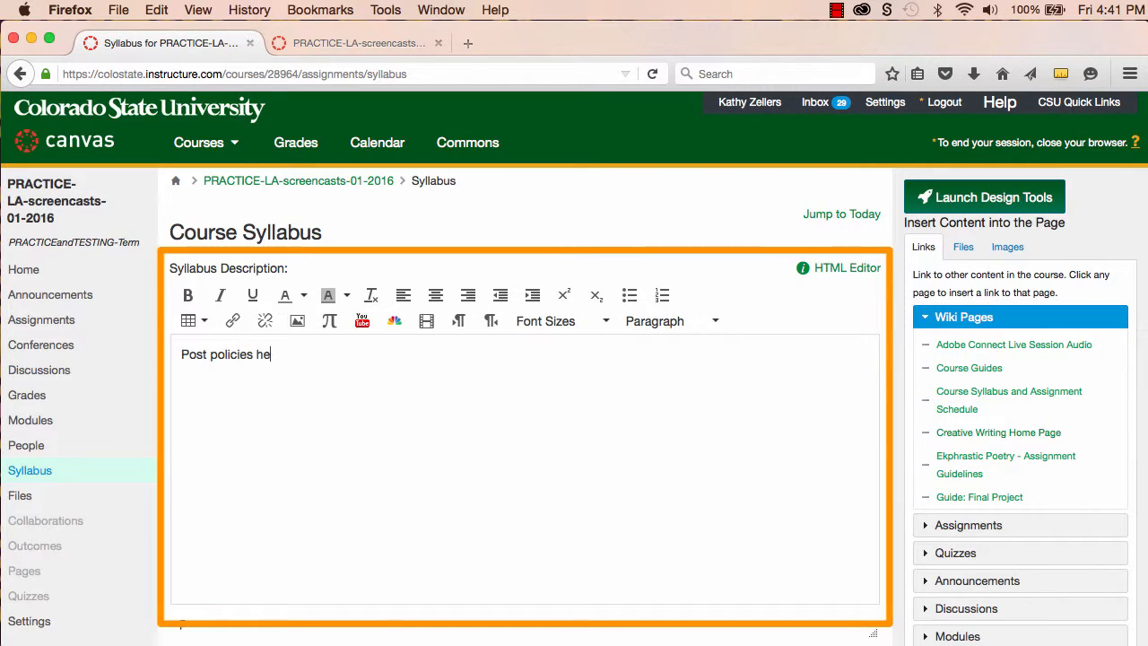
{"action": "type", "text": "re"}
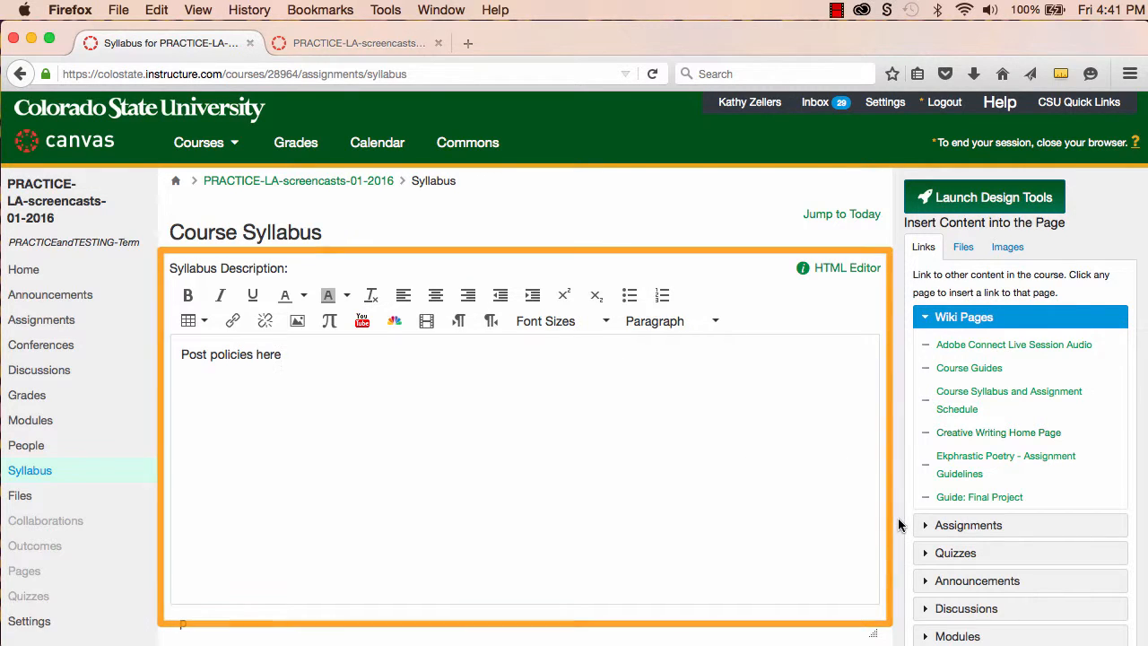
{"action": "scroll", "scroll_direction": "down", "scroll_amount": 3}
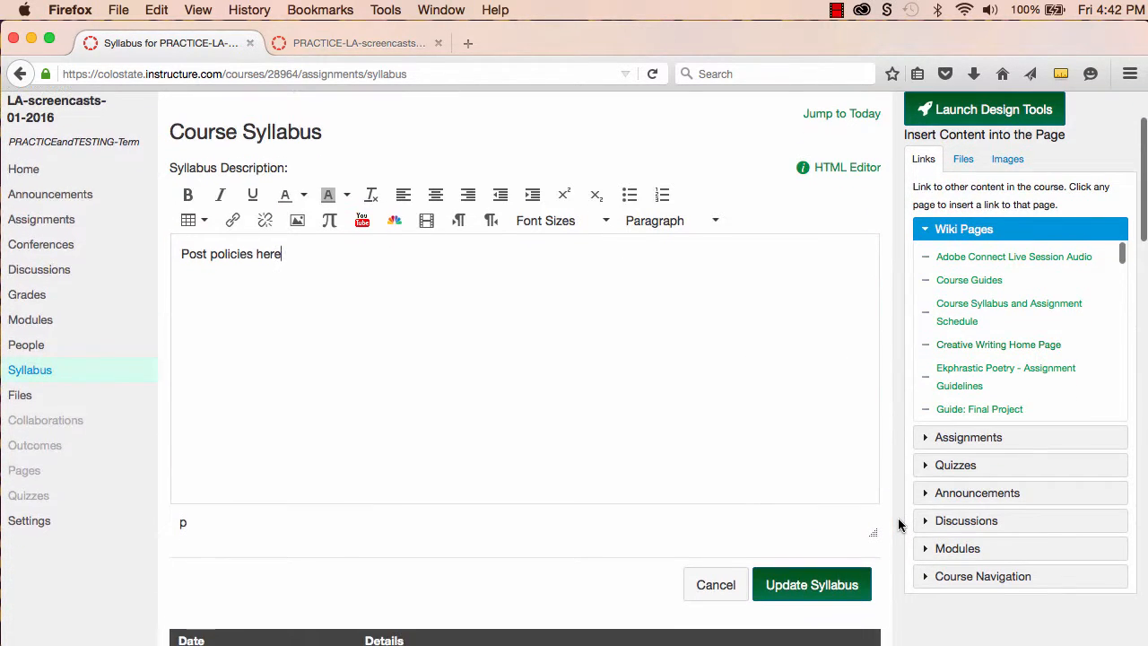
{"action": "left_click", "coordinate": [811, 584]}
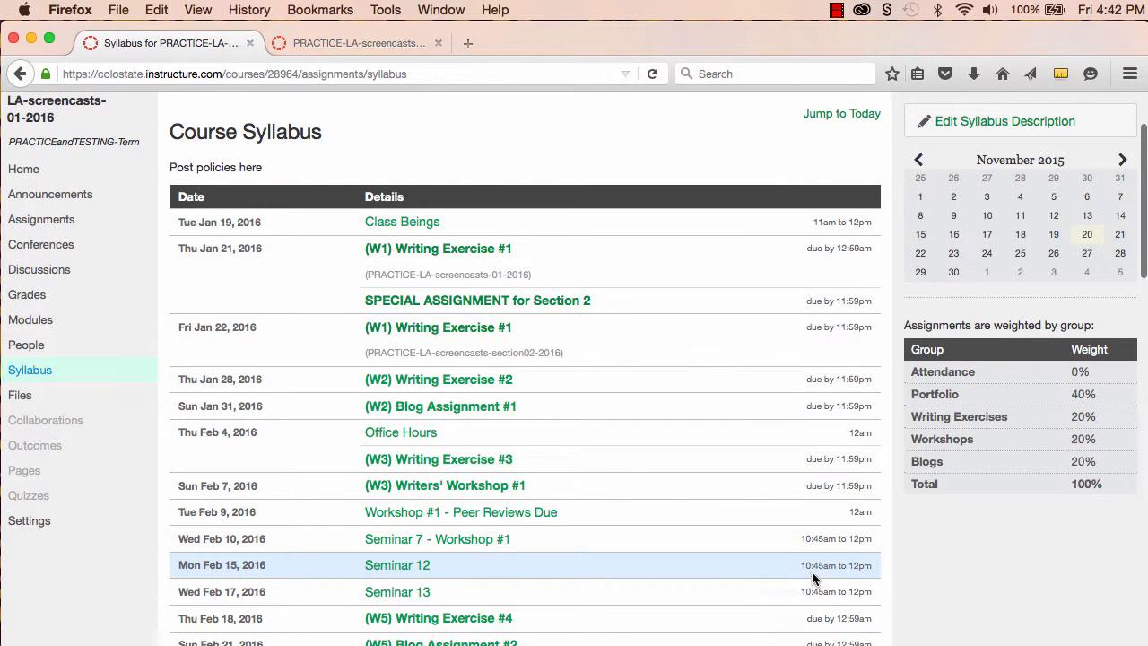
Review the syllabus schedule, calendar and group weights, then switch to the section03 course
{"action": "scroll", "scroll_direction": "down", "scroll_amount": 3}
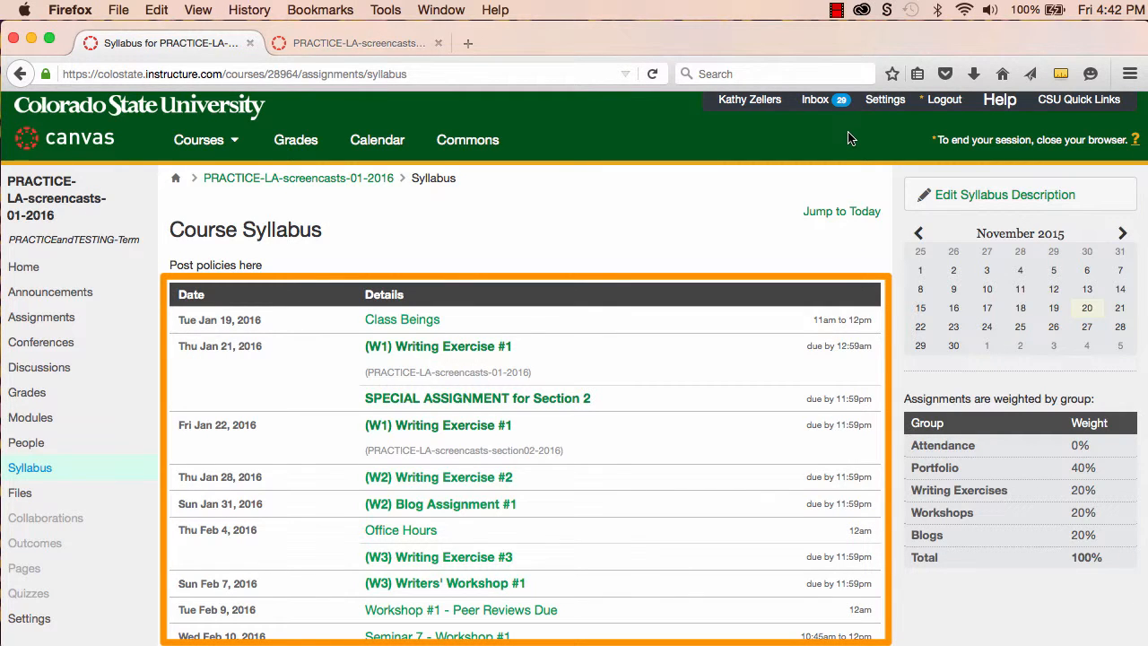
{"action": "scroll", "scroll_direction": "down", "scroll_amount": 3}
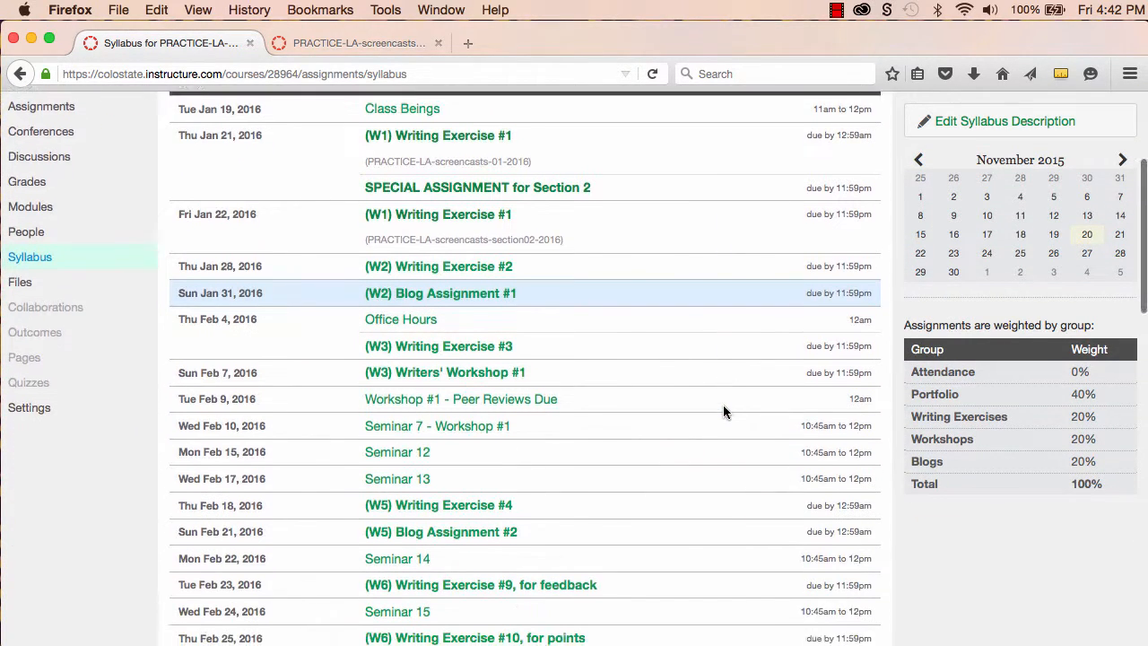
{"action": "scroll", "scroll_direction": "down", "scroll_amount": 3}
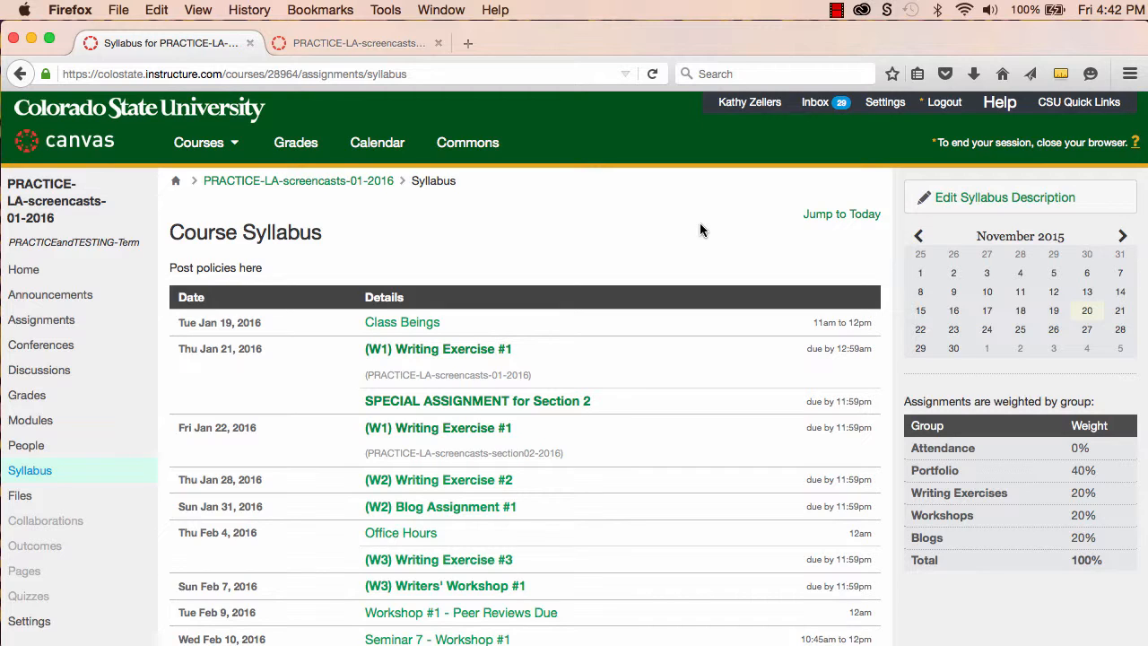
{"action": "mouse_move", "coordinate": [974, 224]}
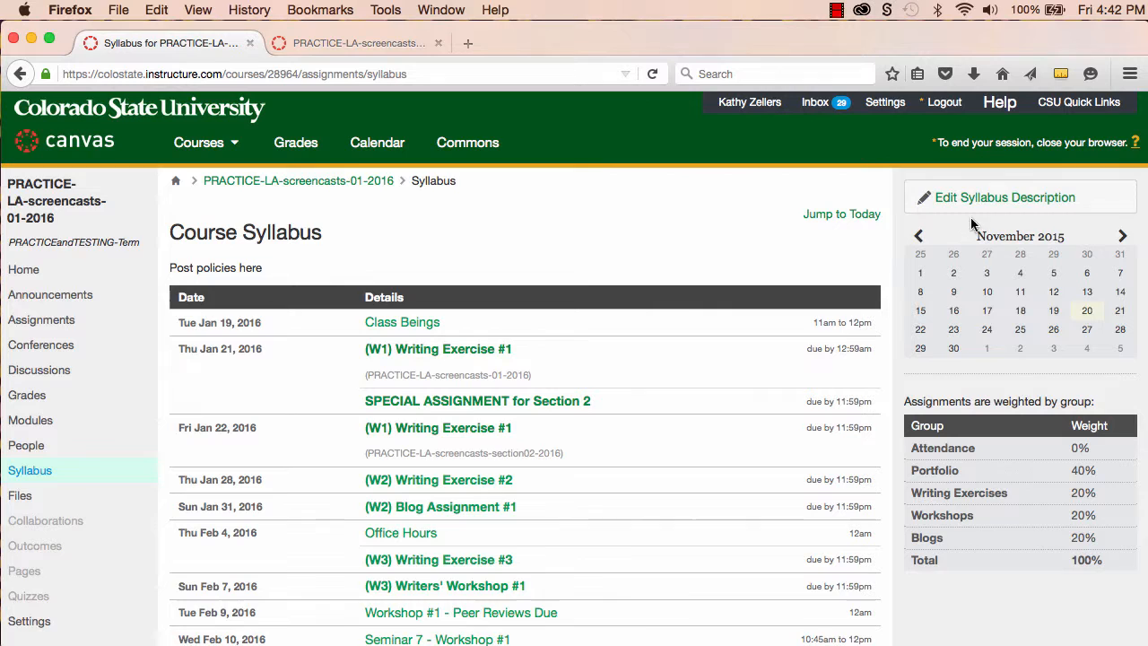
{"action": "left_click", "coordinate": [1123, 235]}
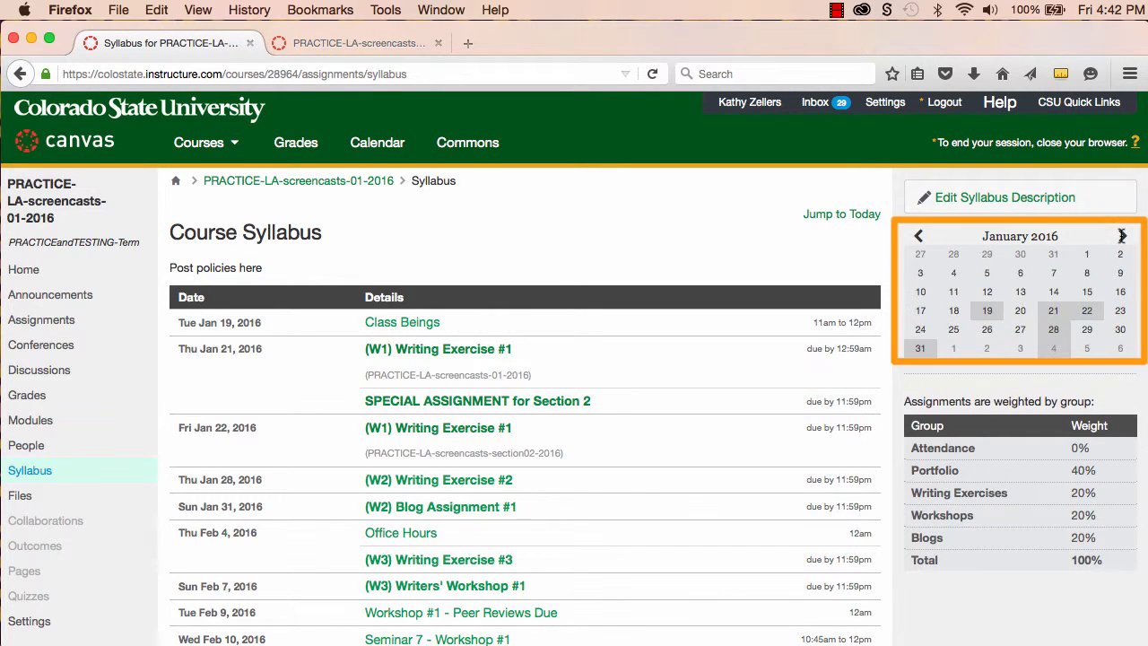
{"action": "mouse_move", "coordinate": [1055, 310]}
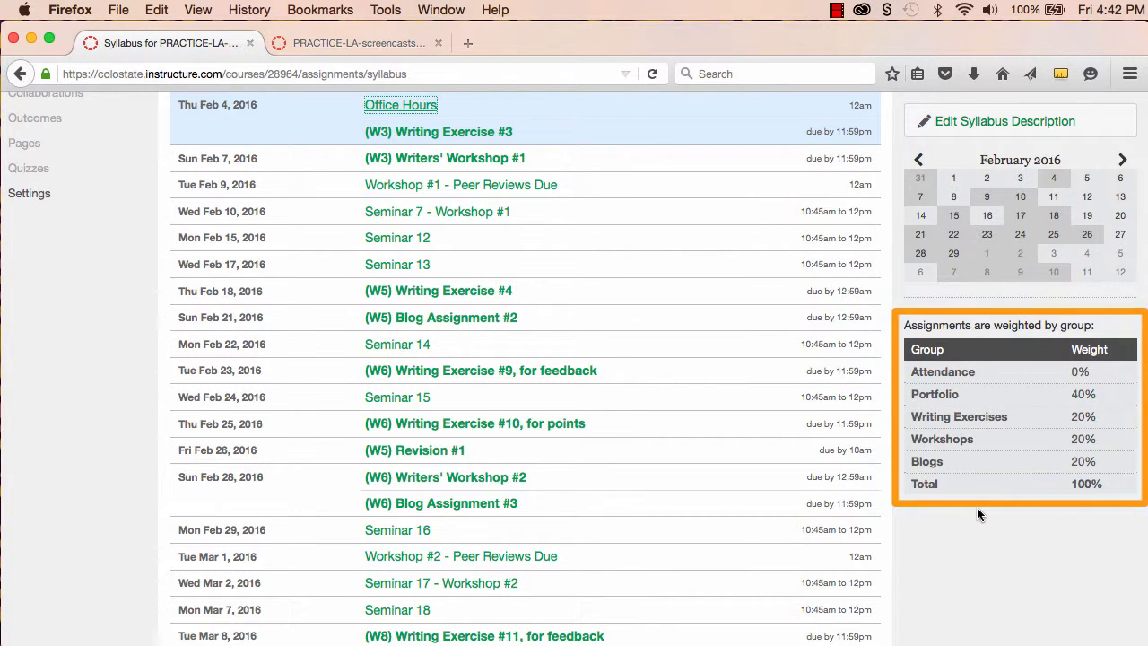
{"action": "scroll", "scroll_direction": "down", "scroll_amount": 3}
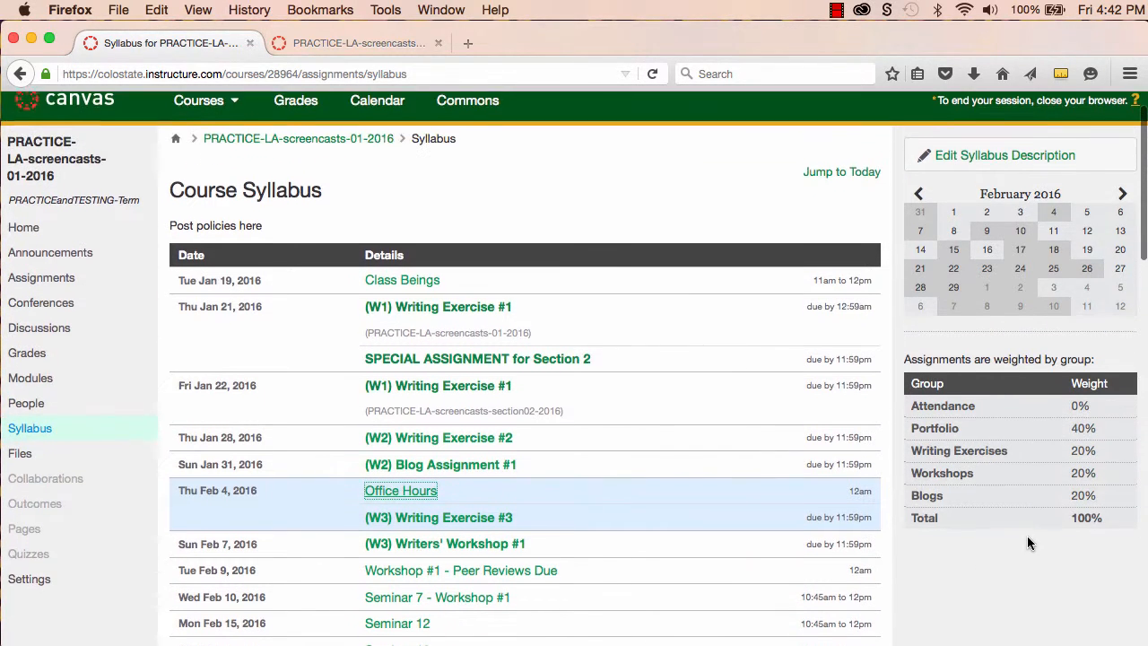
{"action": "left_click", "coordinate": [359, 42]}
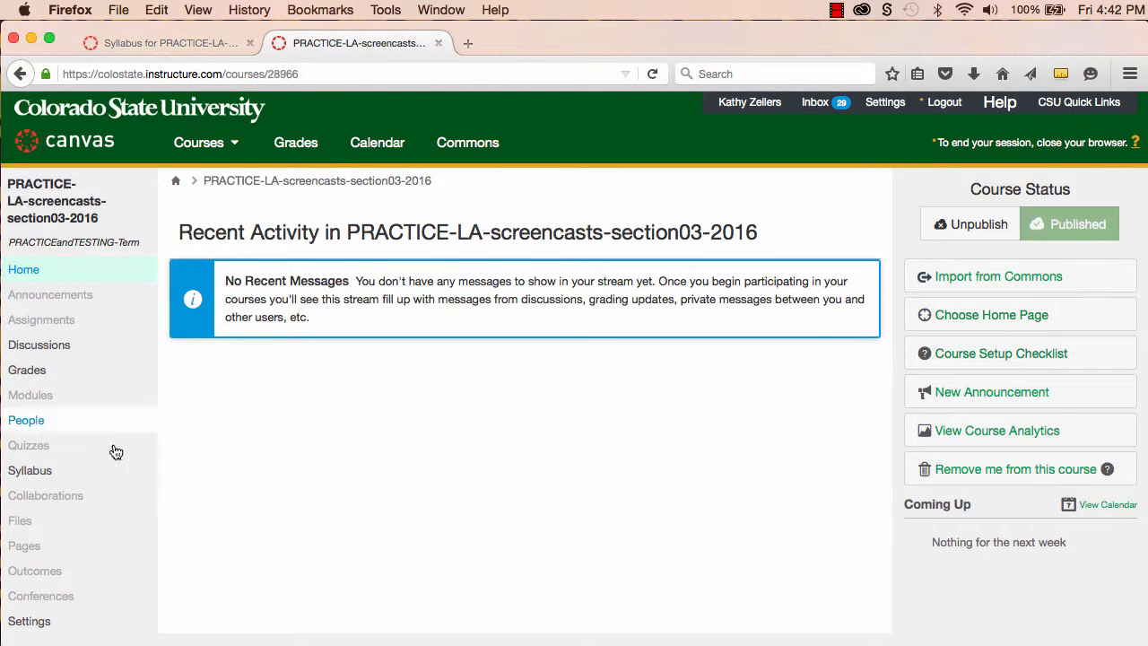
Open the PRACTICE-LA-screencasts-section03-2016 course Syllabus page
{"action": "left_click", "coordinate": [30, 471]}
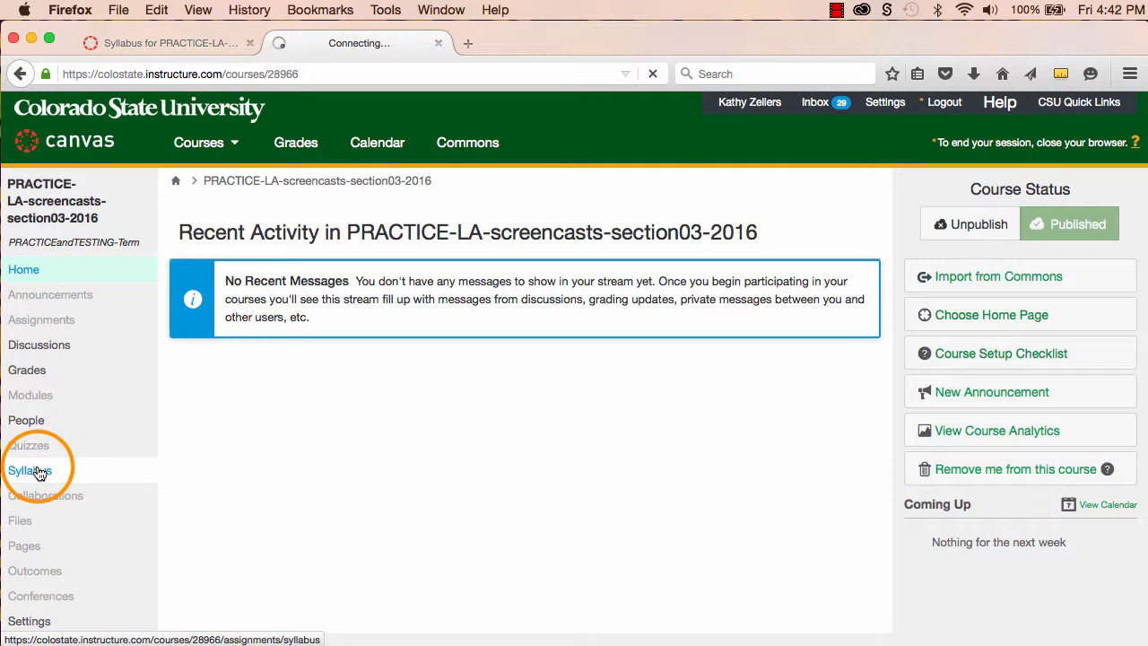
{"action": "left_click", "coordinate": [29, 470]}
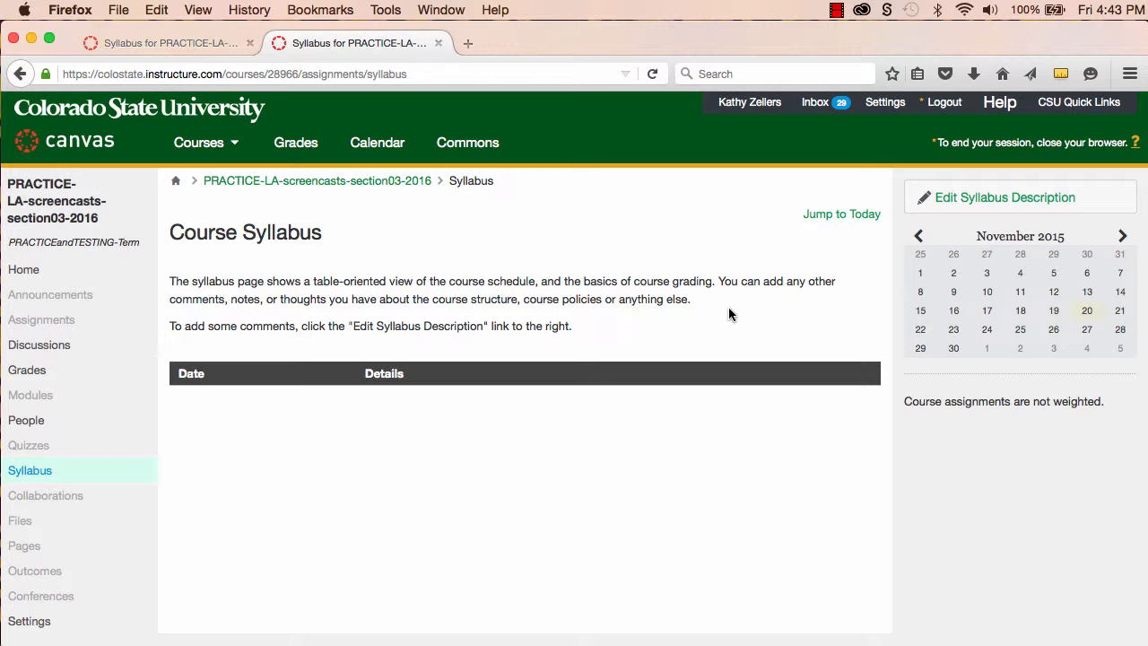
{"action": "mouse_move", "coordinate": [959, 213]}
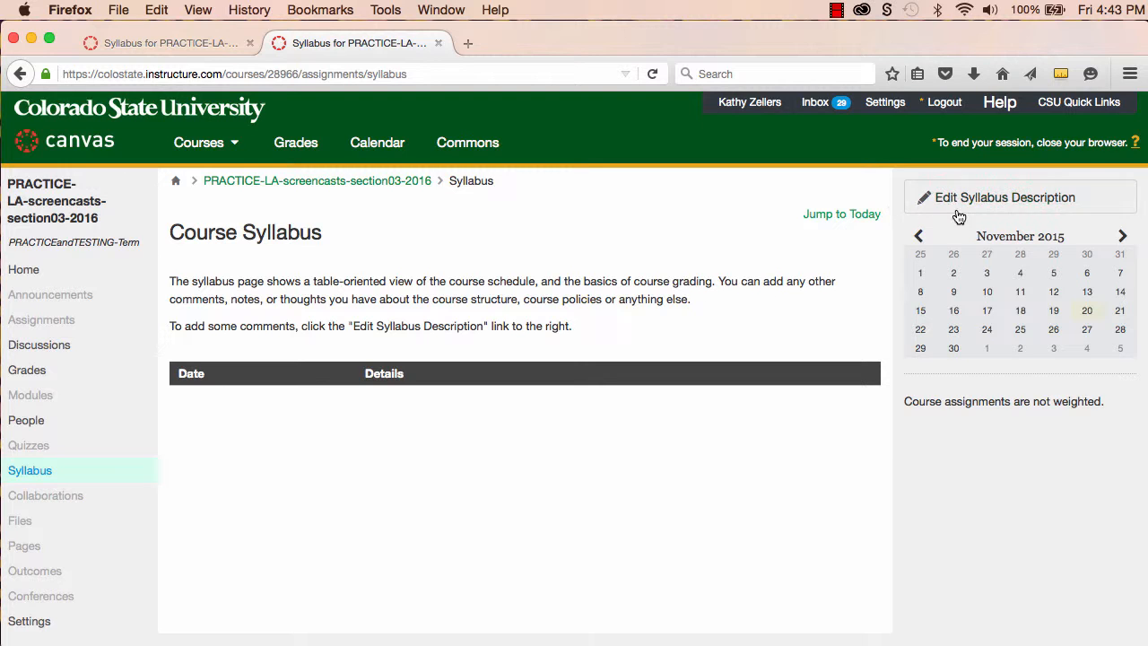
Clear the section03 syllabus description and type 'Please read your syllabus:'
{"action": "left_click", "coordinate": [996, 198]}
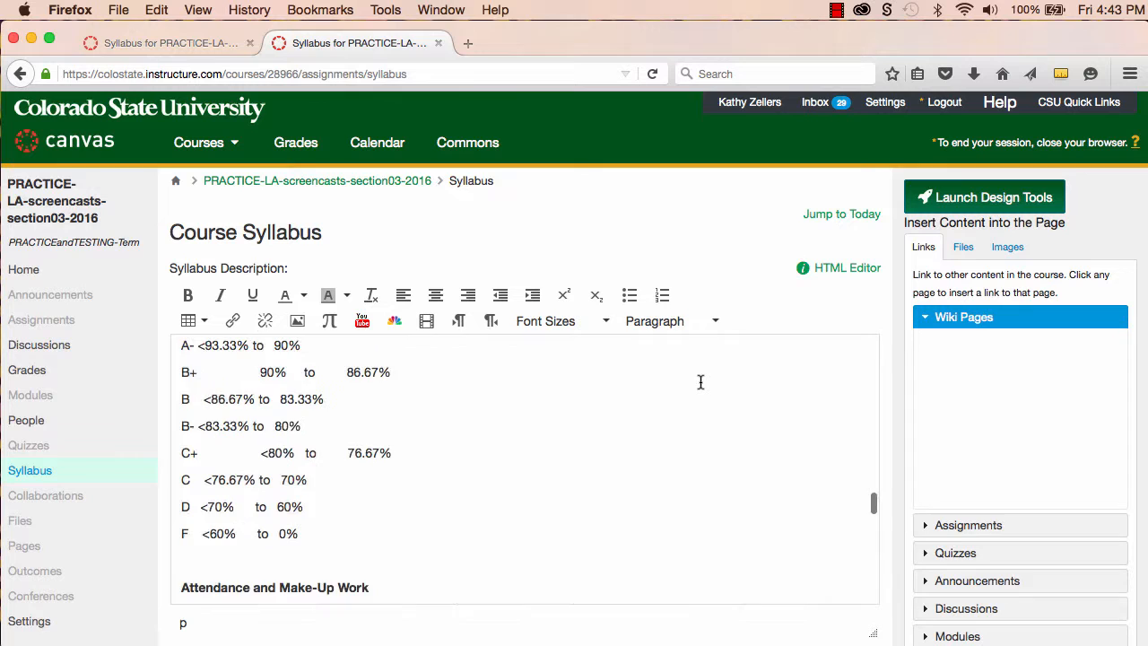
{"action": "scroll", "scroll_direction": "down", "scroll_amount": 3}
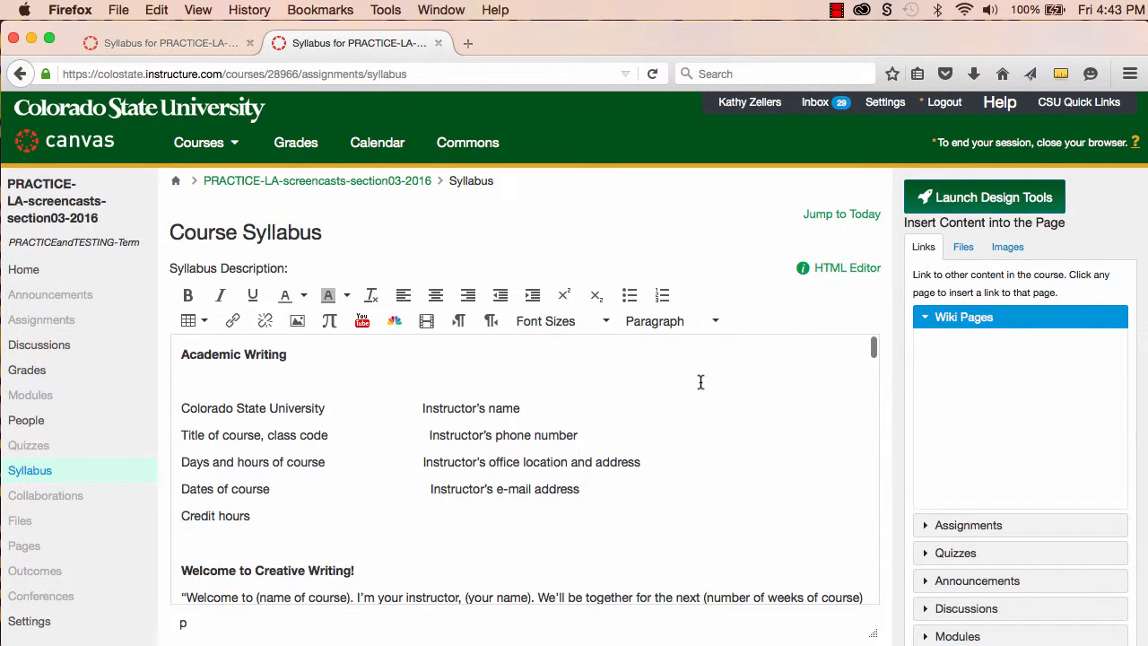
{"action": "mouse_move", "coordinate": [698, 453]}
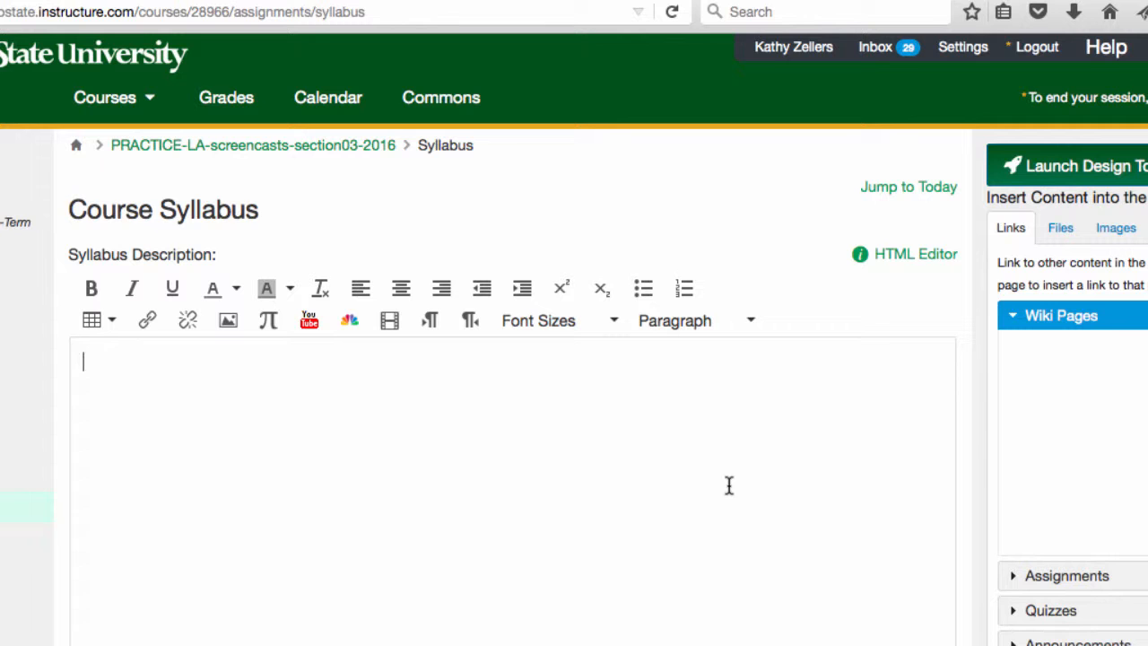
{"action": "type", "text": "Please read your syllabus:"}
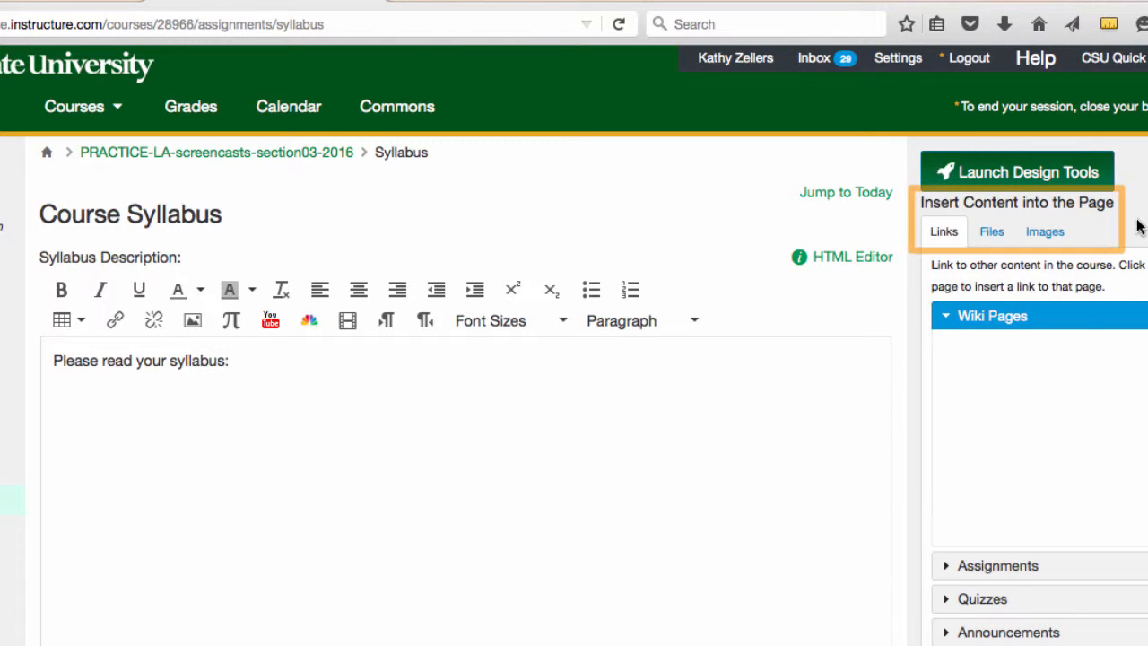
Choose ABC123-AcademicWriting.pdf from the student assignments folder for upload to course files
{"action": "left_click", "coordinate": [231, 360]}
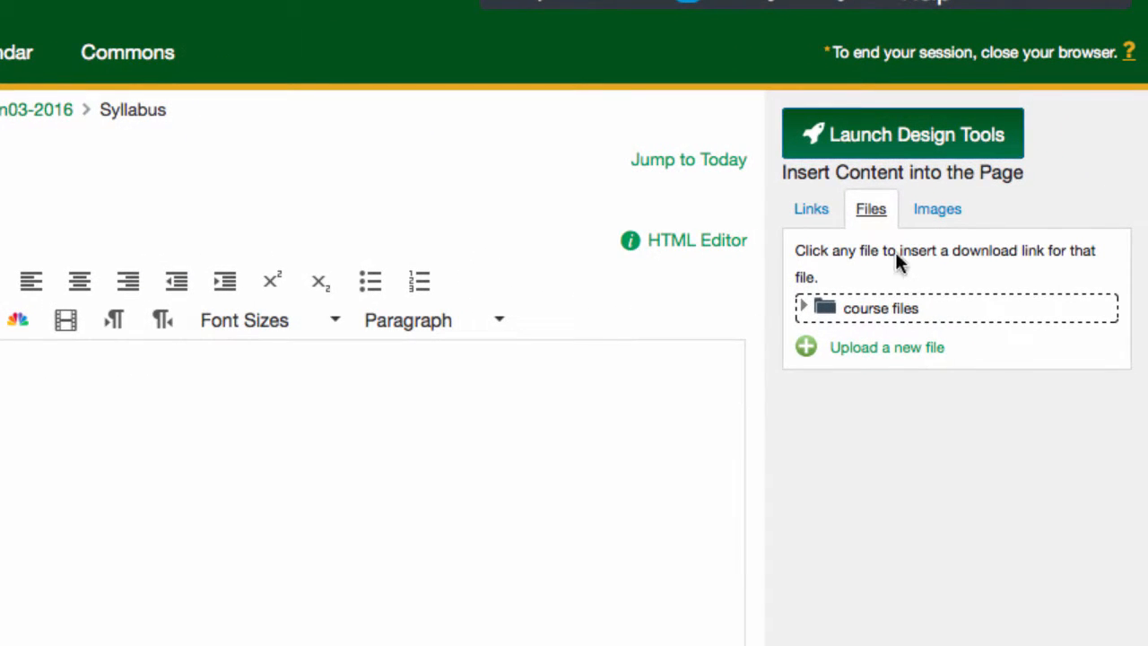
{"action": "mouse_move", "coordinate": [807, 313]}
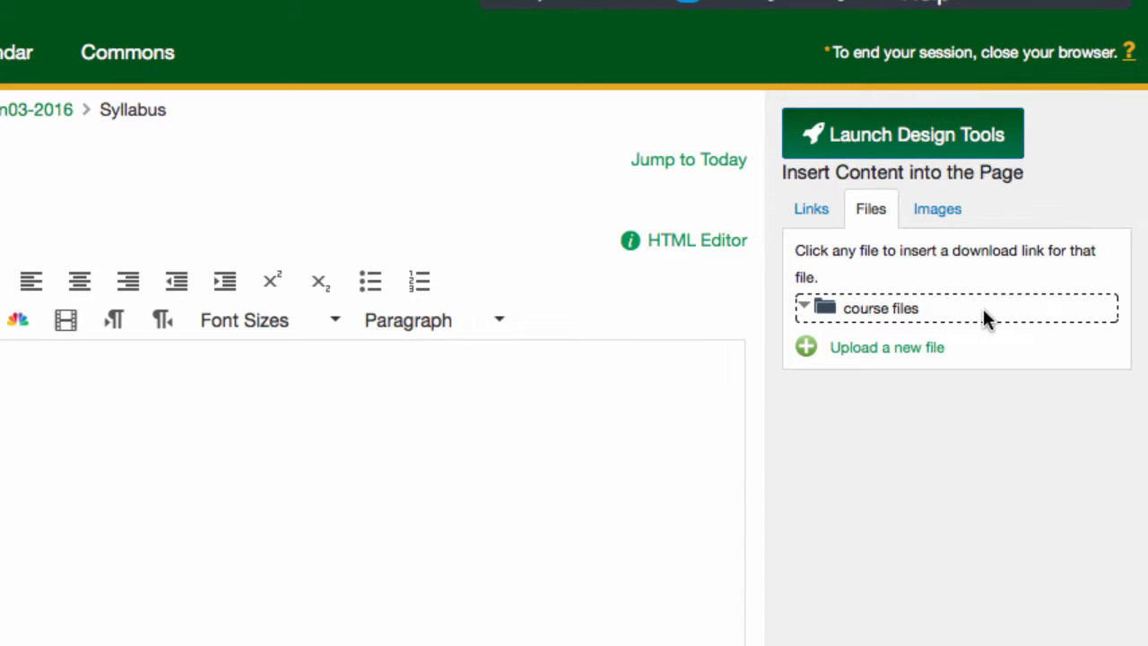
{"action": "mouse_move", "coordinate": [888, 347]}
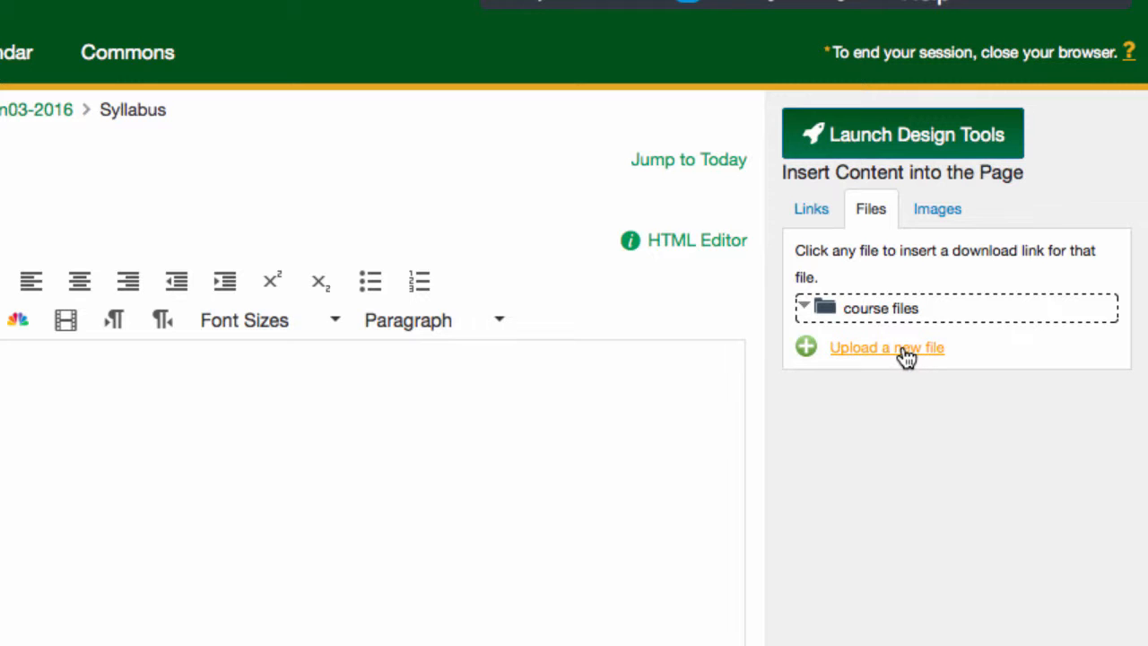
{"action": "left_click", "coordinate": [886, 348]}
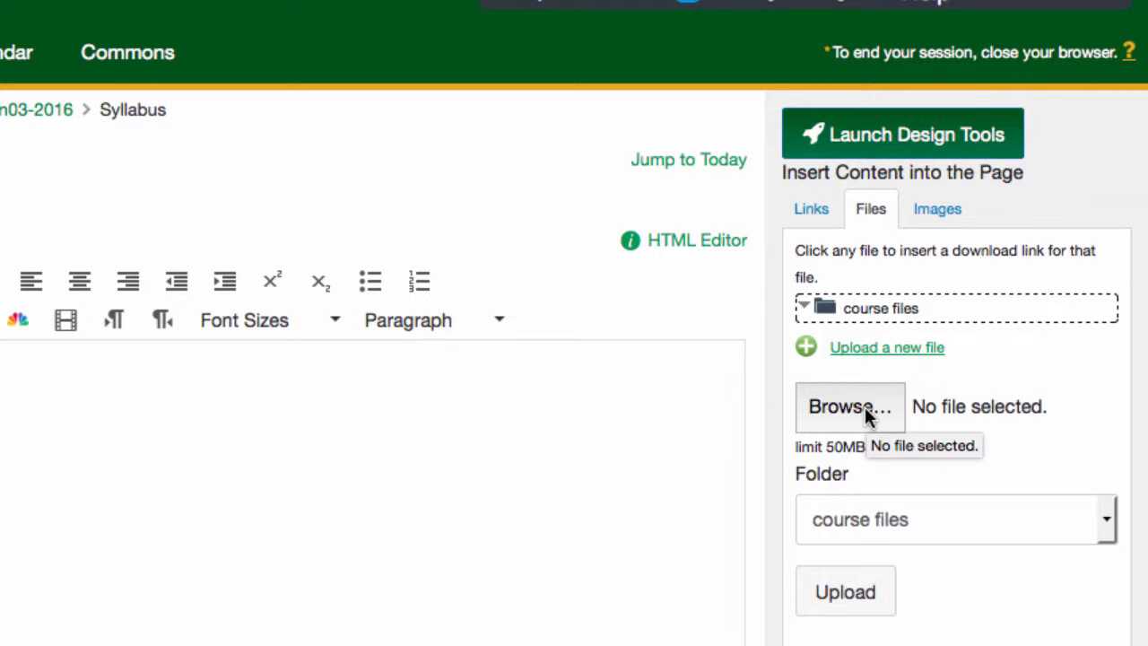
{"action": "left_click", "coordinate": [849, 406]}
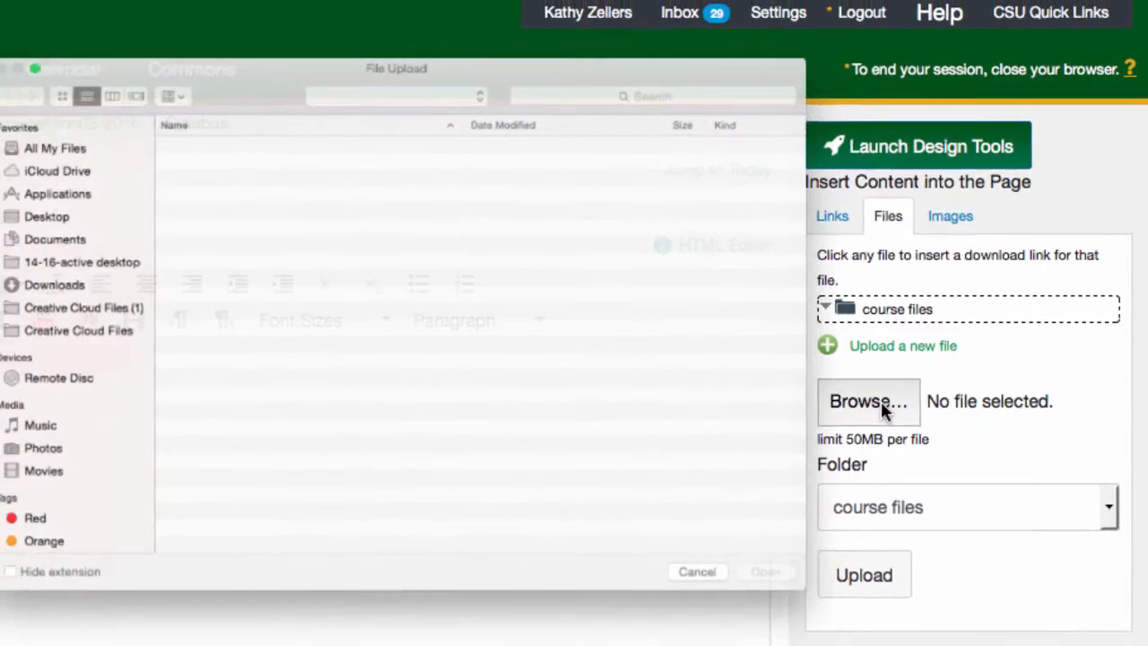
{"action": "left_click", "coordinate": [868, 401]}
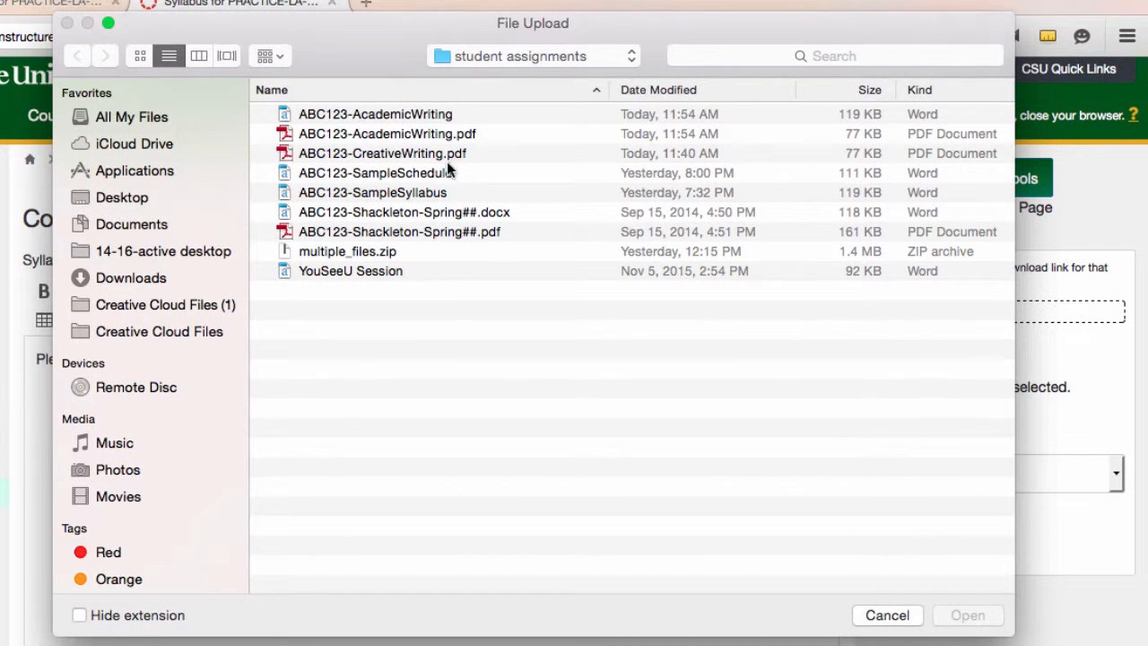
{"action": "left_click", "coordinate": [387, 133]}
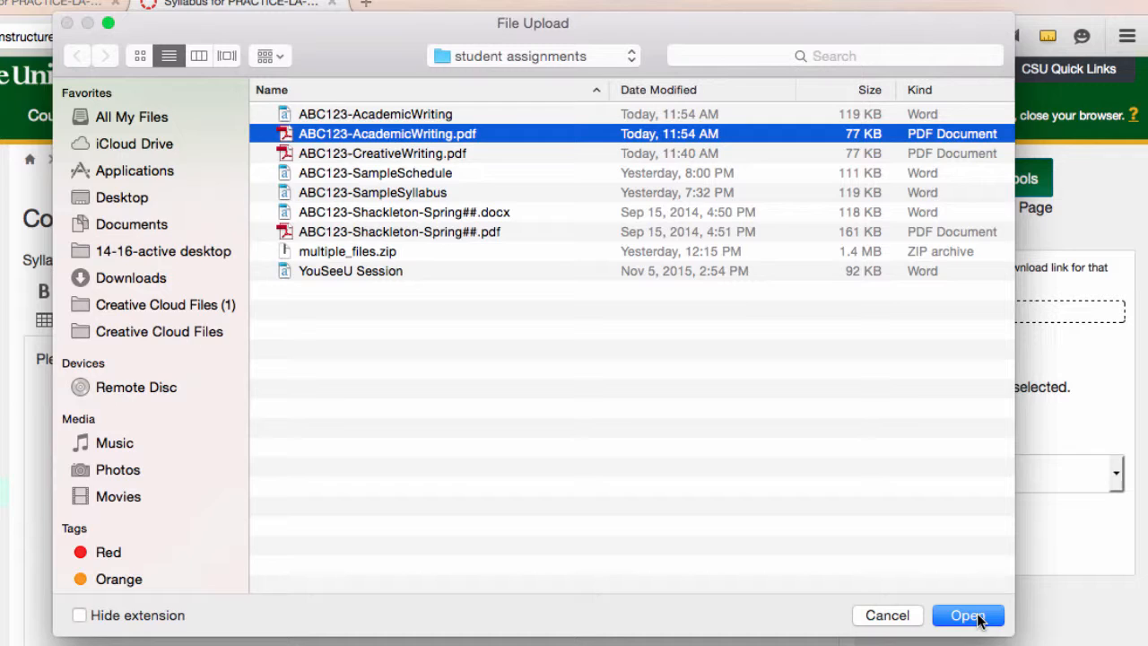
{"action": "left_click", "coordinate": [968, 615]}
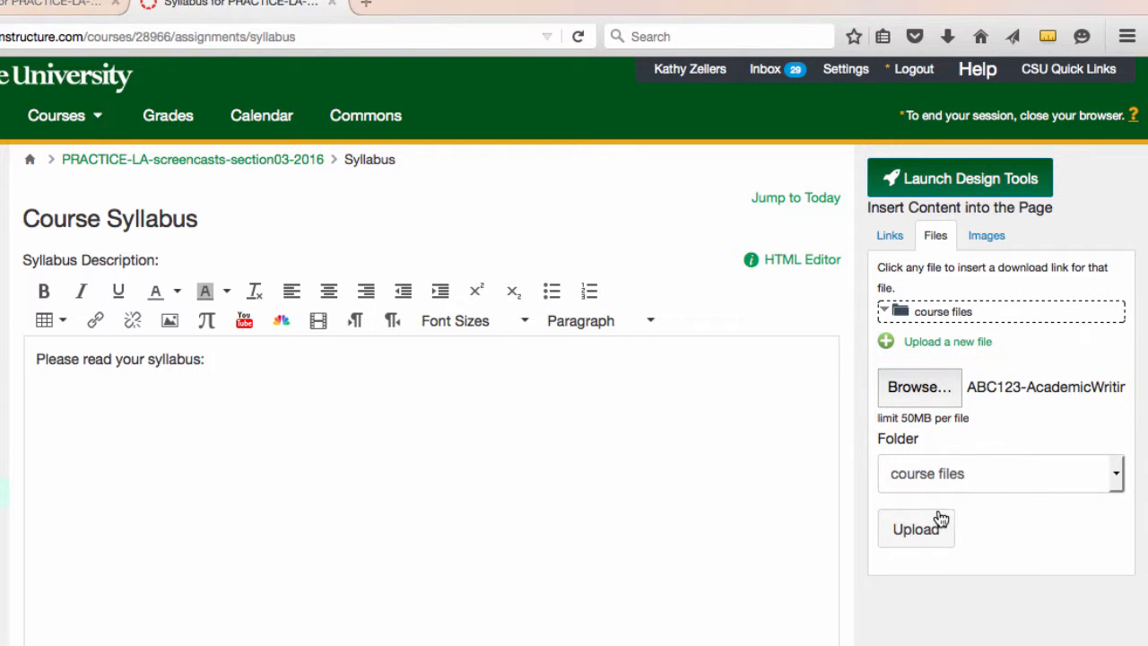
Upload the Academic Writing PDF and save the syllabus linking to it
{"action": "left_click", "coordinate": [916, 528]}
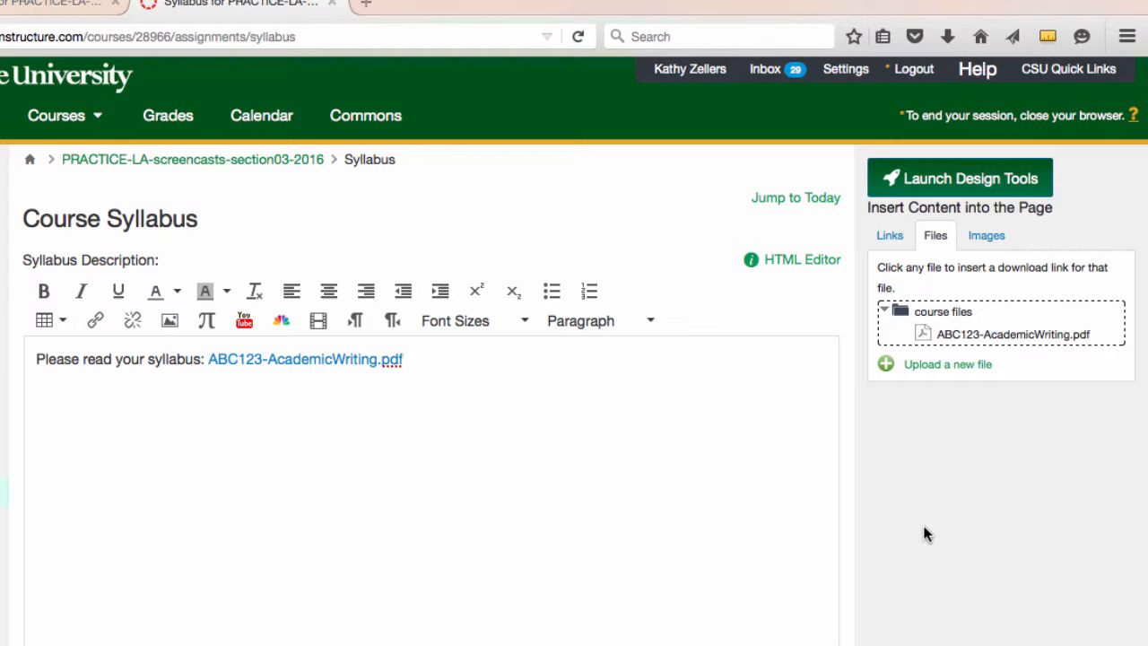
{"action": "mouse_move", "coordinate": [843, 578]}
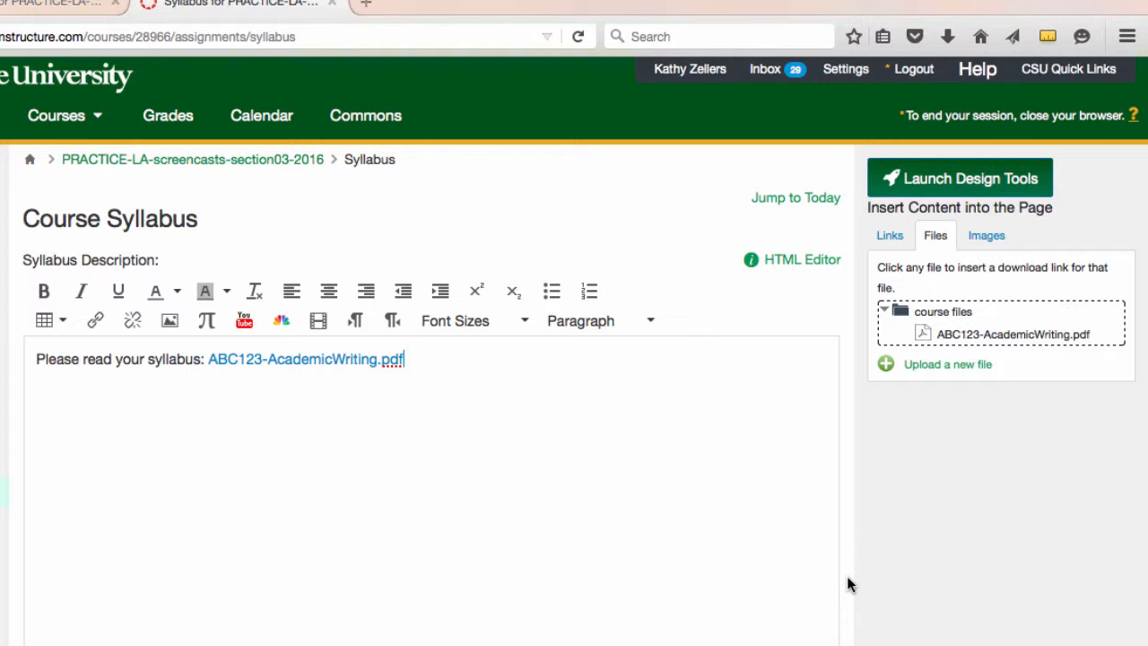
{"action": "scroll", "scroll_direction": "down", "scroll_amount": 3}
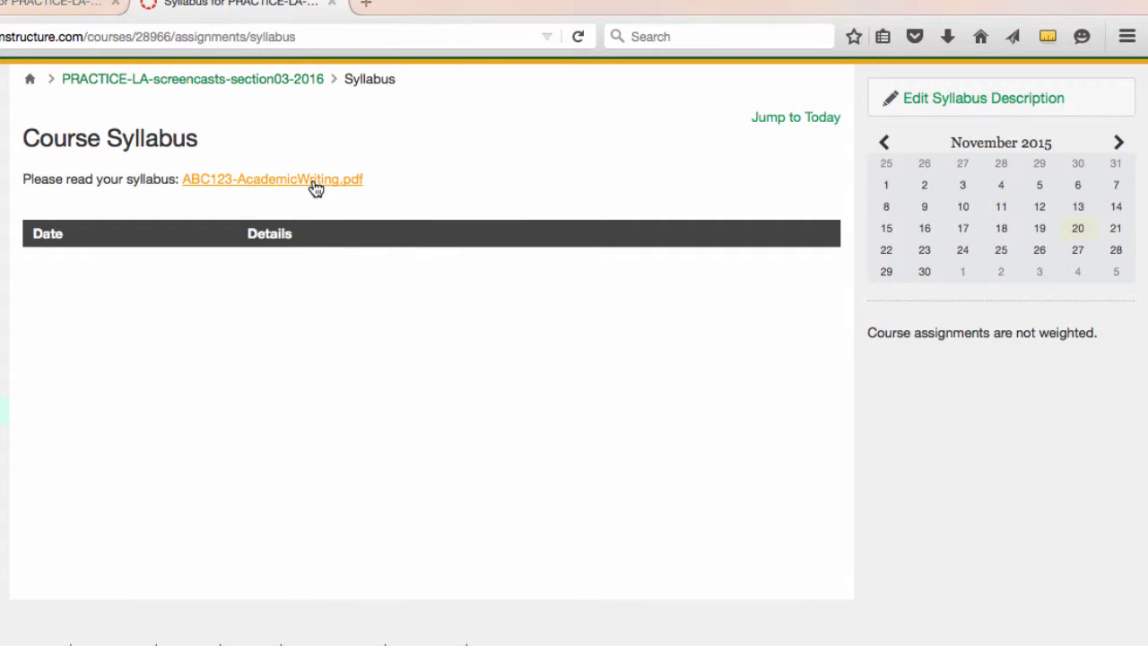
{"action": "left_click", "coordinate": [272, 178]}
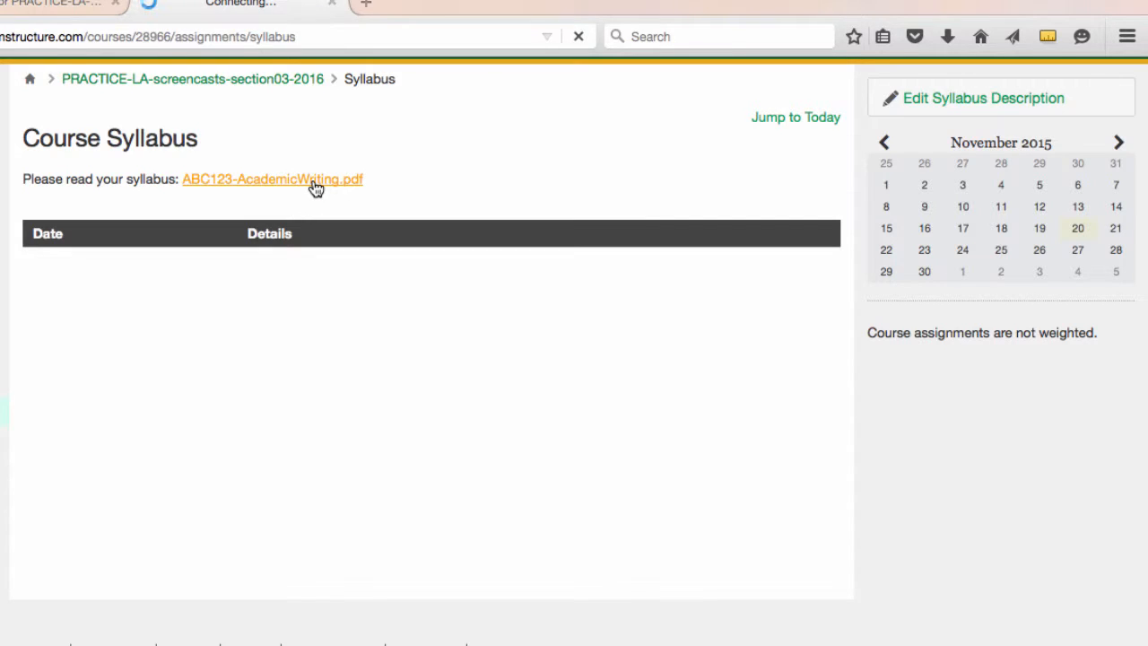
{"action": "left_click", "coordinate": [272, 178]}
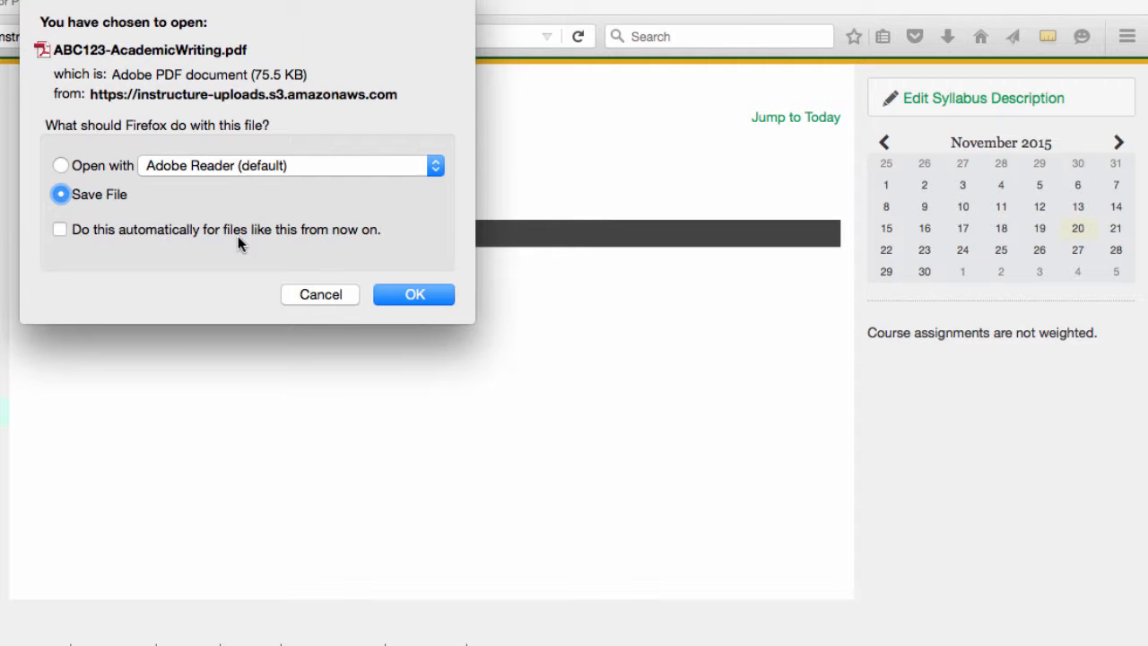
{"action": "left_click", "coordinate": [320, 294]}
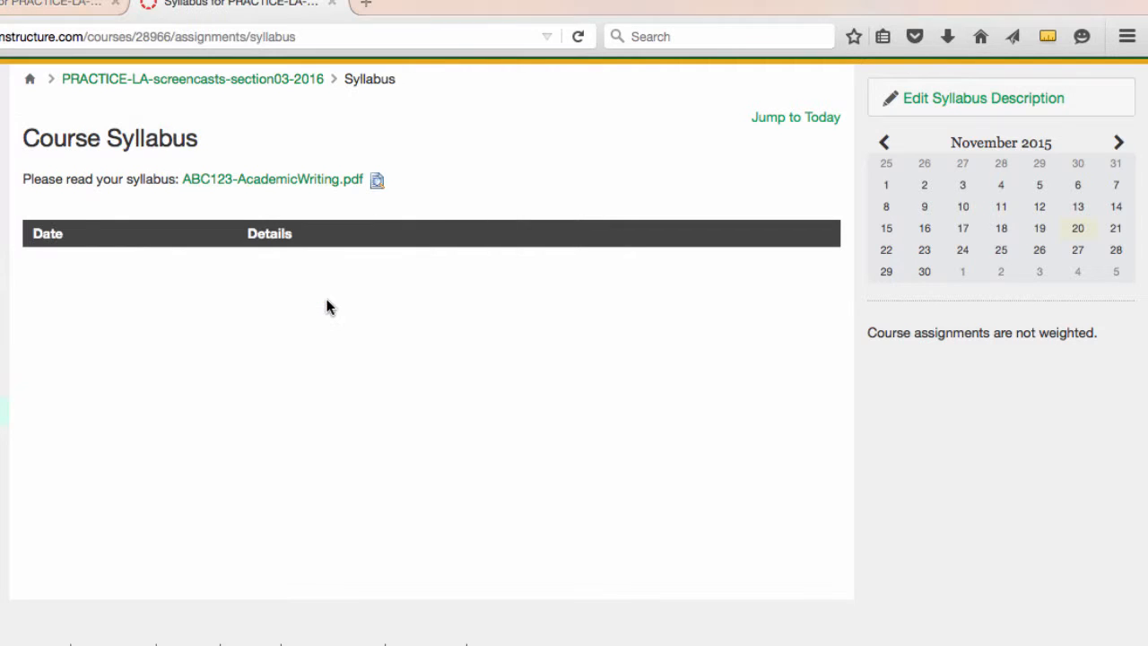
{"action": "left_click", "coordinate": [983, 98]}
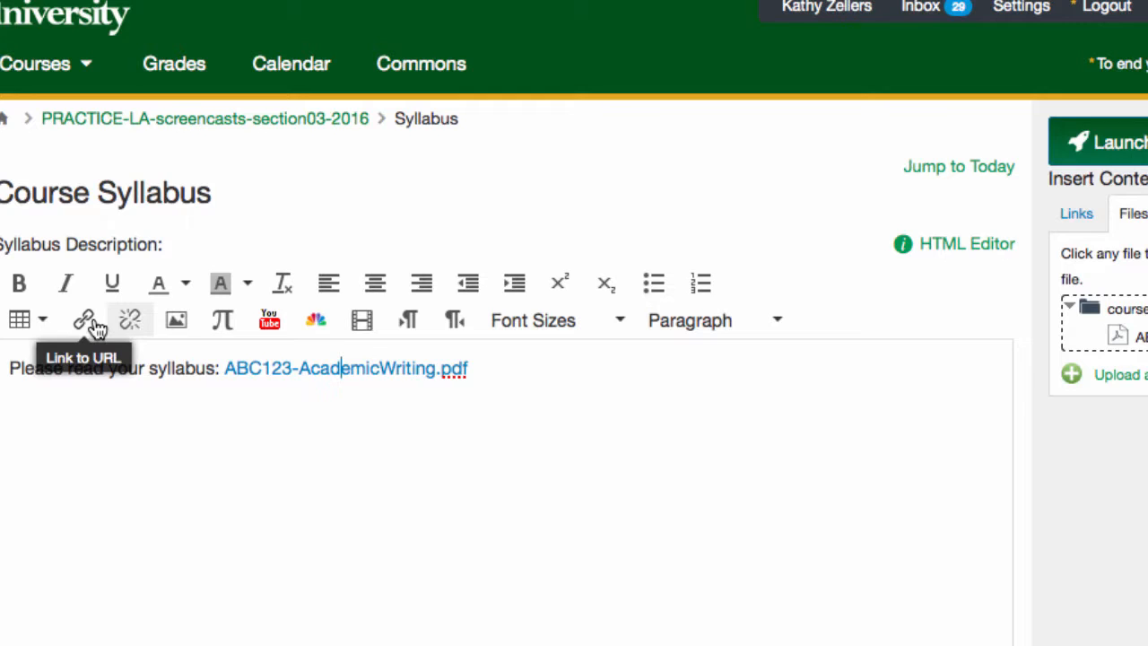
Set the Academic Writing PDF link to auto-open its inline preview
{"action": "left_click", "coordinate": [82, 319]}
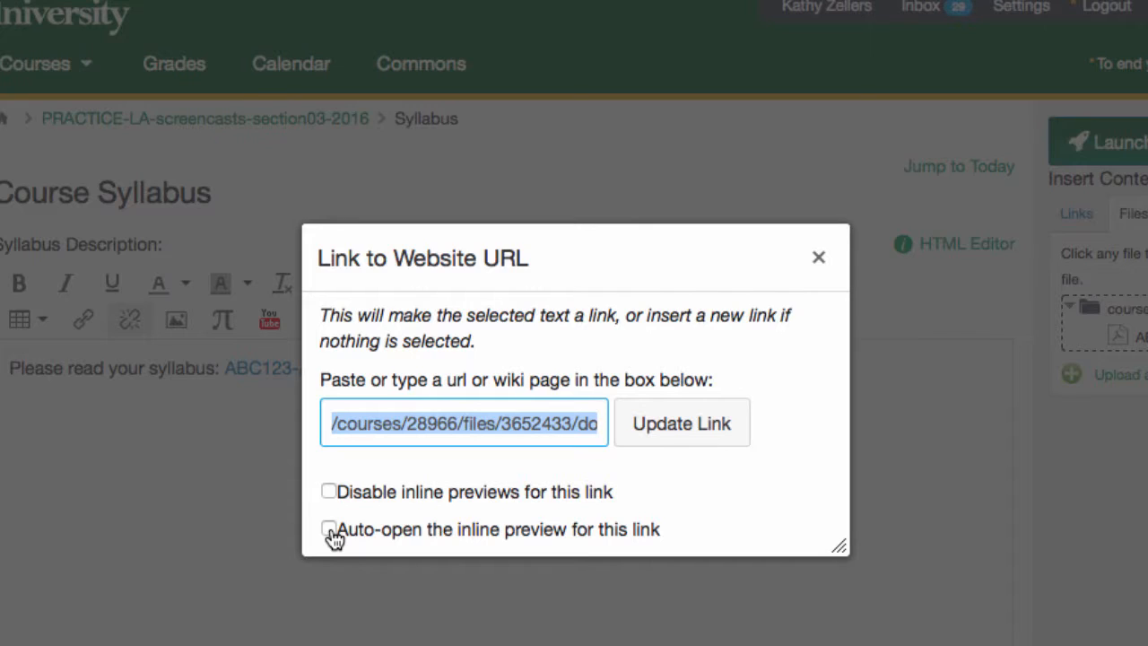
{"action": "left_click", "coordinate": [329, 528]}
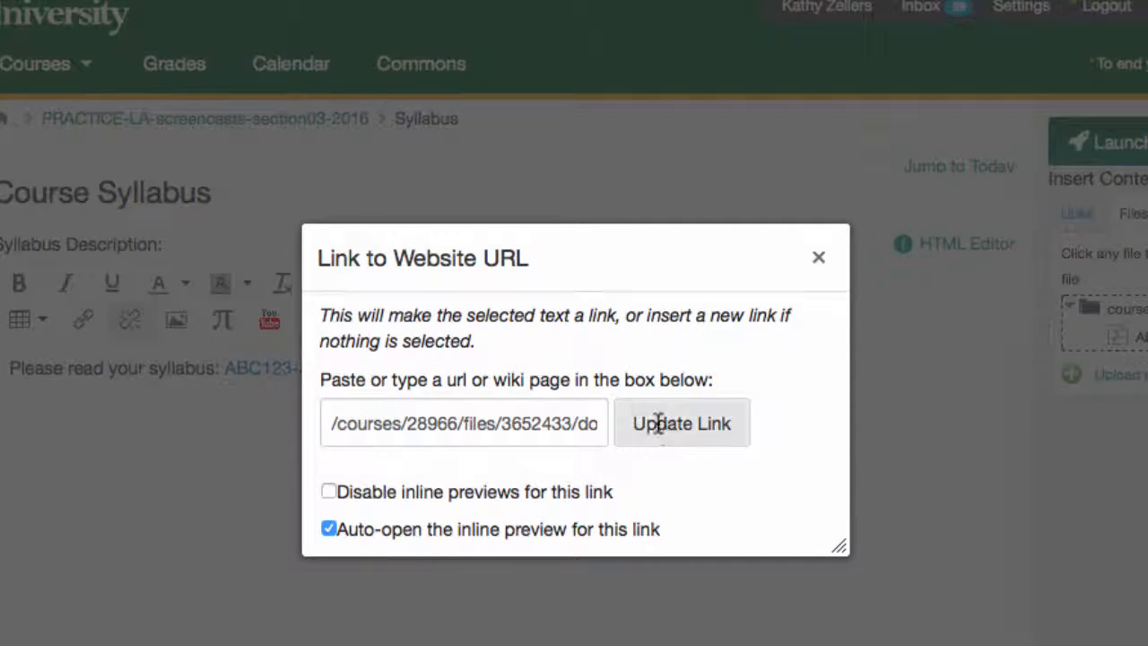
{"action": "left_click", "coordinate": [681, 423]}
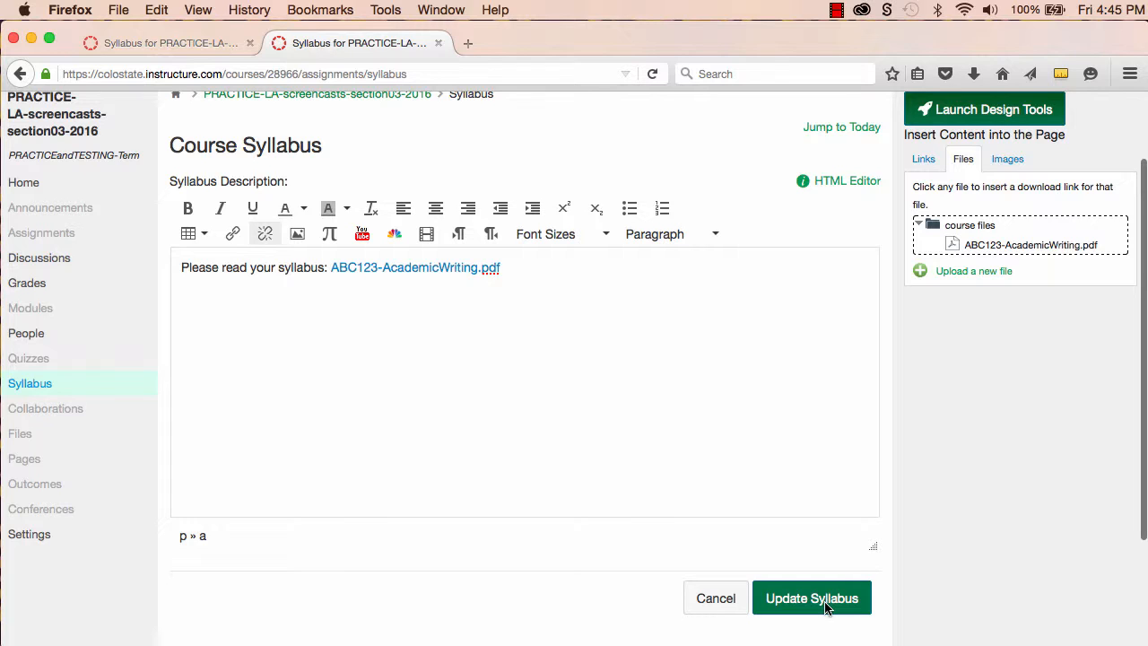
Save the syllabus, dismiss the PDF download prompt, and check the embedded preview
{"action": "left_click", "coordinate": [811, 597]}
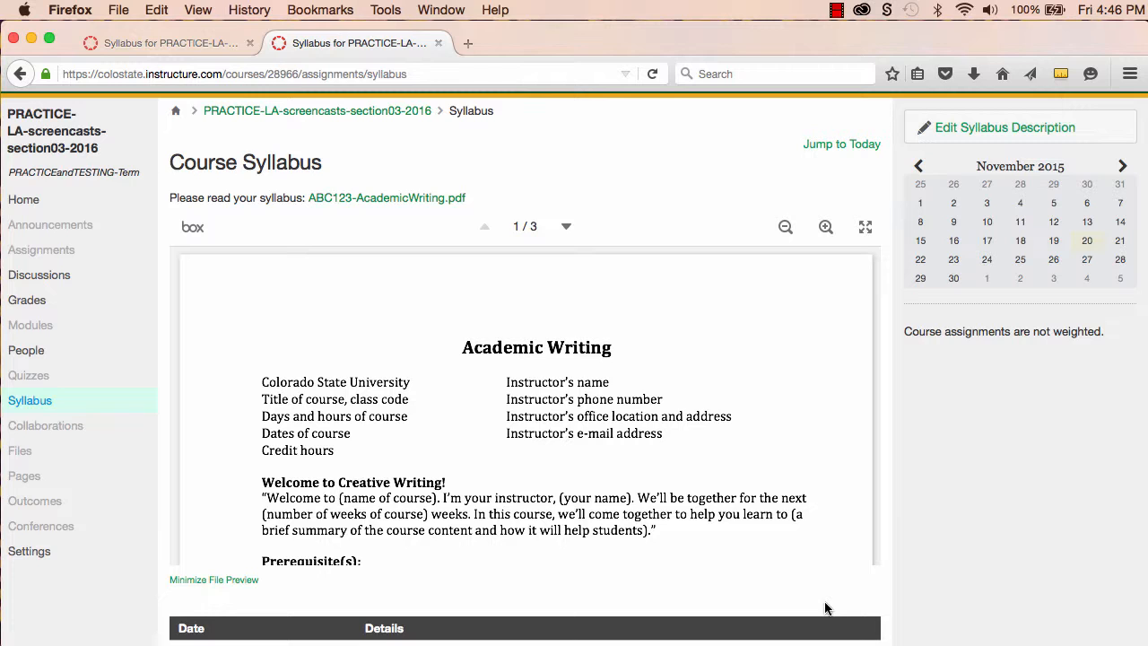
{"action": "mouse_move", "coordinate": [839, 428]}
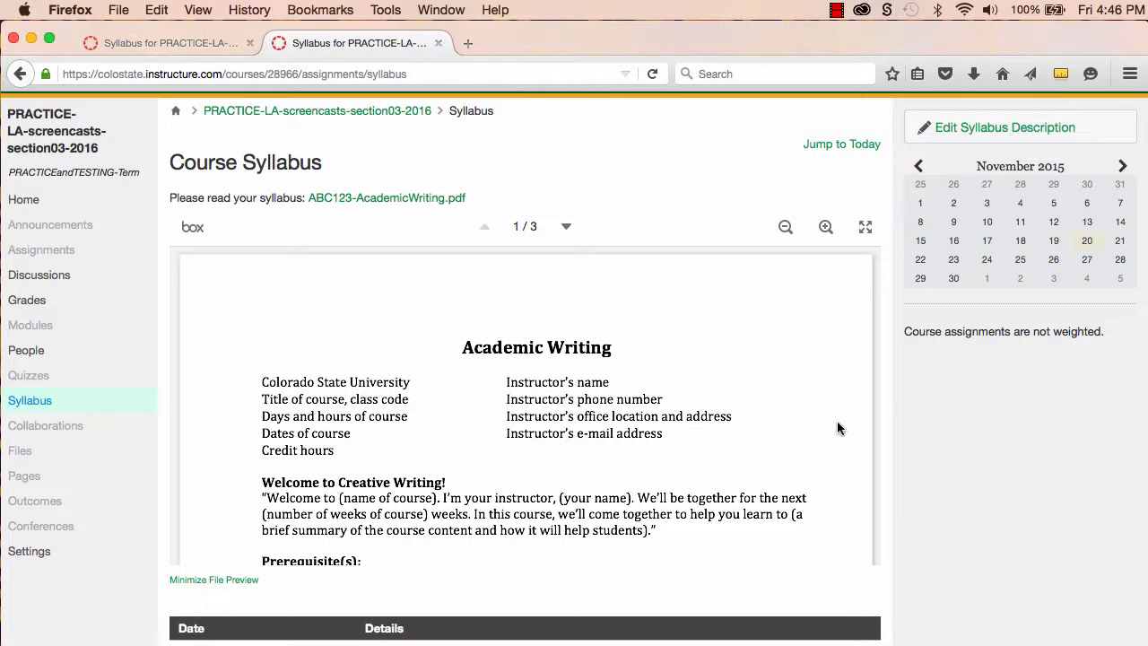
{"action": "left_click", "coordinate": [387, 197]}
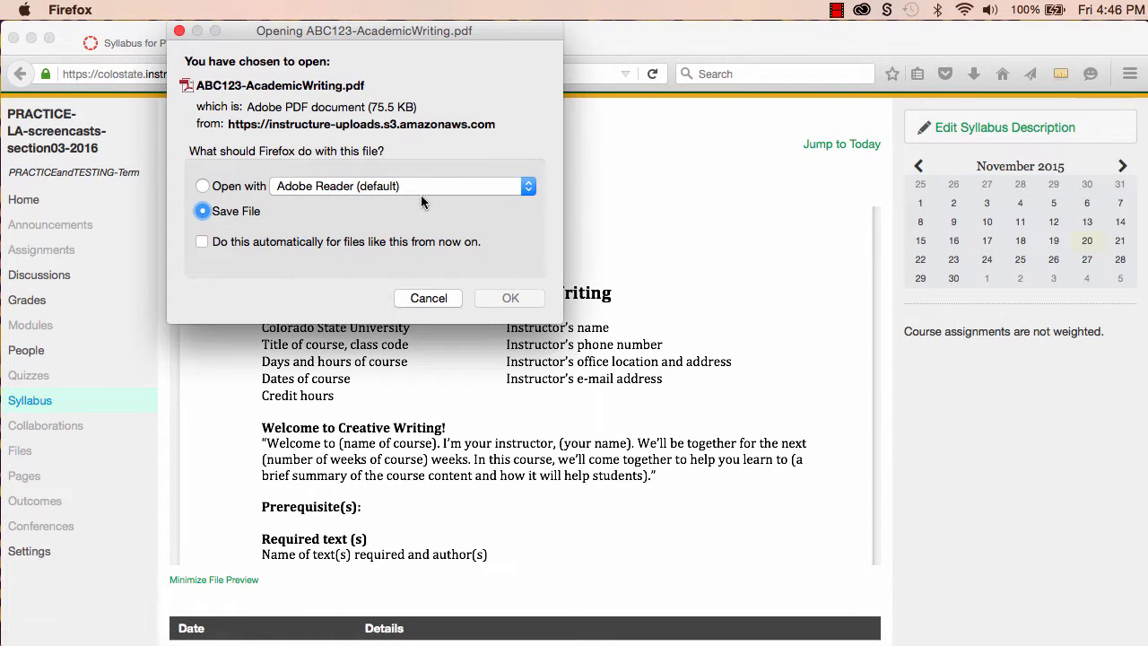
{"action": "left_click", "coordinate": [428, 298]}
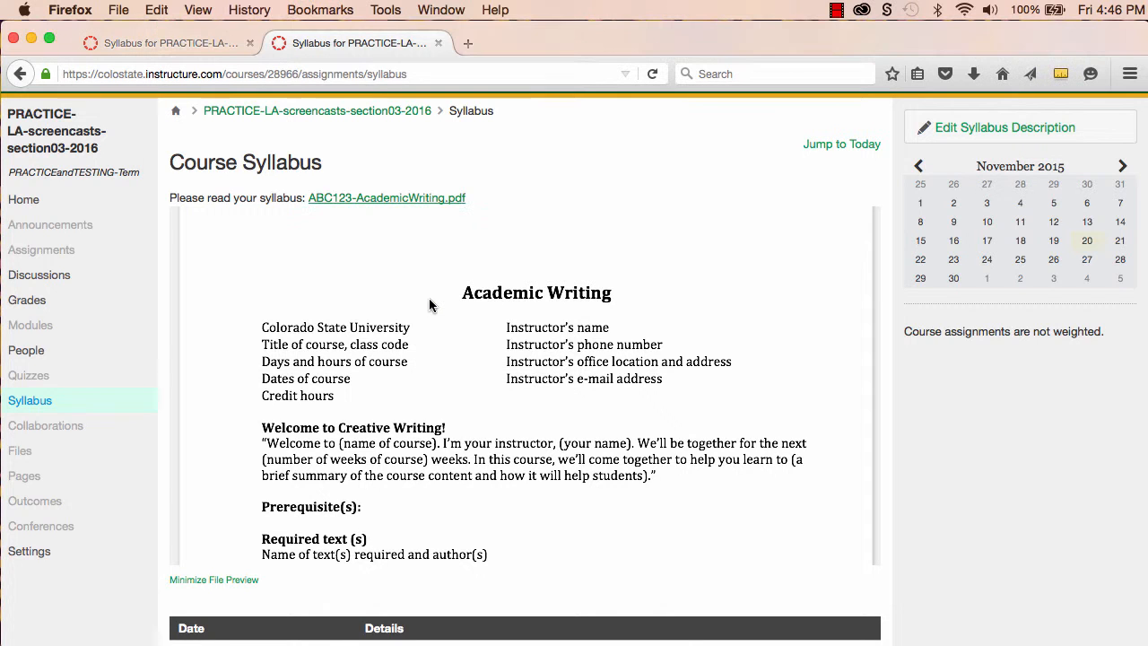
{"action": "mouse_move", "coordinate": [995, 430]}
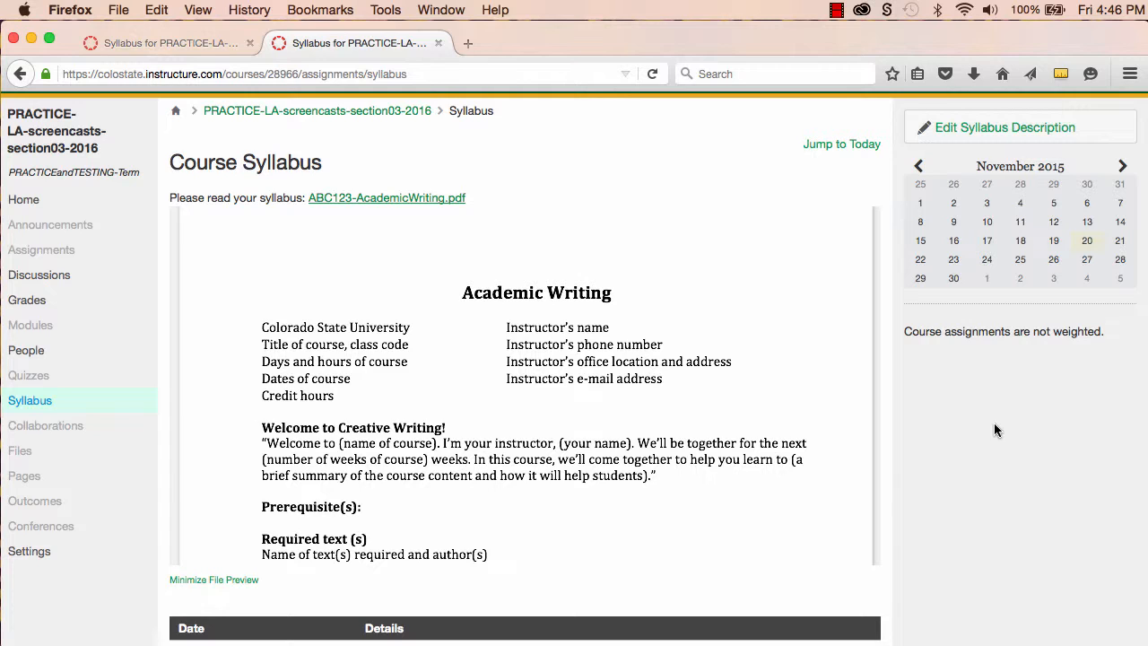
{"action": "mouse_move", "coordinate": [957, 452]}
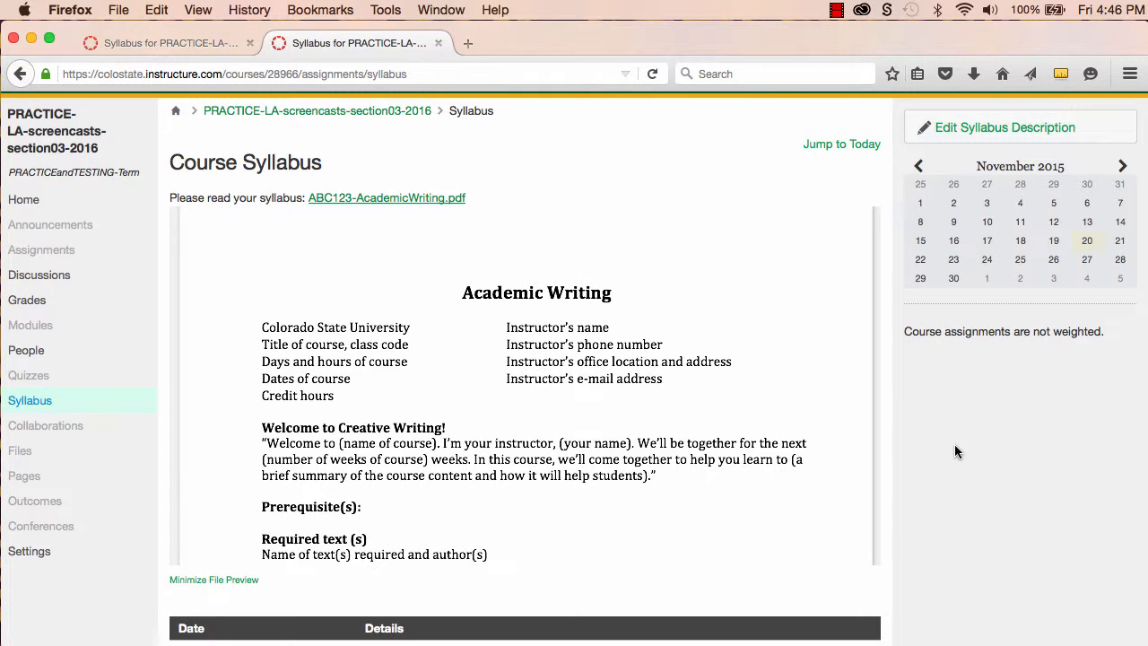
{"action": "scroll", "scroll_direction": "down", "scroll_amount": 3}
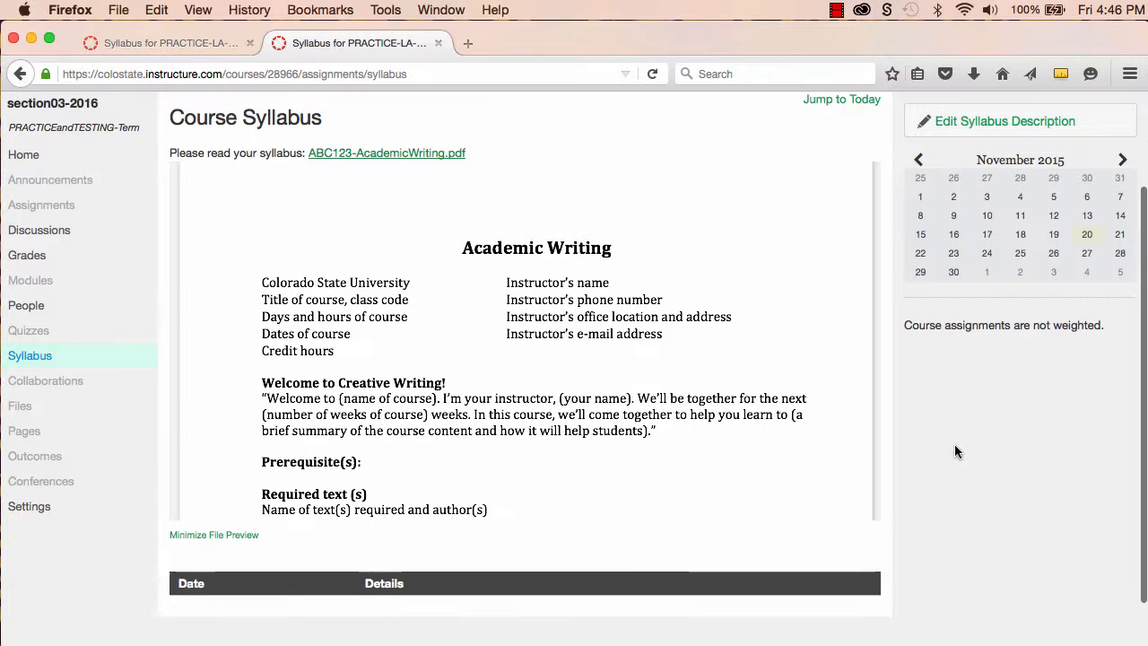
{"action": "scroll", "scroll_direction": "down", "scroll_amount": 3}
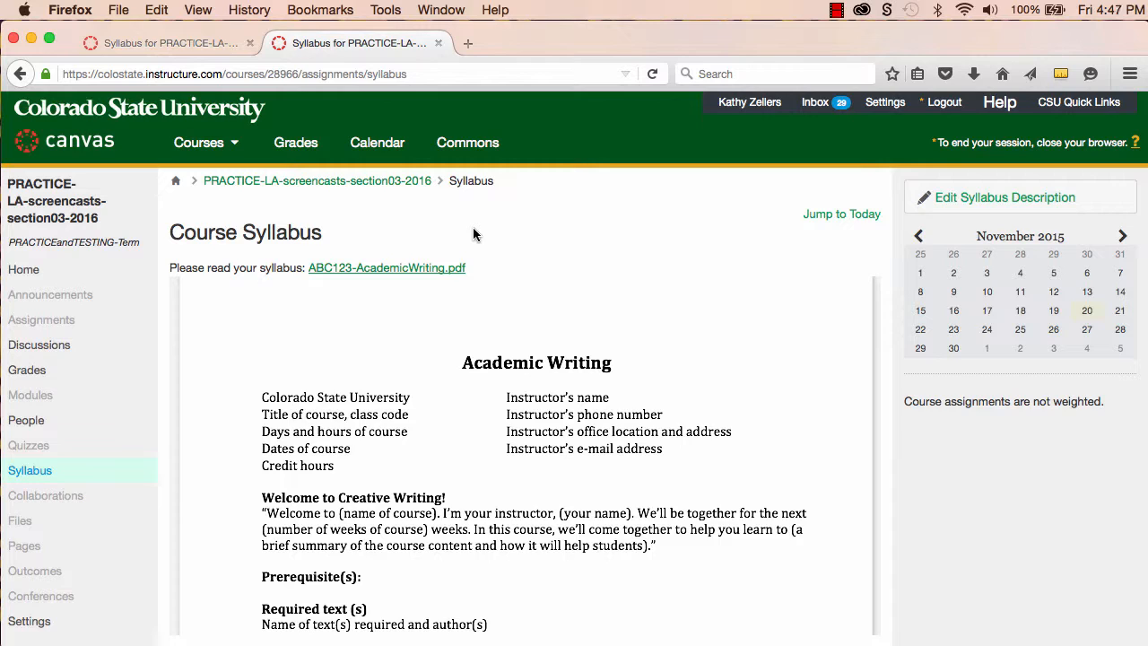
{"action": "mouse_move", "coordinate": [377, 142]}
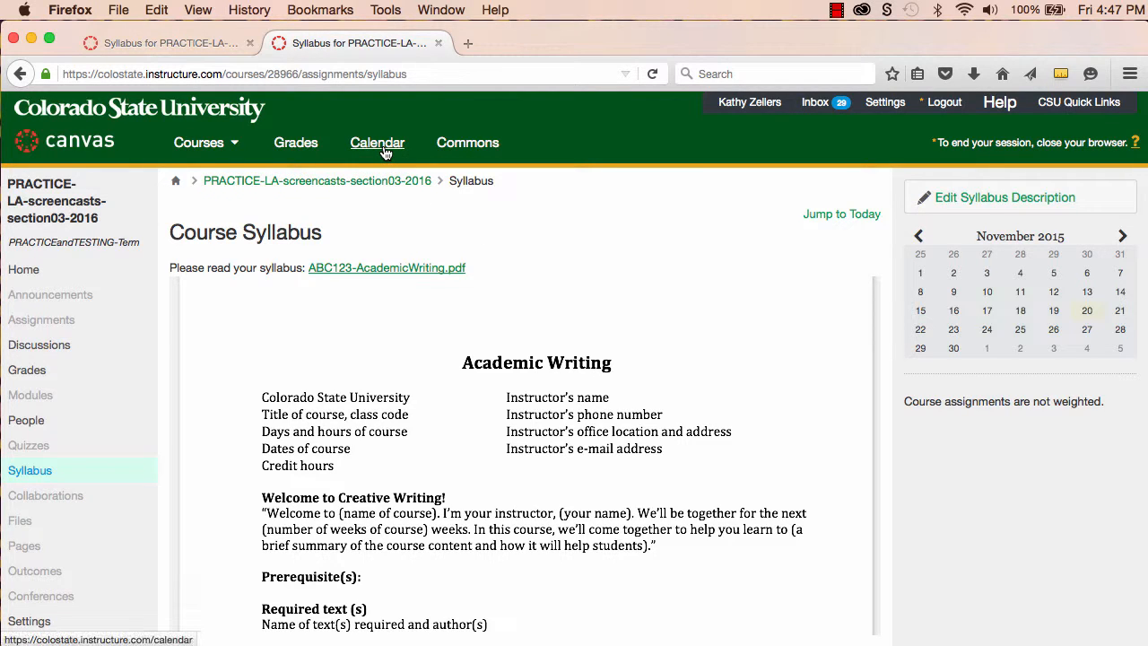
{"action": "left_click", "coordinate": [377, 143]}
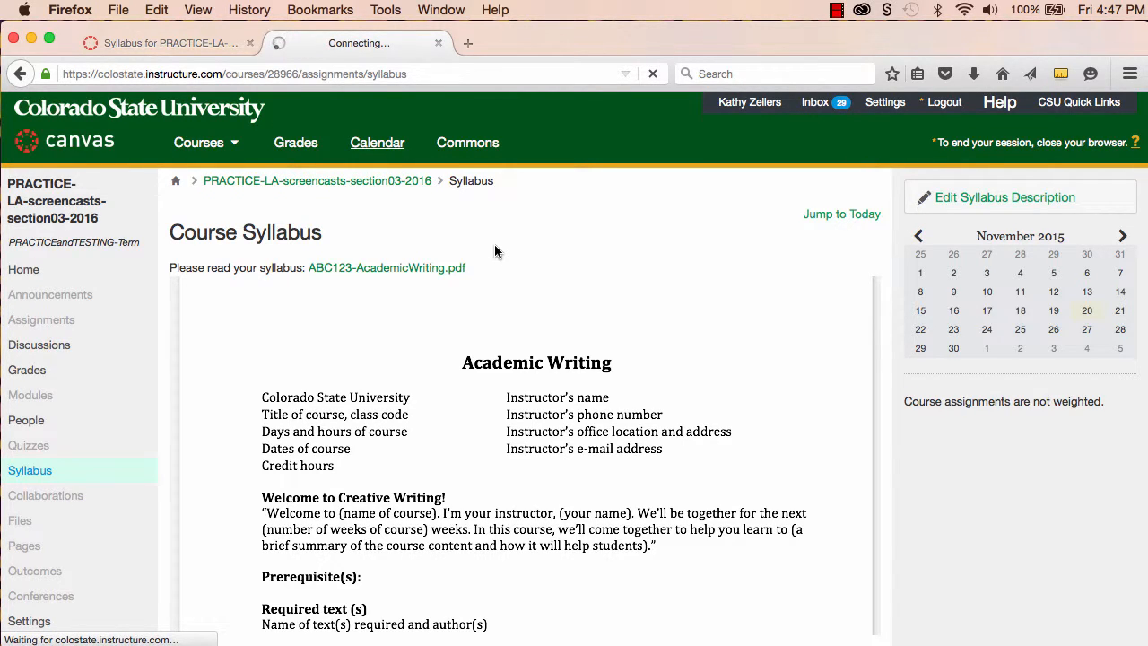
Hide every calendar except section03-2016 and advance the calendar to January 2016
{"action": "left_click", "coordinate": [376, 141]}
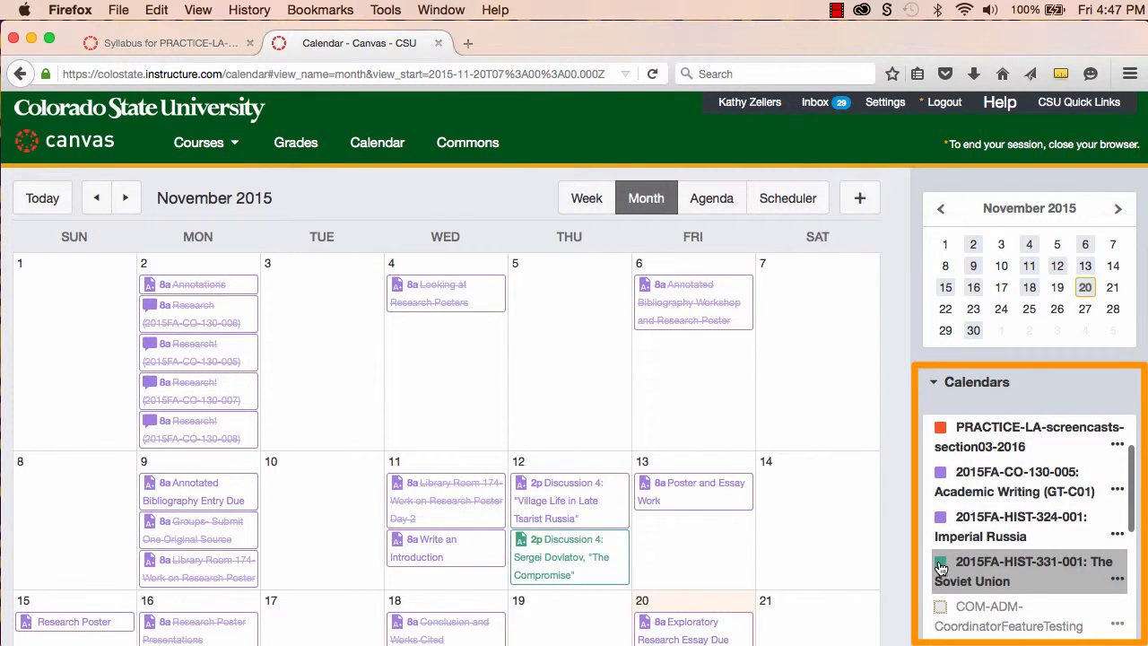
{"action": "left_click", "coordinate": [940, 562]}
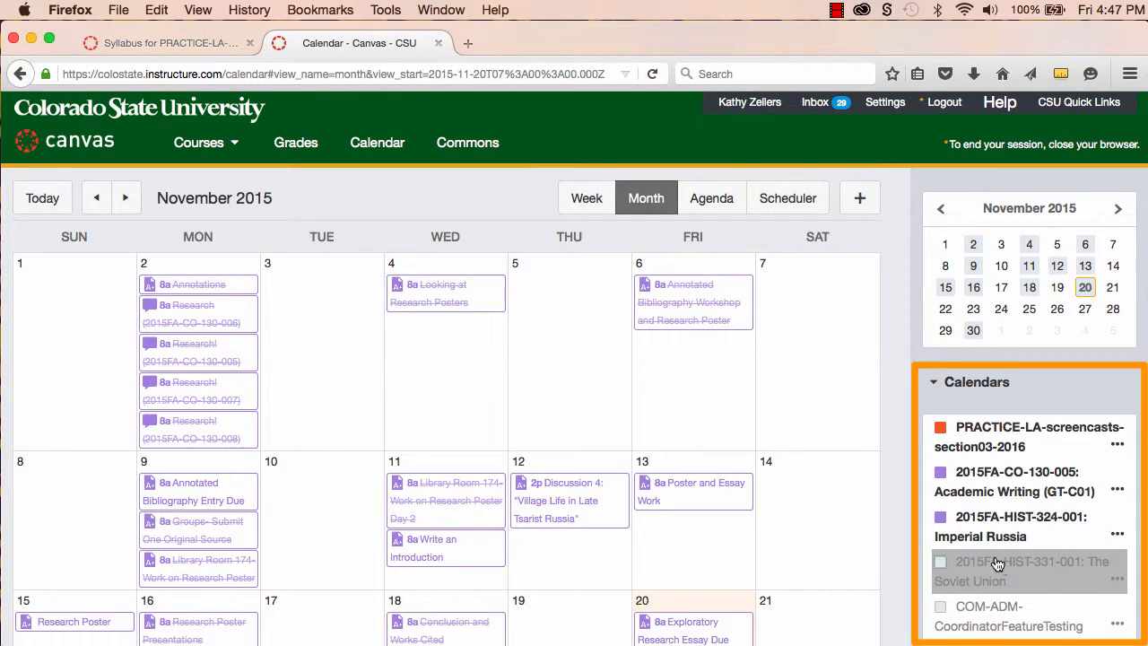
{"action": "left_click", "coordinate": [940, 517]}
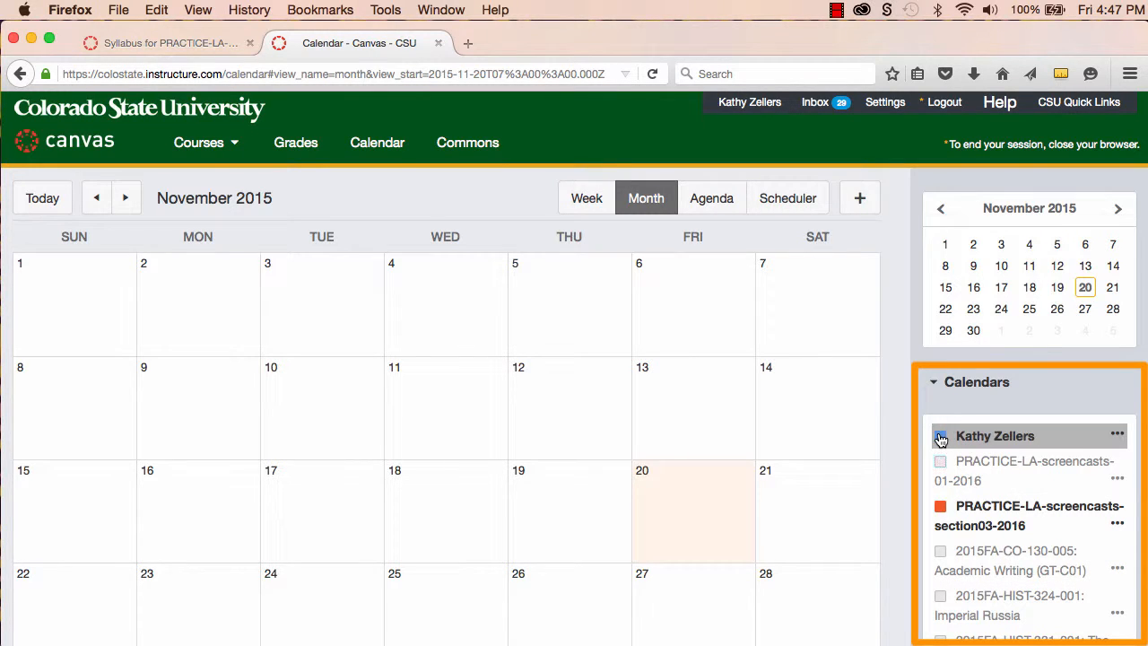
{"action": "left_click", "coordinate": [940, 436]}
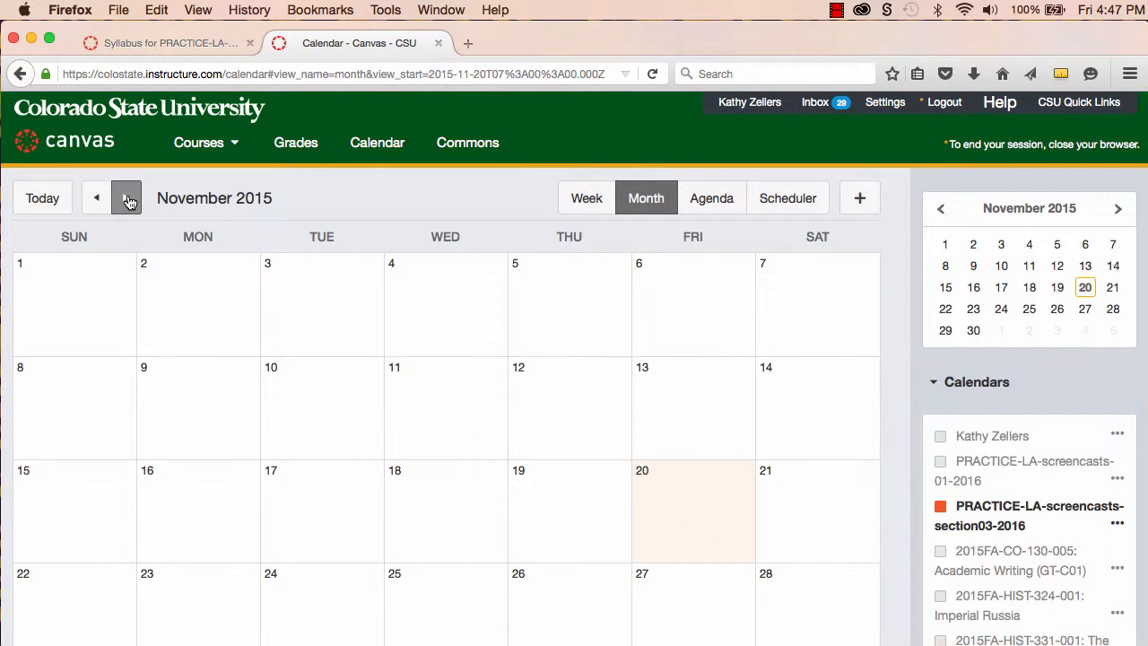
{"action": "left_click", "coordinate": [127, 198]}
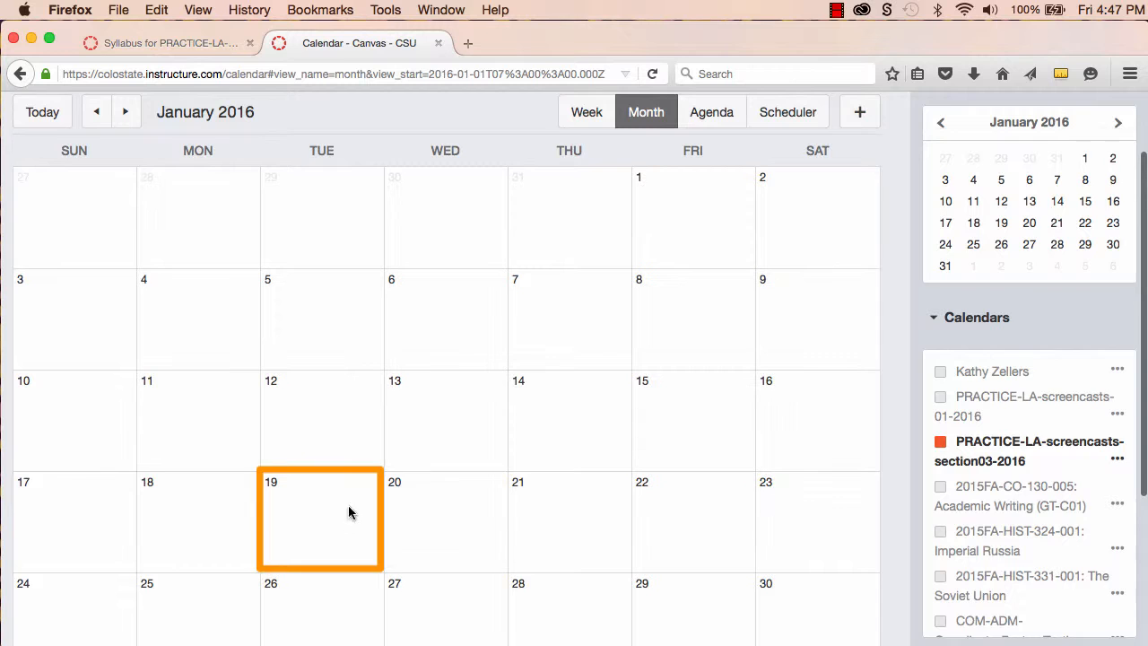
Add a 'Class Begins' event on Jan 19, 11:00am–12:00pm, located in Clark C-143
{"action": "left_click", "coordinate": [320, 518]}
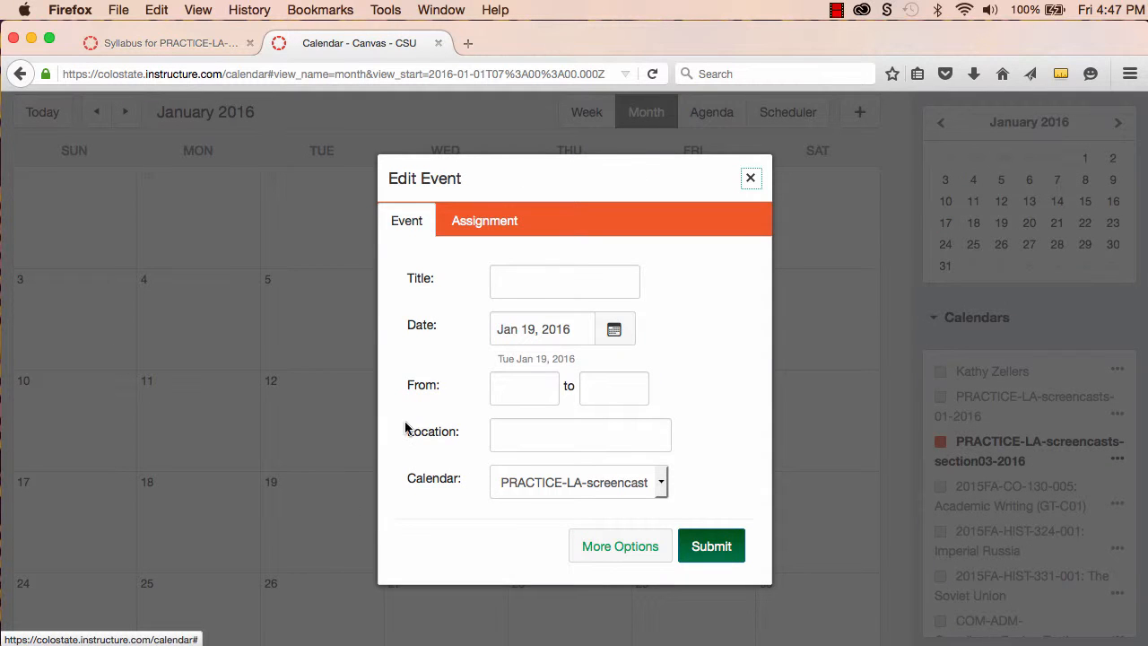
{"action": "mouse_move", "coordinate": [400, 420]}
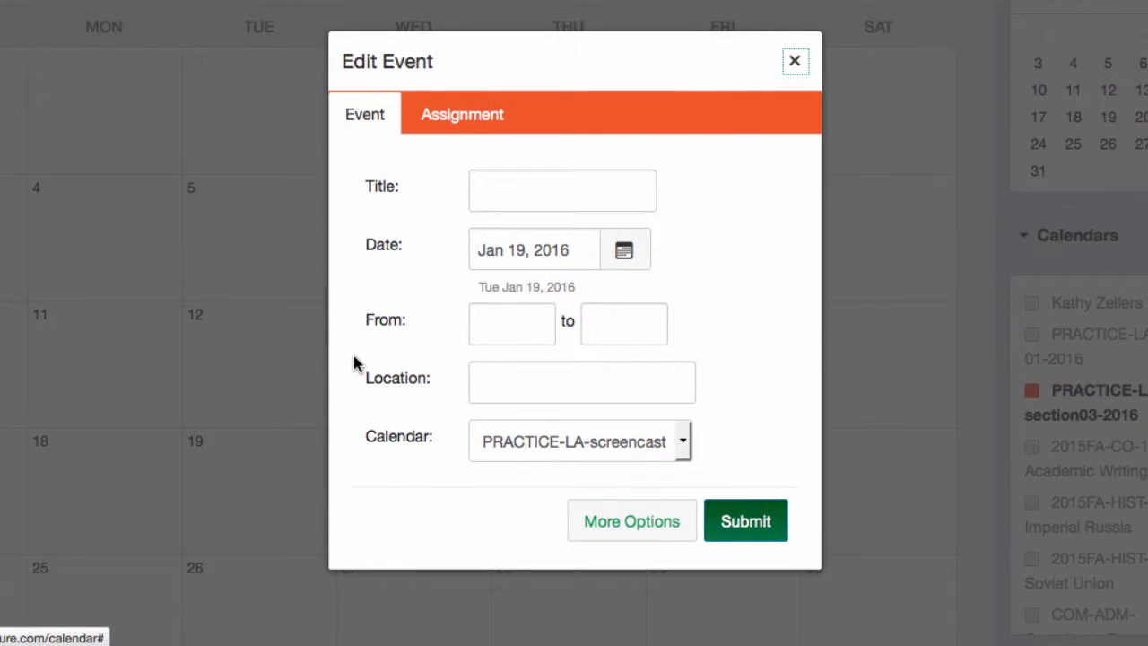
{"action": "mouse_move", "coordinate": [370, 157]}
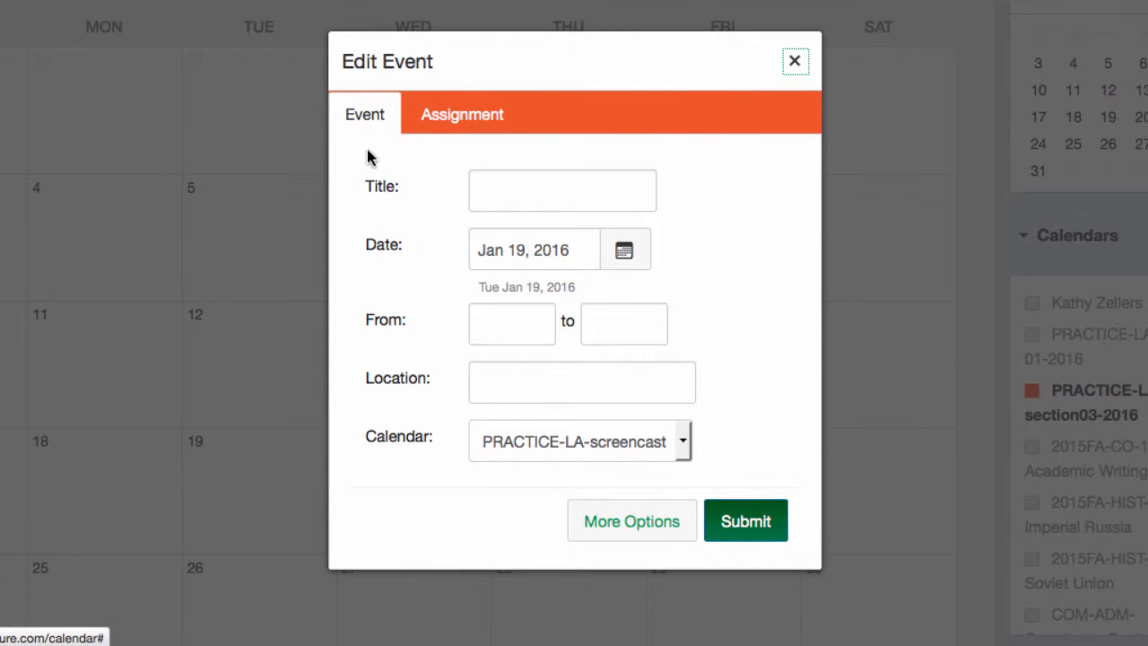
{"action": "left_click", "coordinate": [462, 114]}
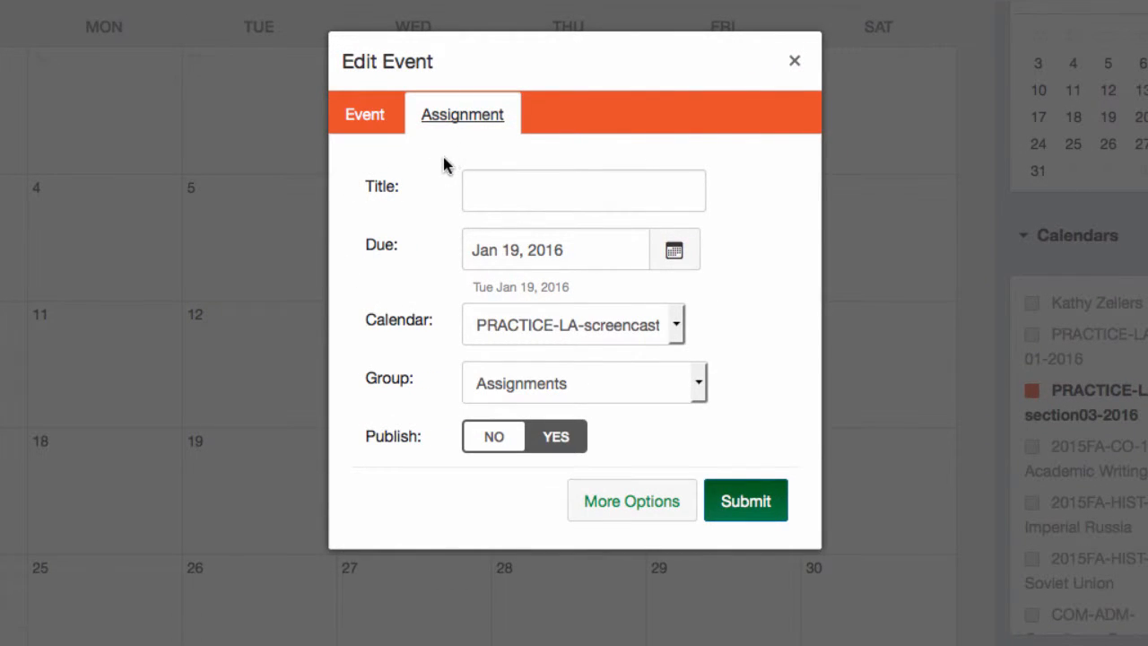
{"action": "left_click", "coordinate": [365, 114]}
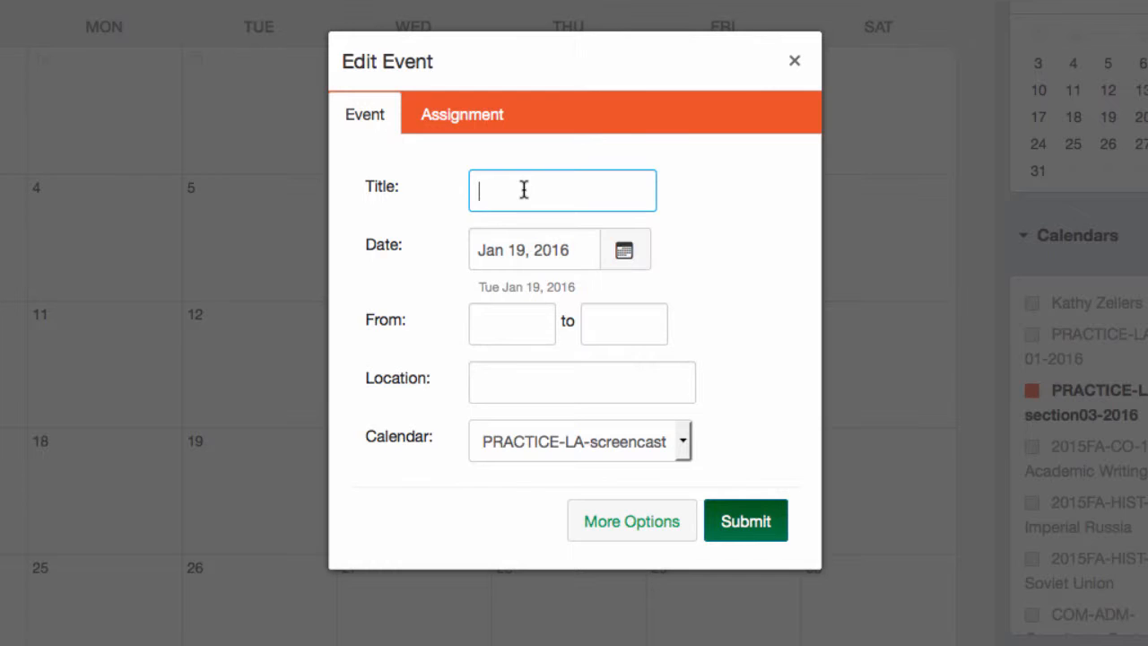
{"action": "type", "text": "c"}
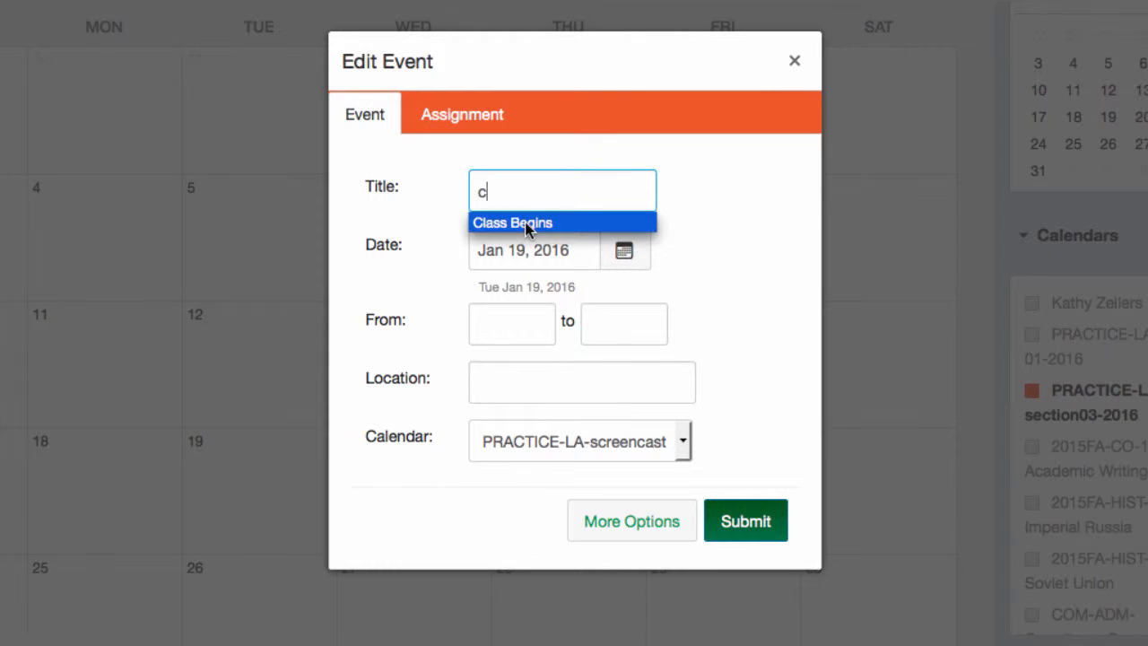
{"action": "type", "text": "11:00am"}
{"action": "left_click", "coordinate": [624, 324]}
{"action": "type", "text": "12"}
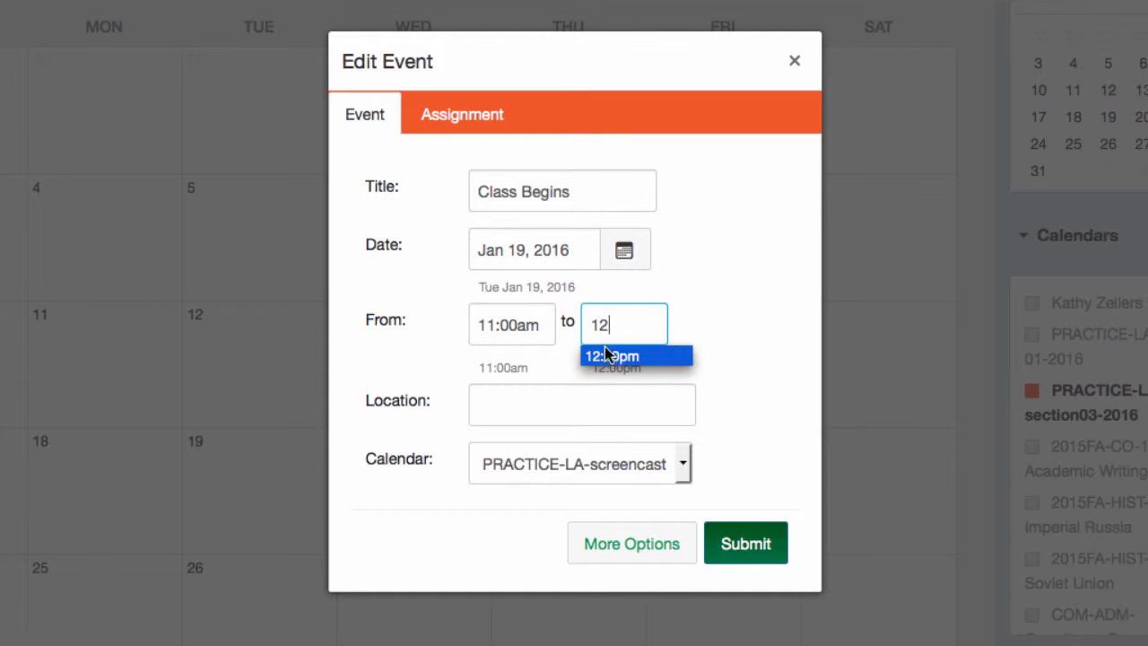
{"action": "left_click", "coordinate": [613, 356]}
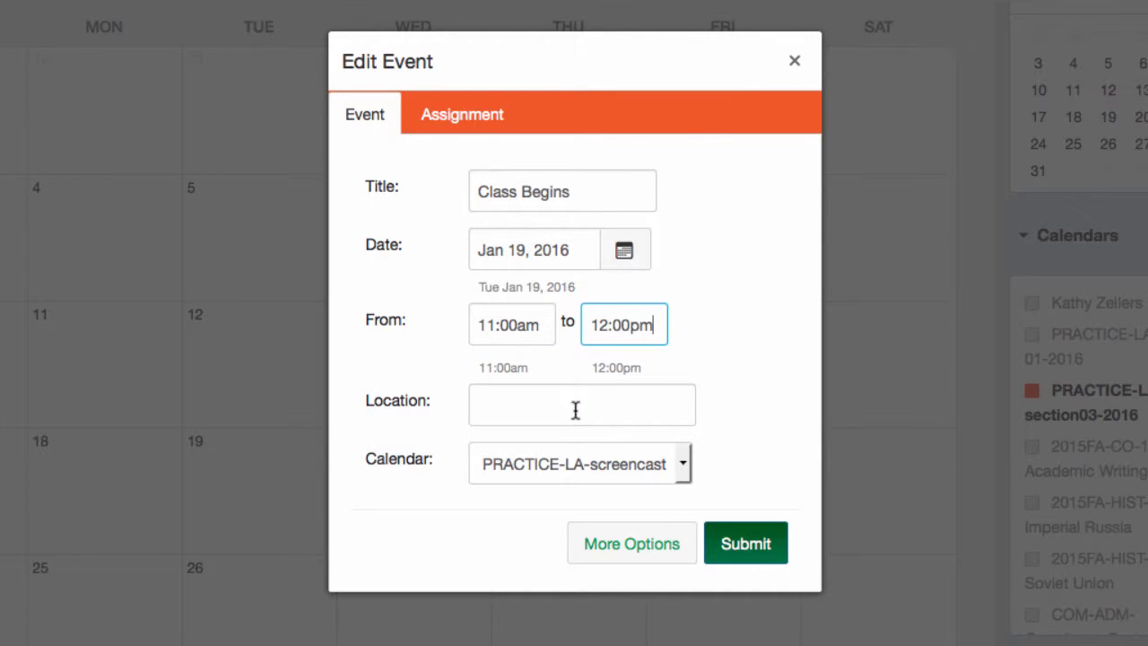
{"action": "left_click", "coordinate": [581, 404]}
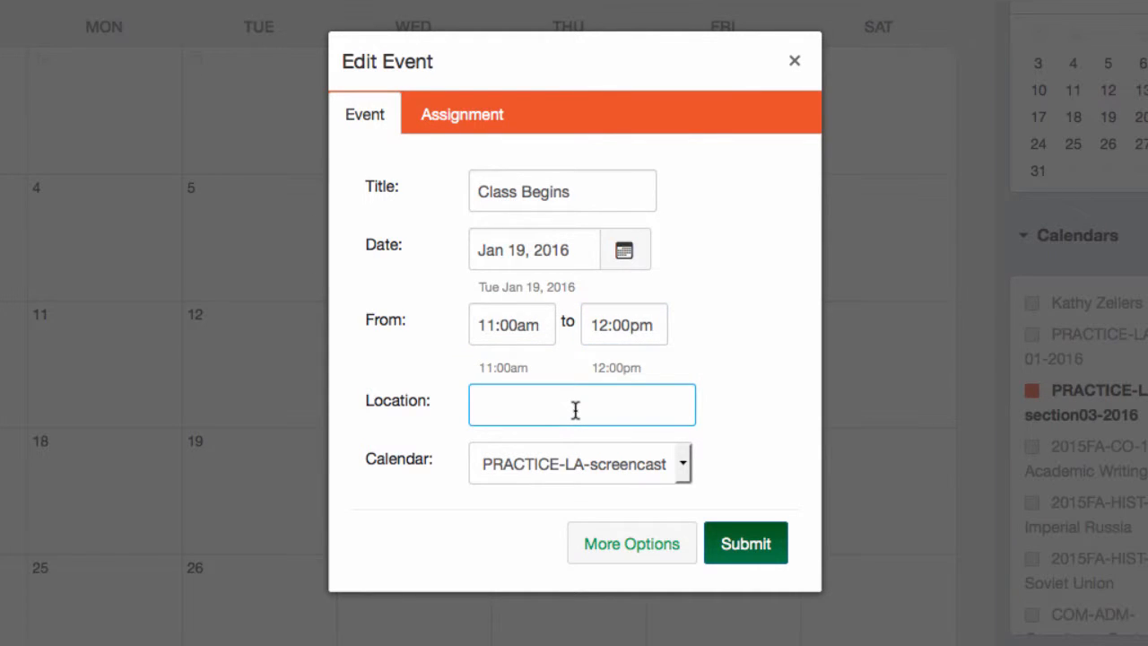
{"action": "type", "text": "c"}
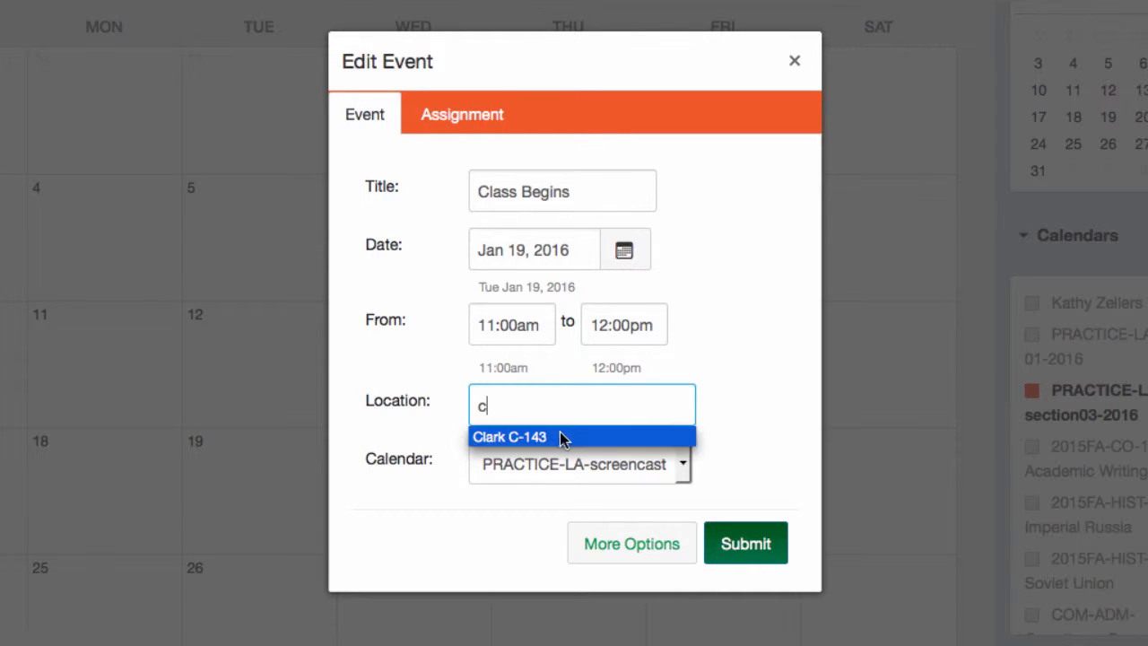
{"action": "left_click", "coordinate": [509, 437]}
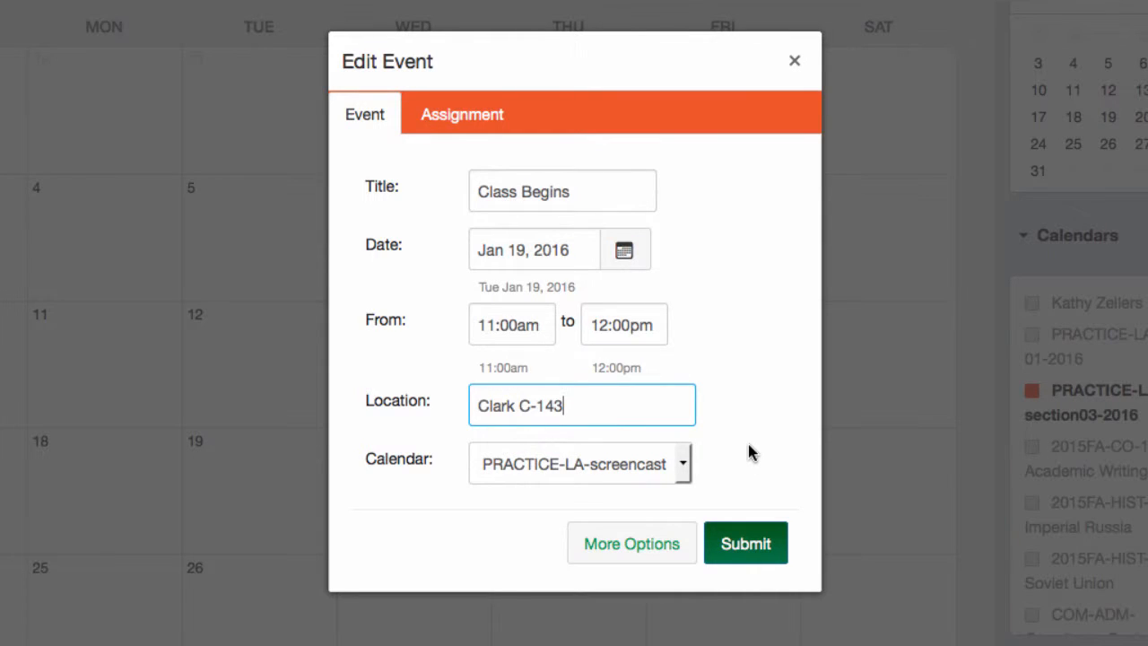
{"action": "mouse_move", "coordinate": [639, 583]}
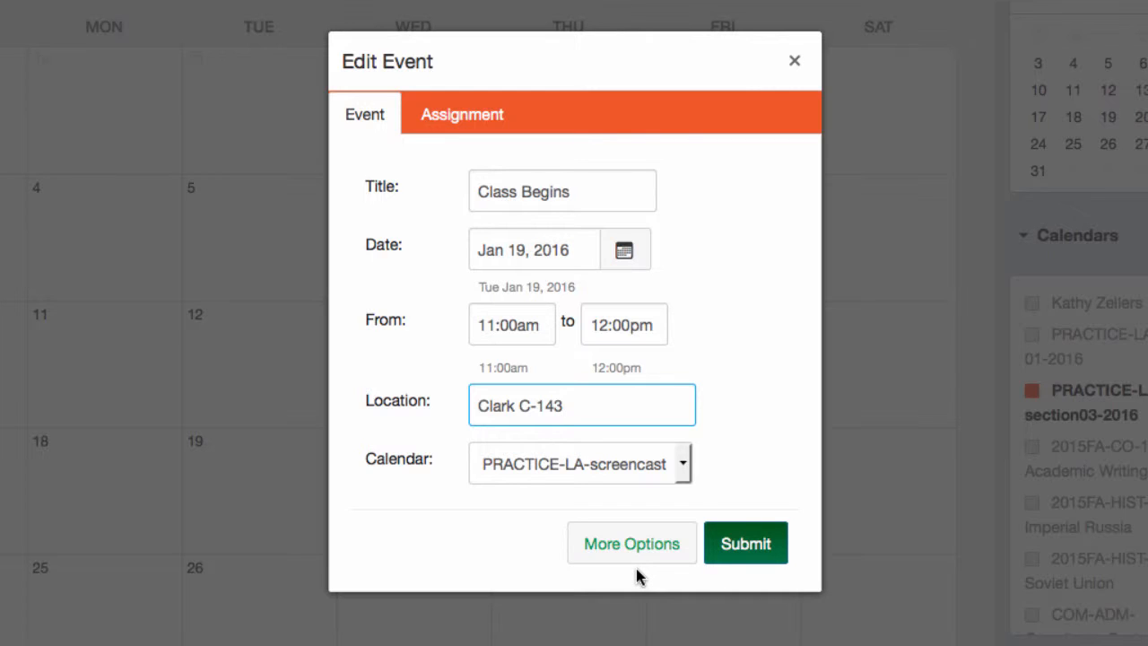
{"action": "mouse_move", "coordinate": [684, 466]}
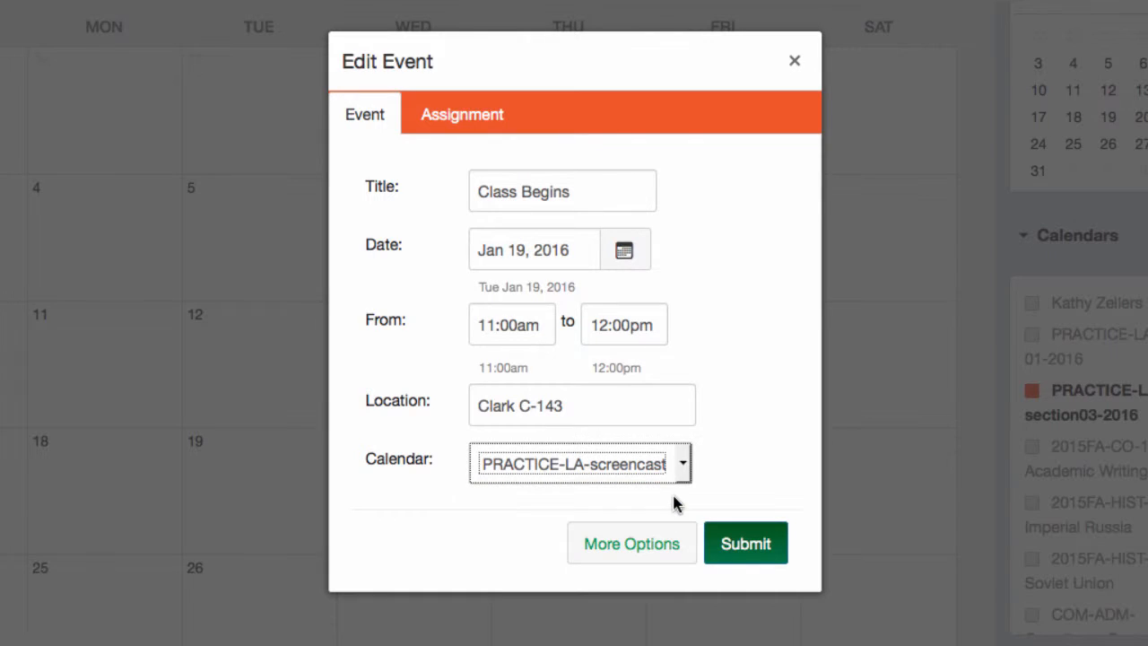
{"action": "mouse_move", "coordinate": [631, 542]}
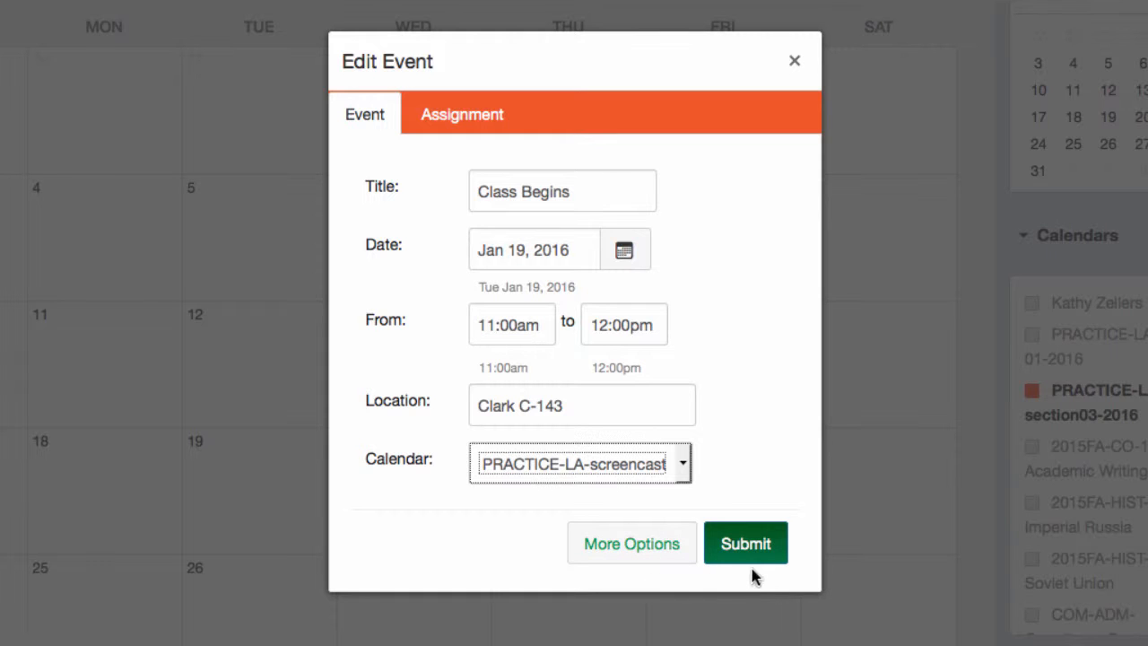
{"action": "left_click", "coordinate": [746, 543]}
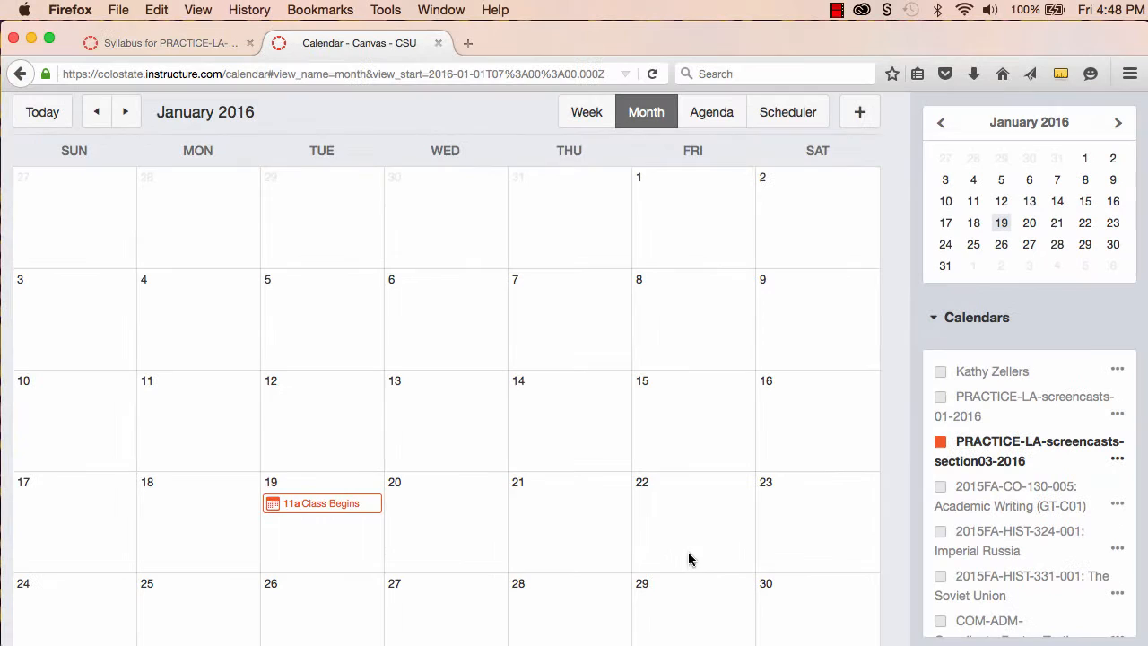
{"action": "mouse_move", "coordinate": [550, 573]}
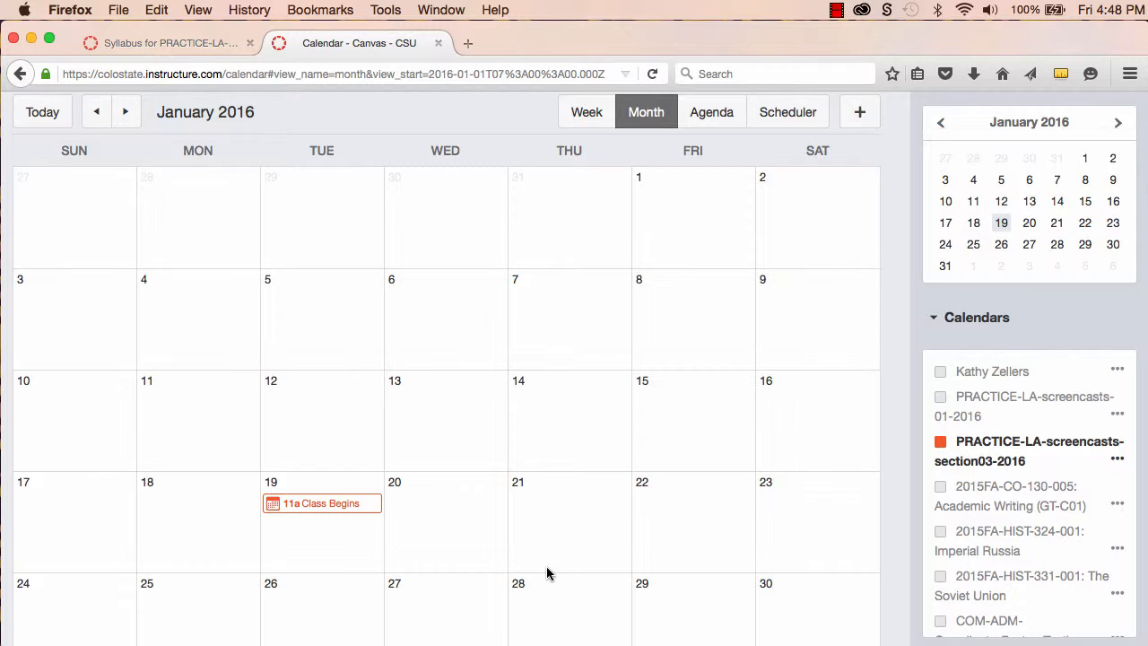
Create the unpublished assignment 'Inclass Writing #1' due Jan 20 on the section03 calendar
{"action": "scroll", "scroll_direction": "down", "scroll_amount": 3}
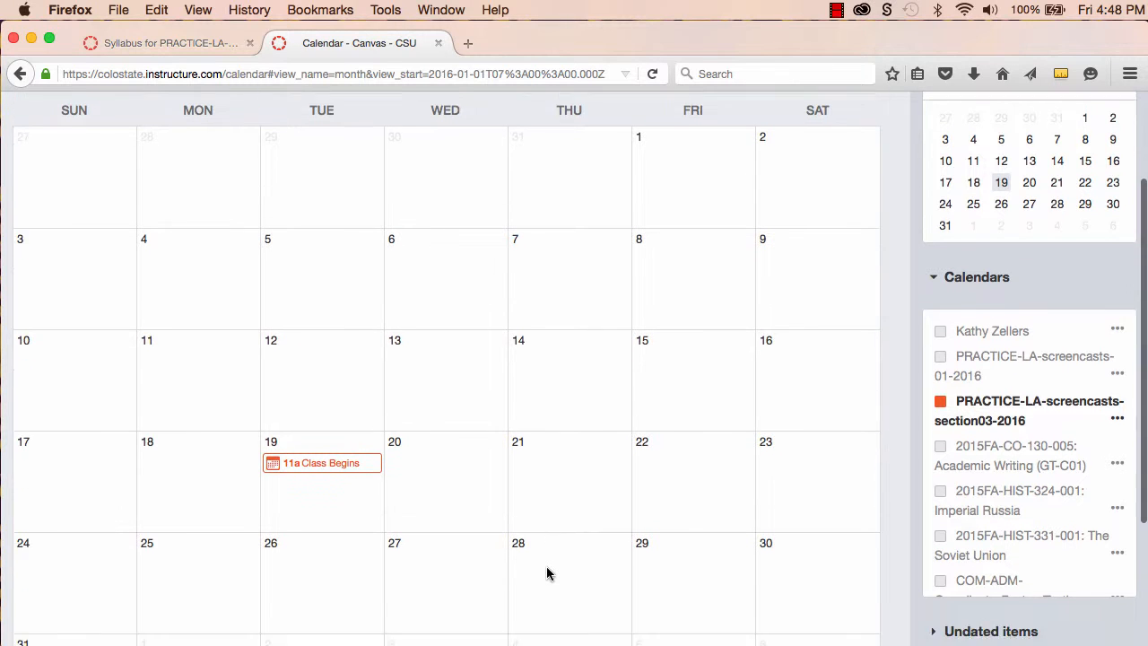
{"action": "scroll", "scroll_direction": "down", "scroll_amount": 3}
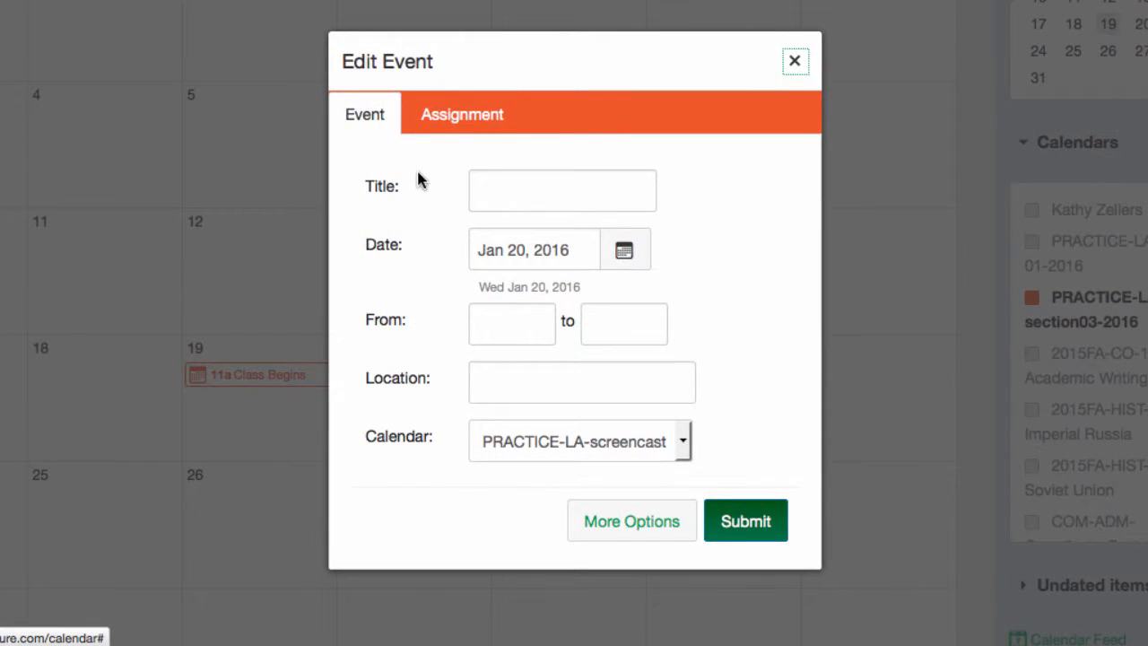
{"action": "left_click", "coordinate": [462, 114]}
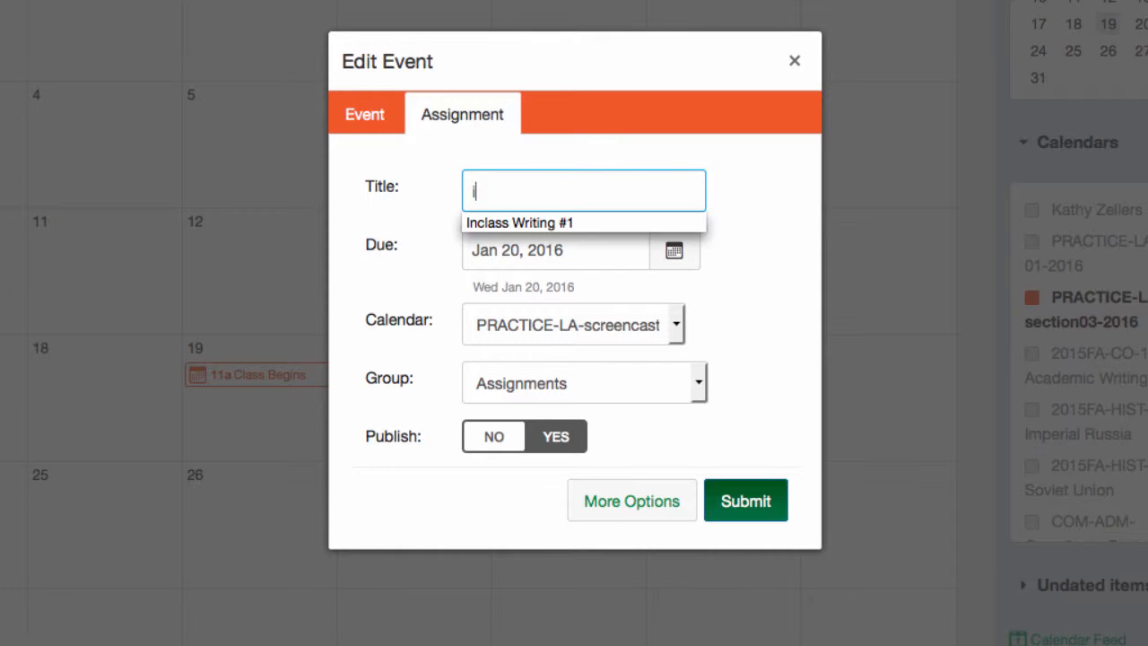
{"action": "type", "text": "in"}
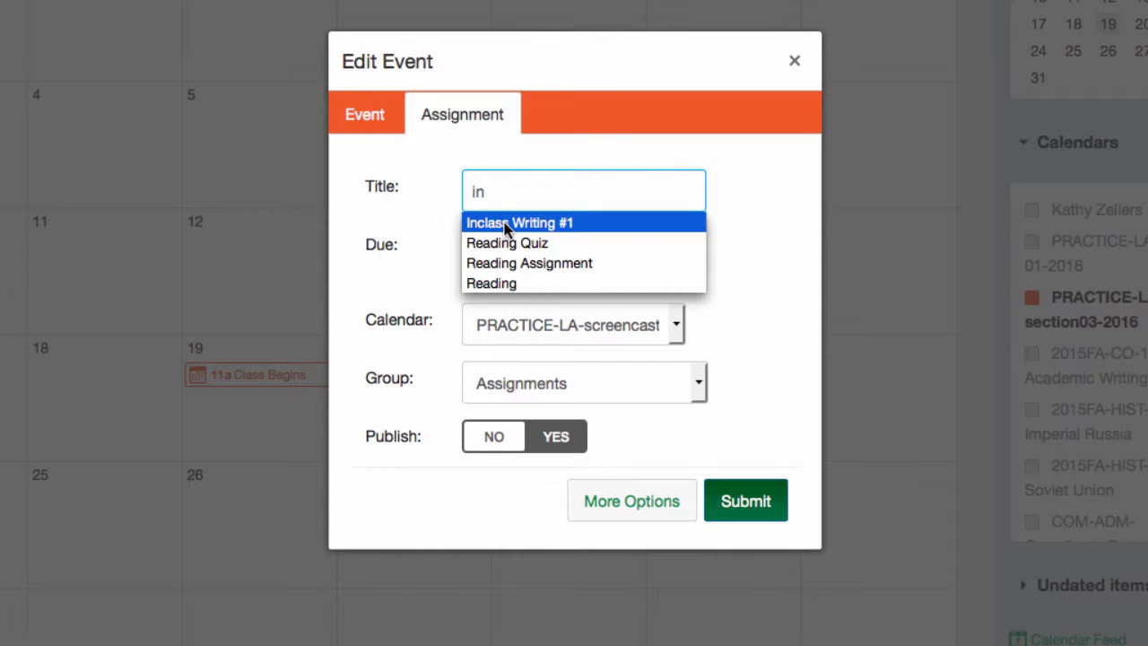
{"action": "left_click", "coordinate": [520, 222]}
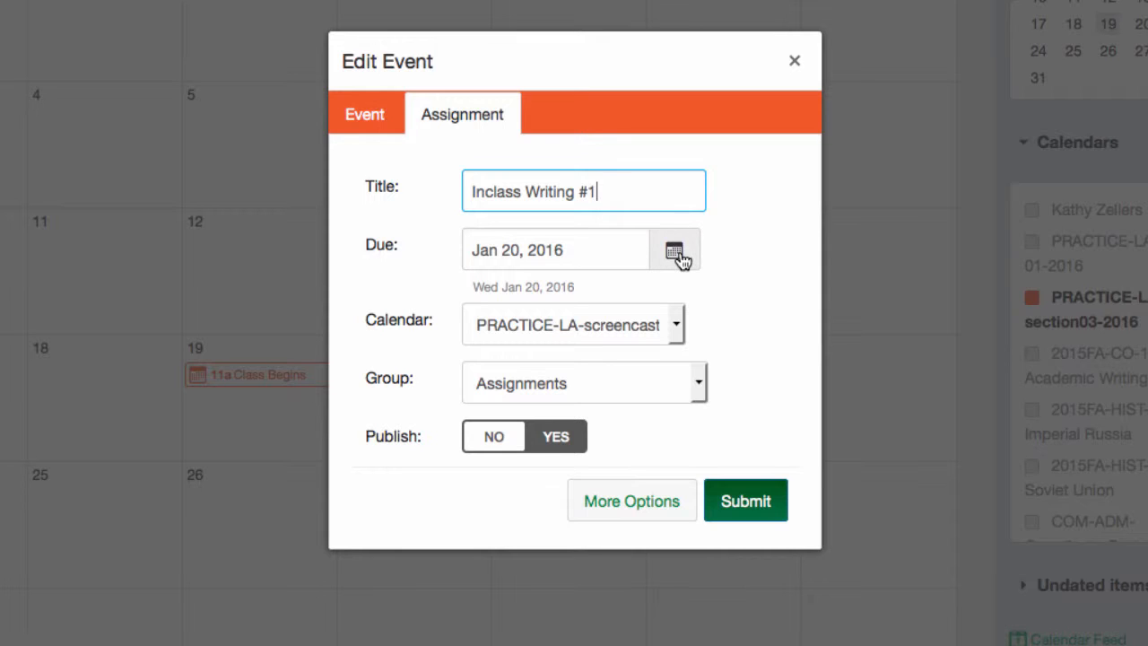
{"action": "left_click", "coordinate": [675, 250]}
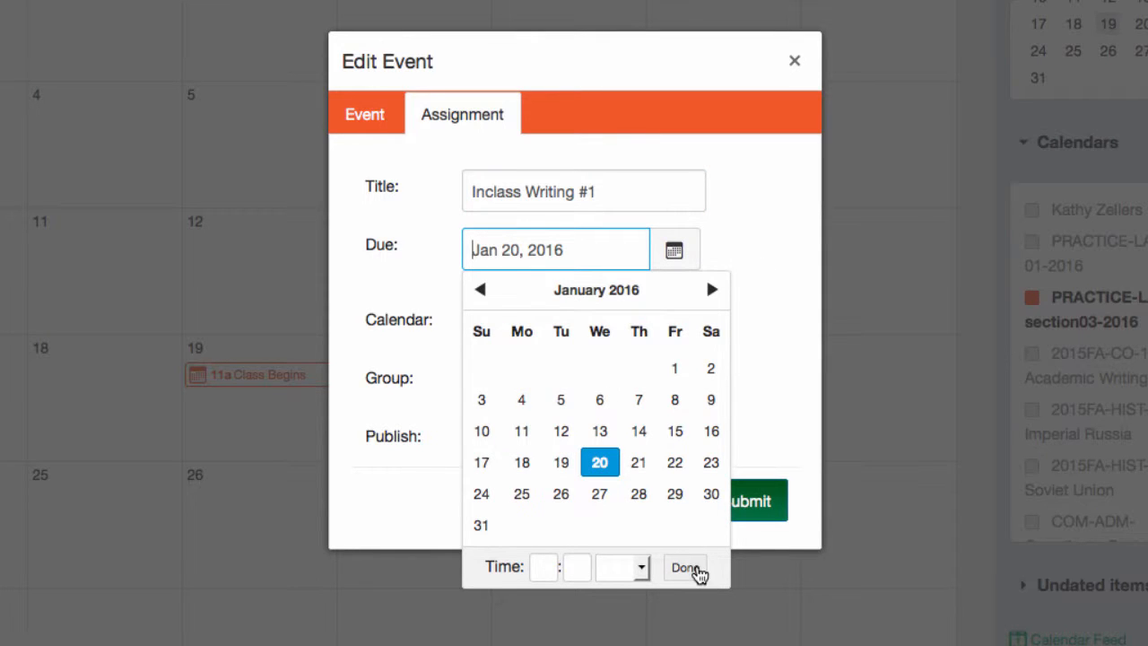
{"action": "left_click", "coordinate": [685, 567]}
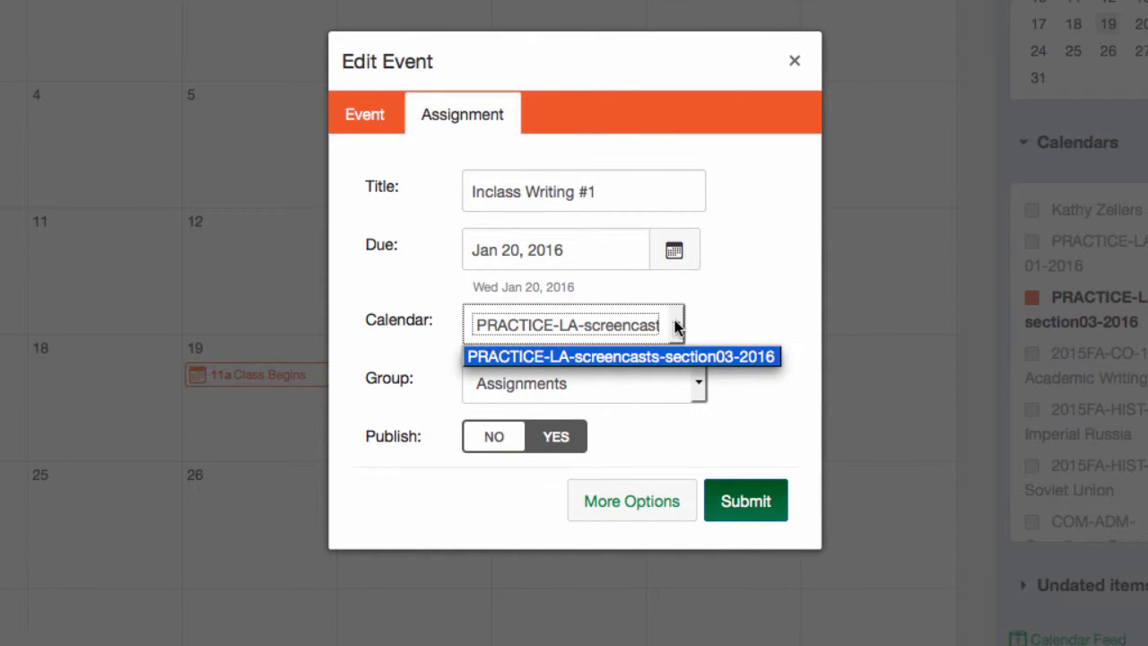
{"action": "left_click", "coordinate": [622, 356]}
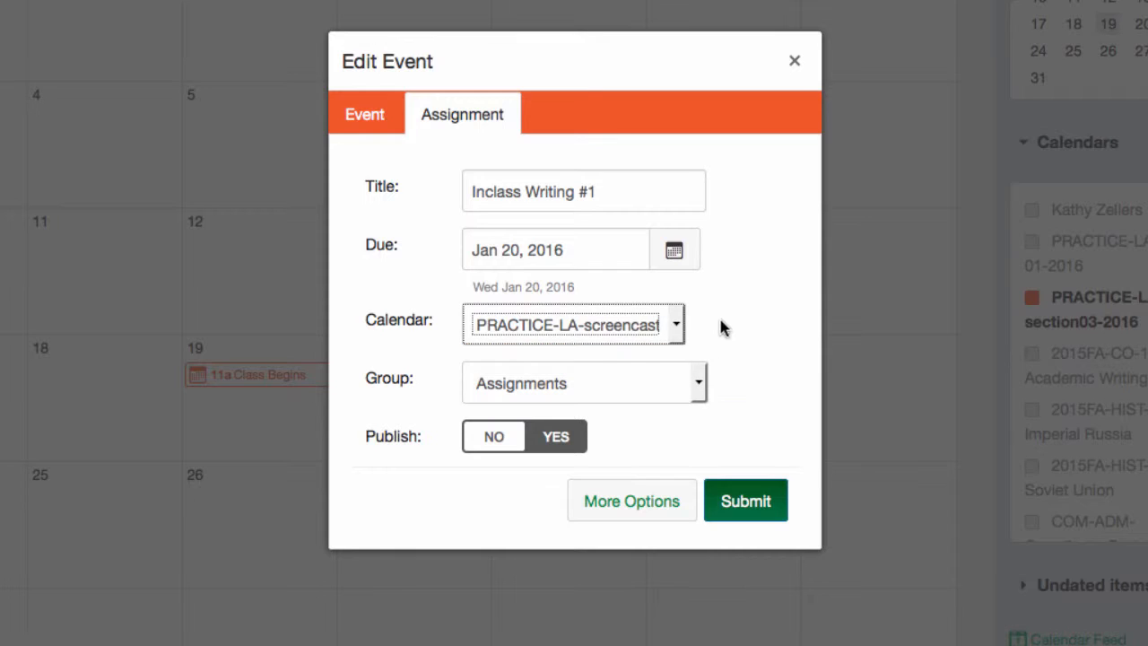
{"action": "mouse_move", "coordinate": [724, 397]}
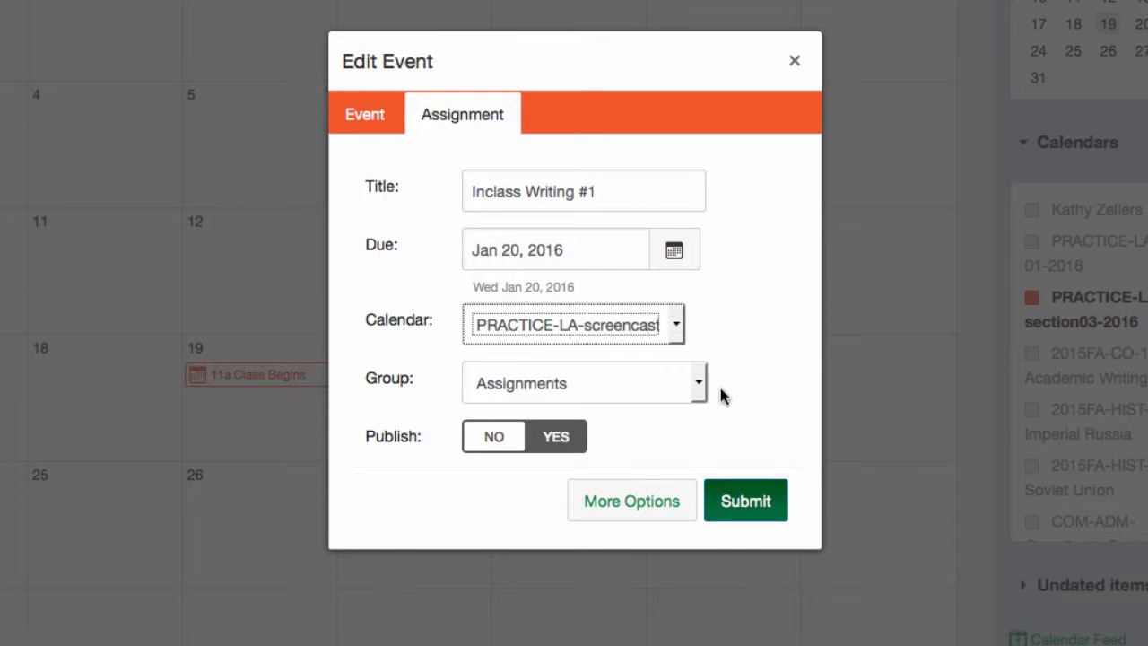
{"action": "left_click", "coordinate": [698, 383]}
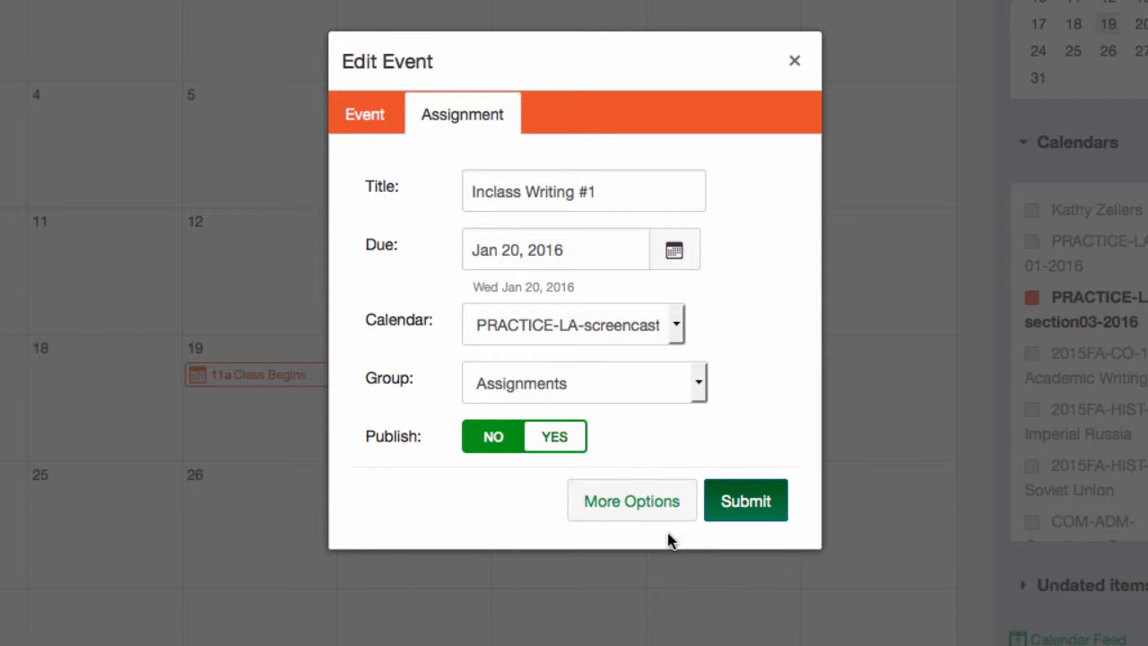
{"action": "mouse_move", "coordinate": [631, 501]}
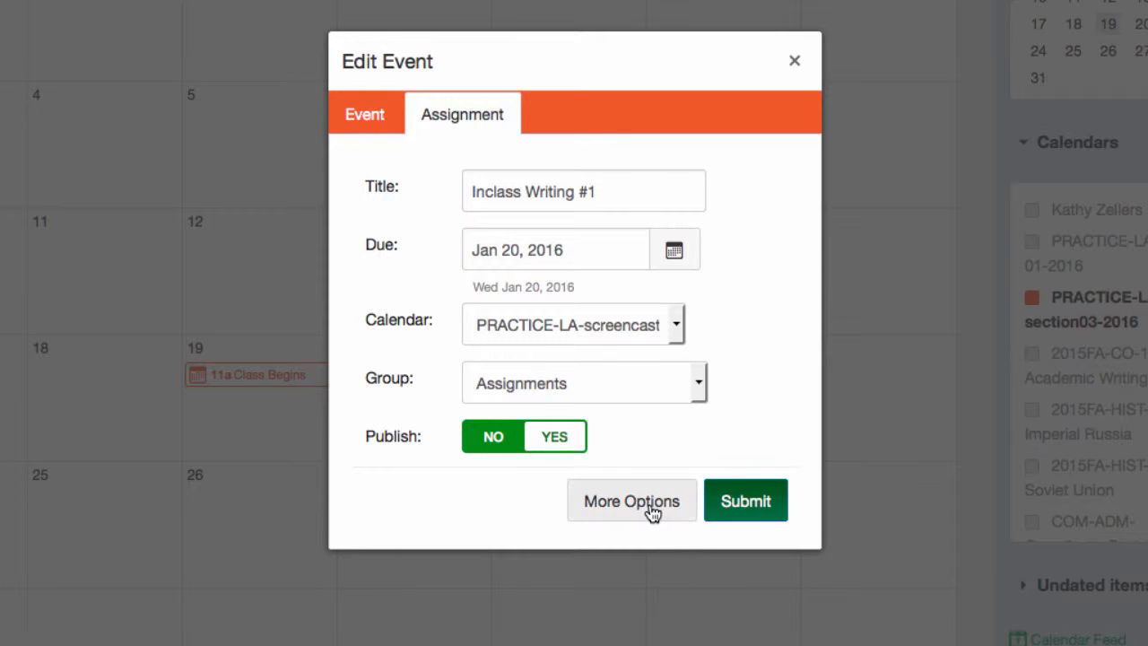
{"action": "mouse_move", "coordinate": [655, 534]}
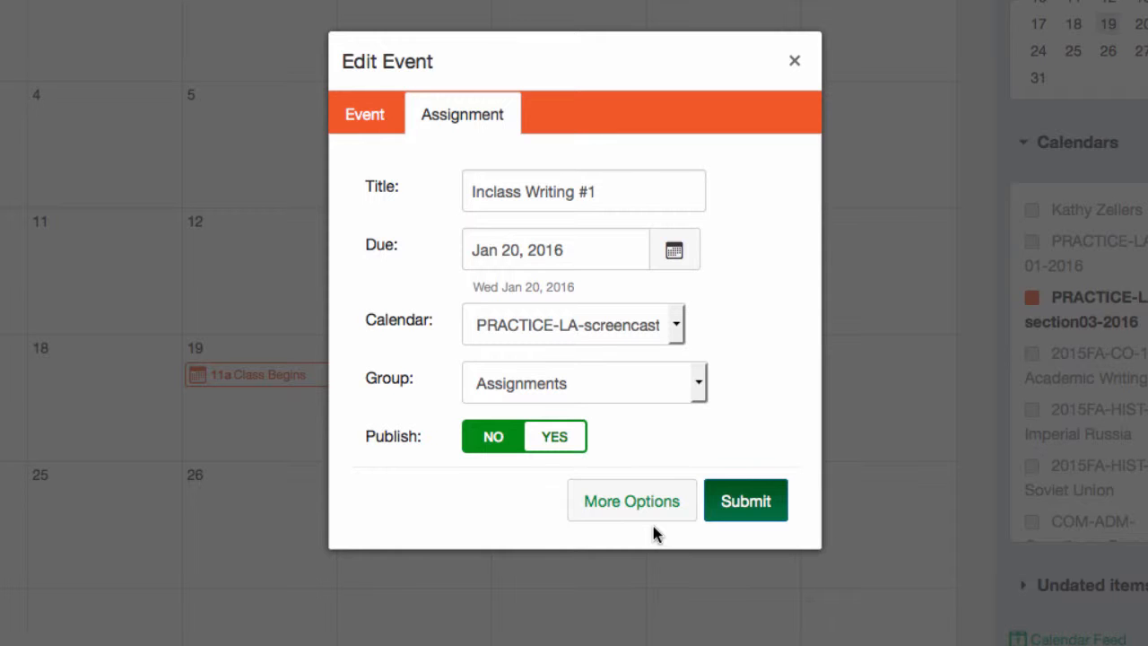
{"action": "left_click", "coordinate": [746, 501]}
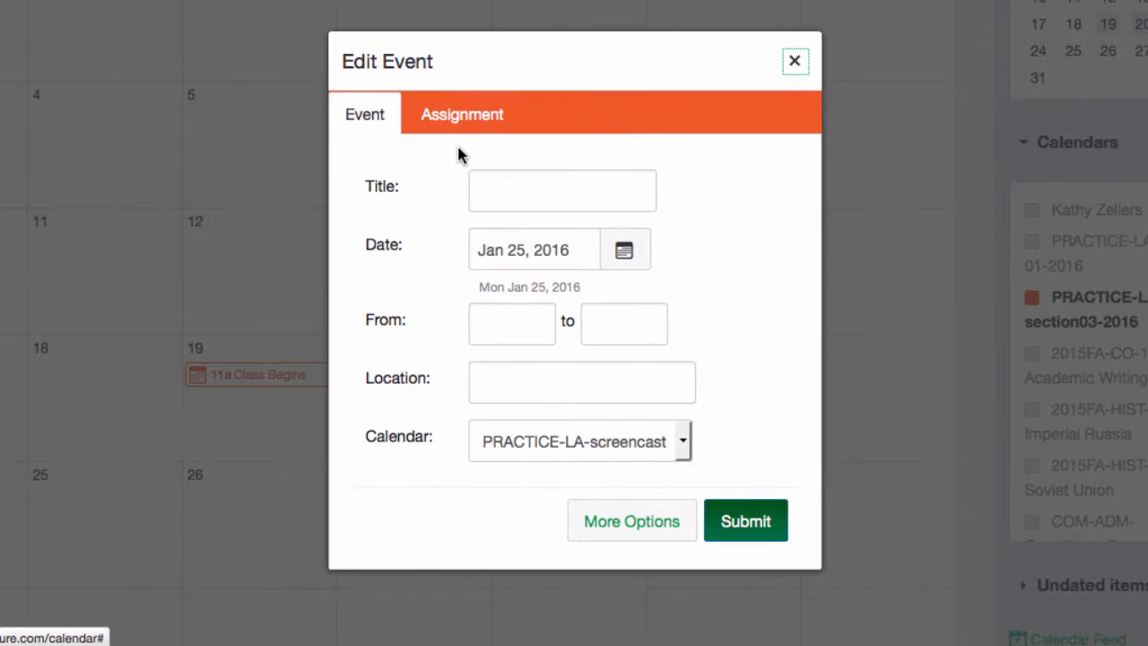
Add the published assignment 'Homework #1' due Jan 25
{"action": "left_click", "coordinate": [462, 114]}
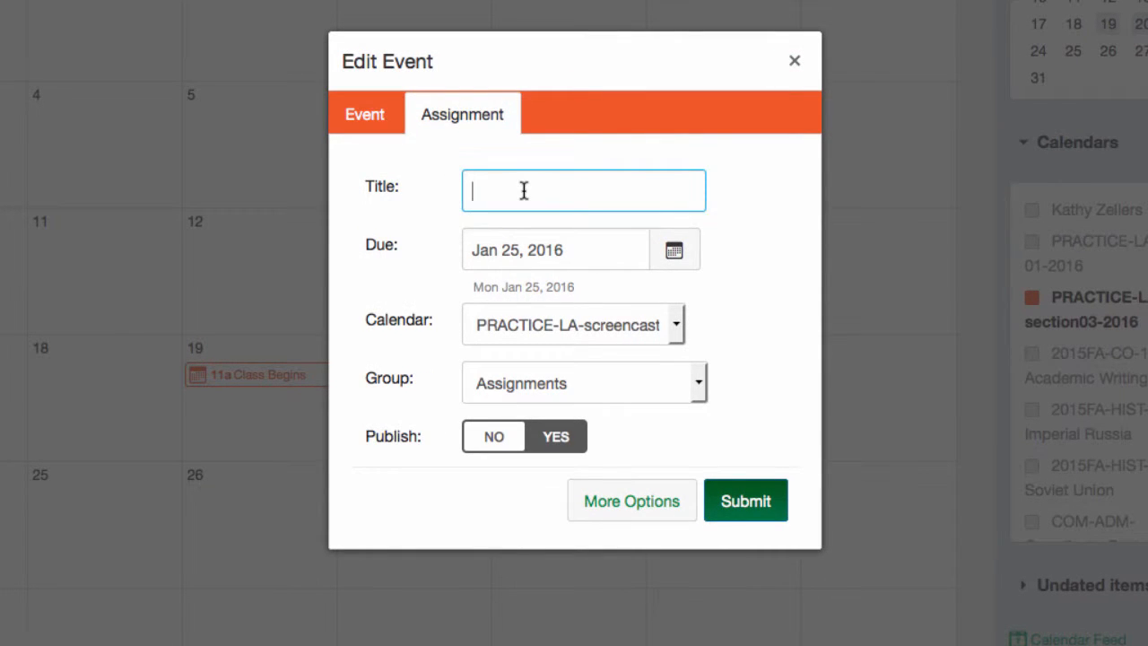
{"action": "type", "text": "Homework #1"}
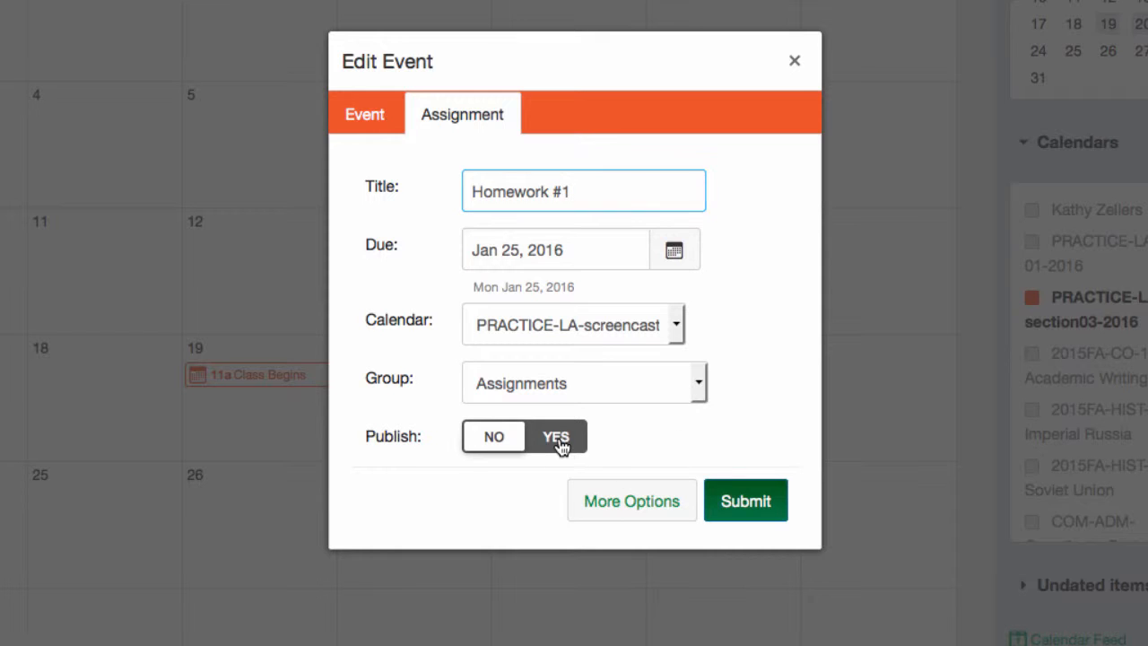
{"action": "left_click", "coordinate": [746, 501]}
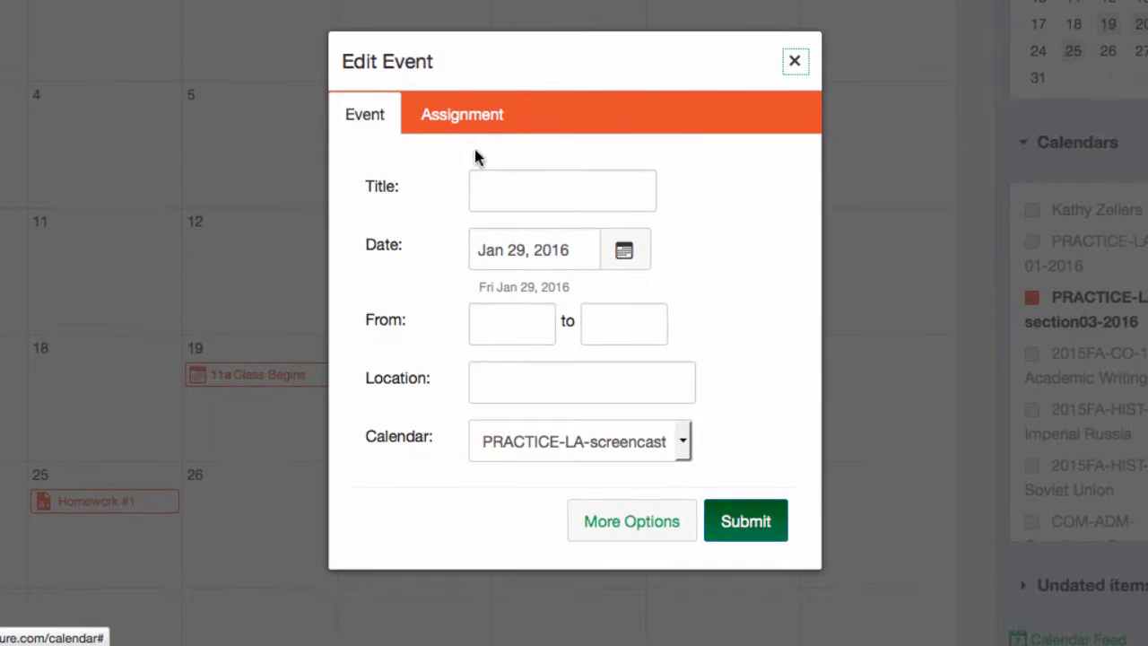
Add the unpublished assignment 'Draft Essay #1' due Jan 29
{"action": "left_click", "coordinate": [462, 114]}
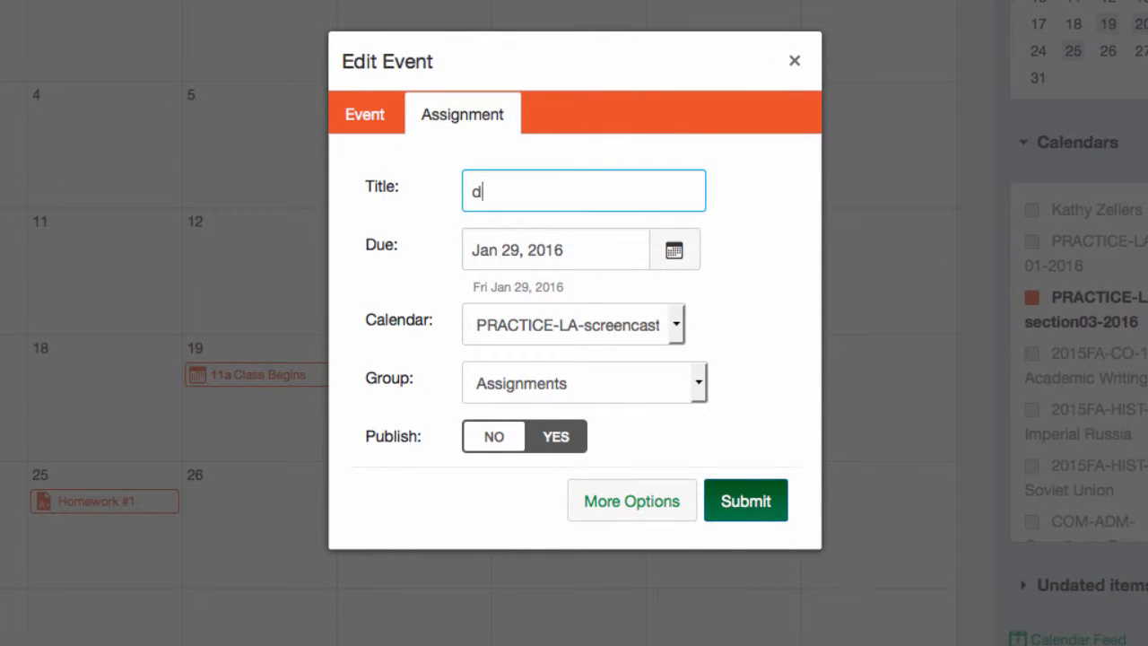
{"action": "type", "text": "Draft Essay #1"}
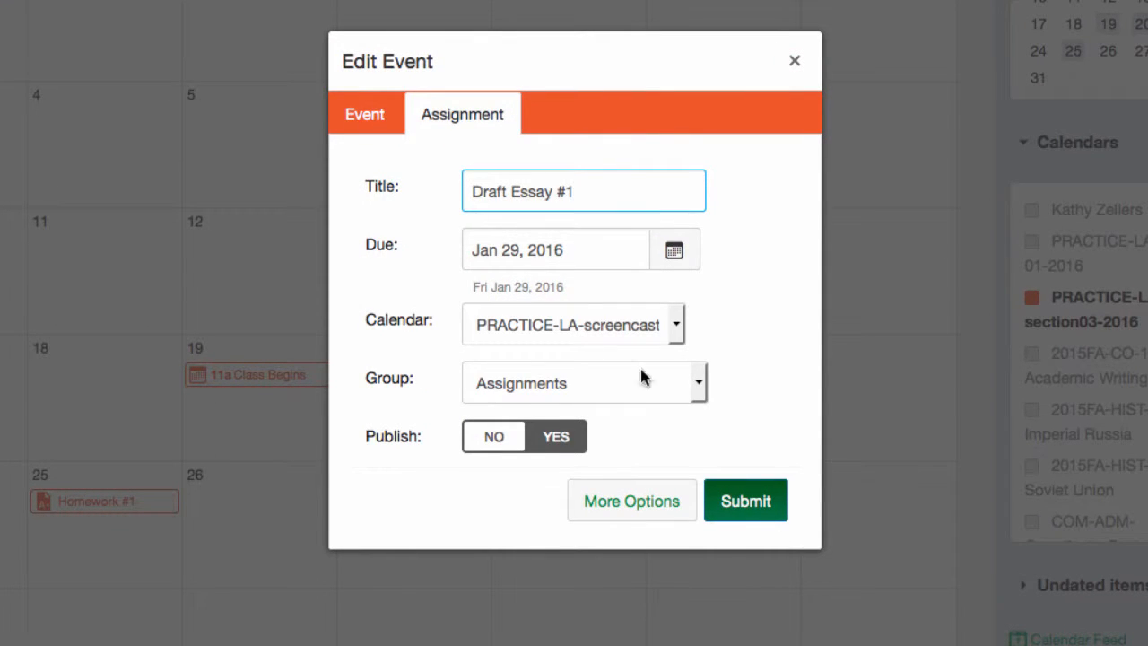
{"action": "left_click", "coordinate": [493, 436]}
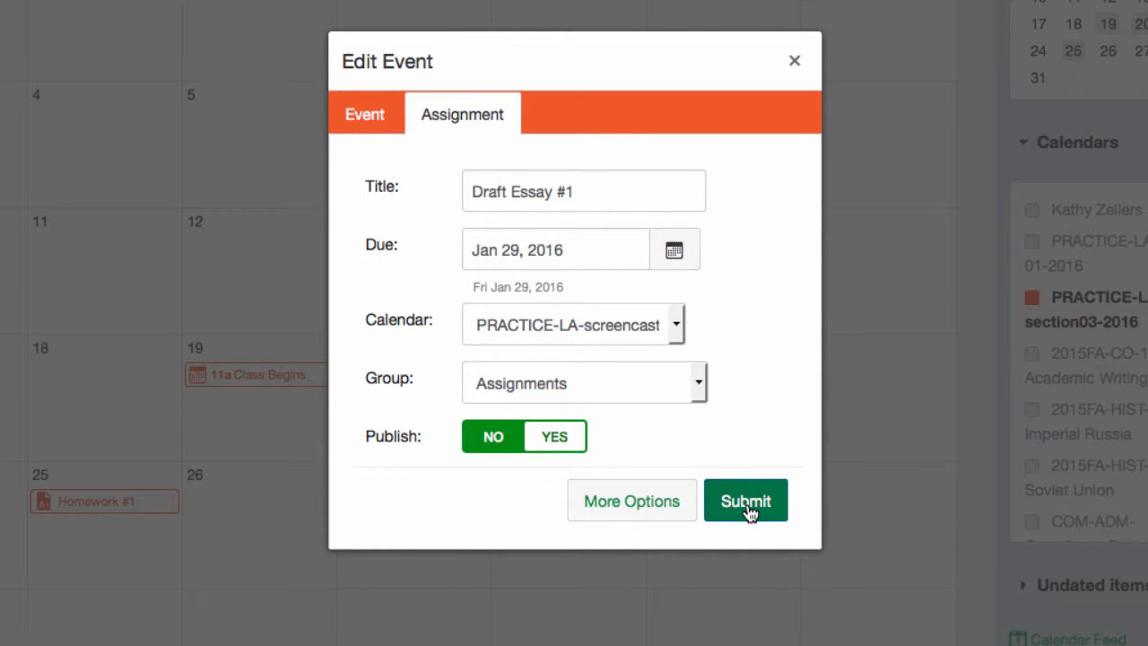
{"action": "left_click", "coordinate": [745, 500]}
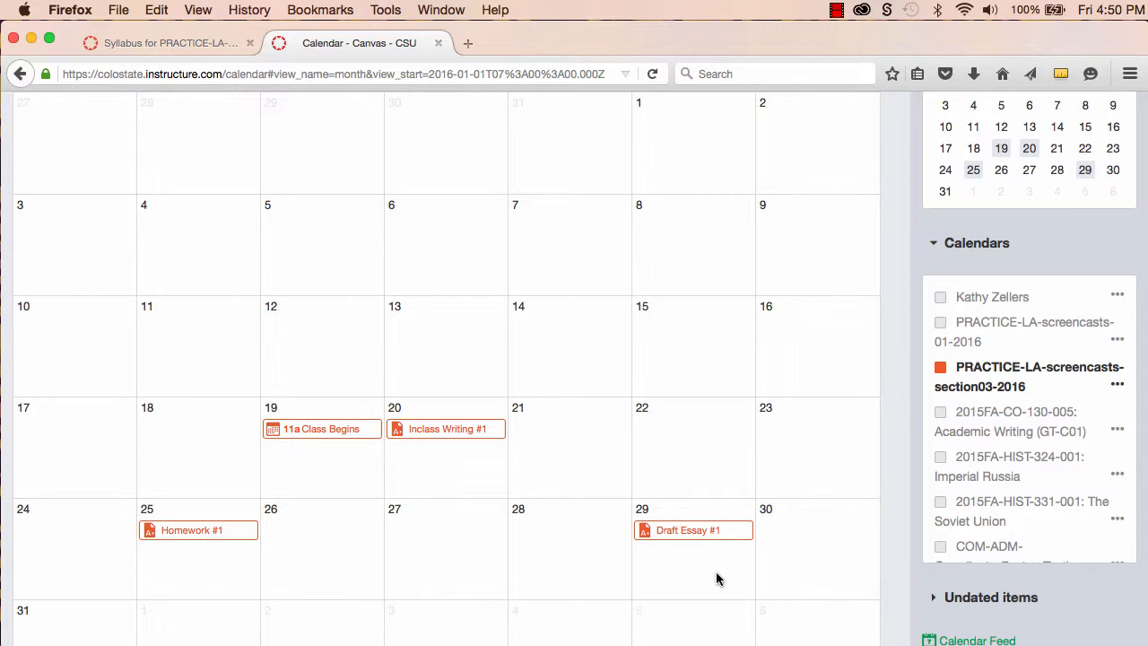
{"action": "mouse_move", "coordinate": [587, 404]}
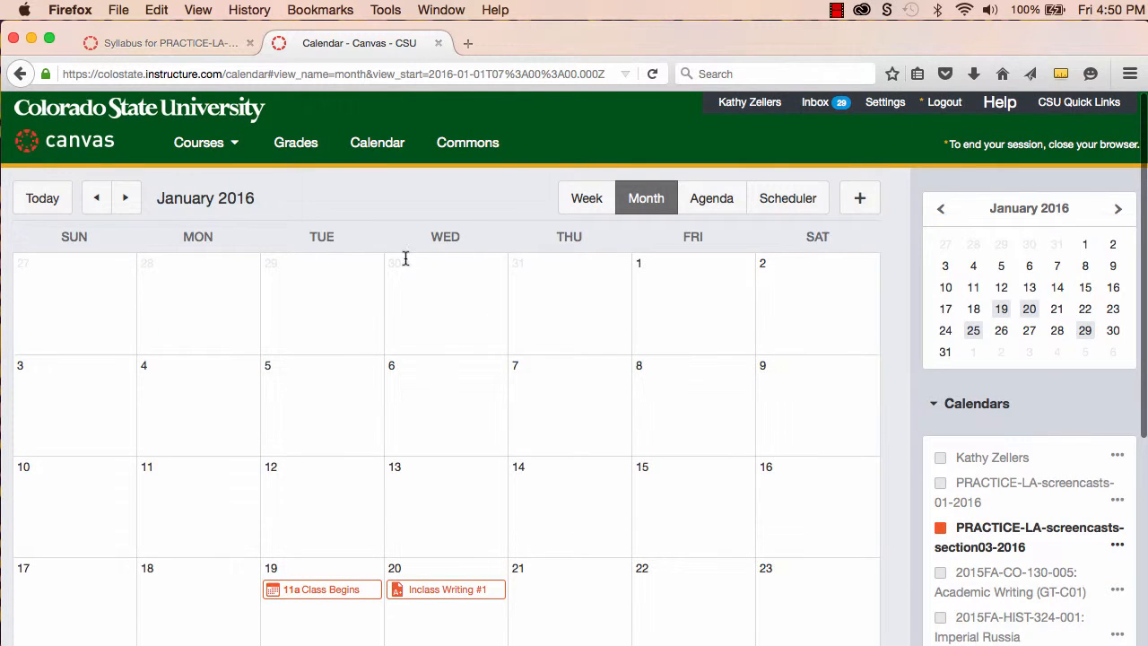
Go to the PRACTICE-LA-screencasts-section03-2016 course's Assignments list
{"action": "left_click", "coordinate": [199, 142]}
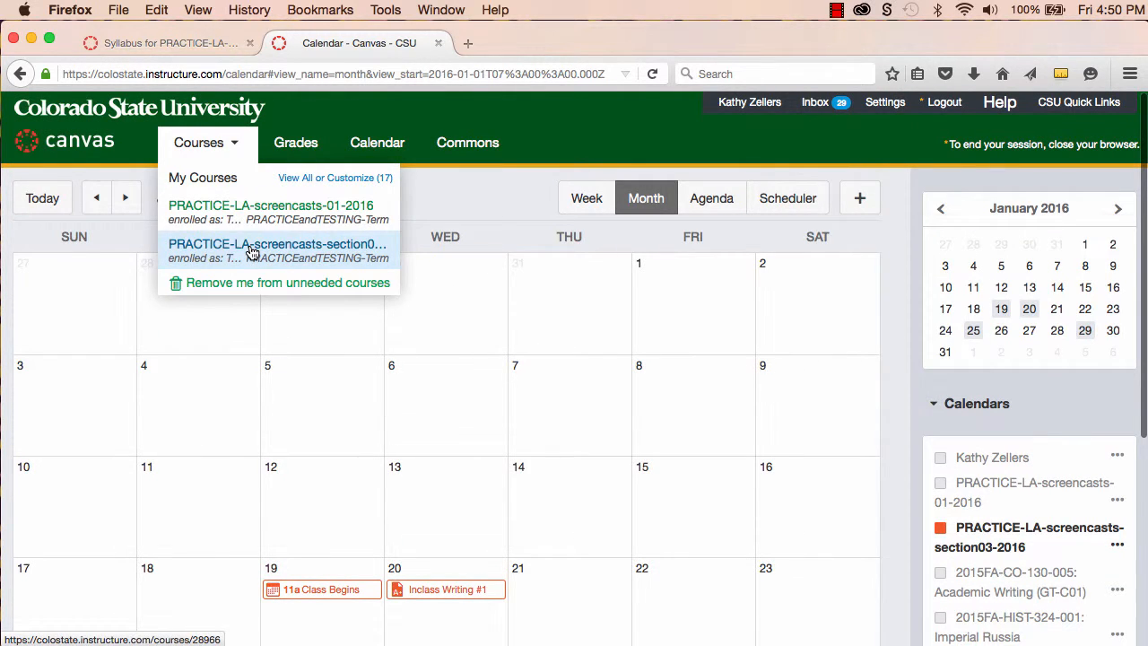
{"action": "left_click", "coordinate": [277, 244]}
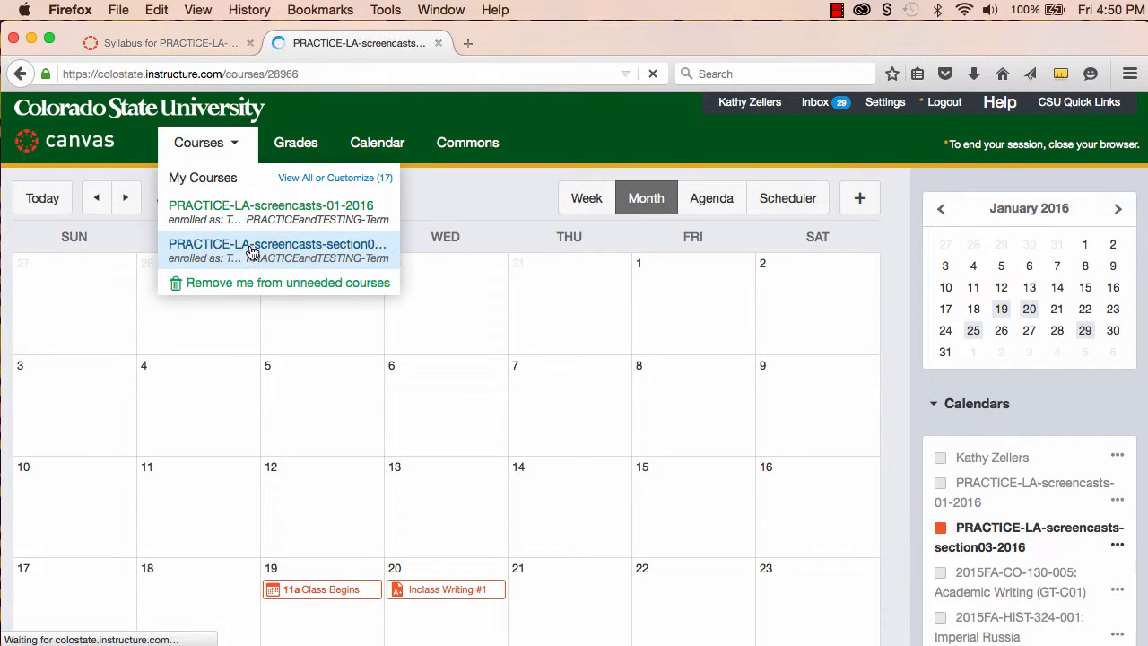
{"action": "left_click", "coordinate": [276, 244]}
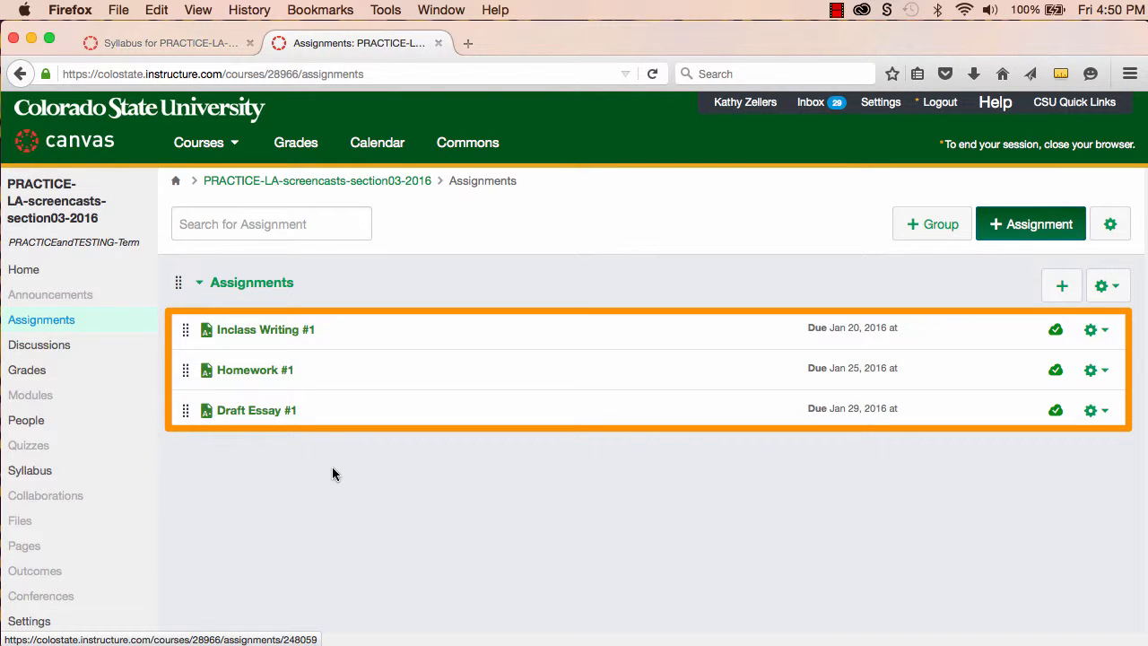
{"action": "mouse_move", "coordinate": [265, 329]}
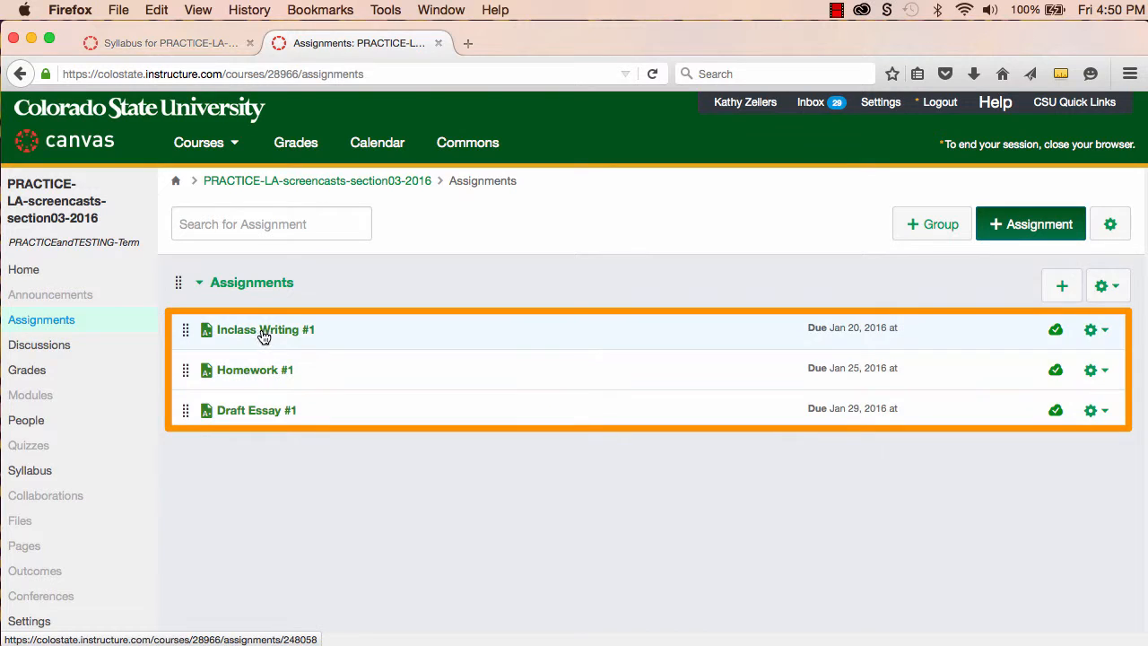
{"action": "left_click", "coordinate": [266, 329]}
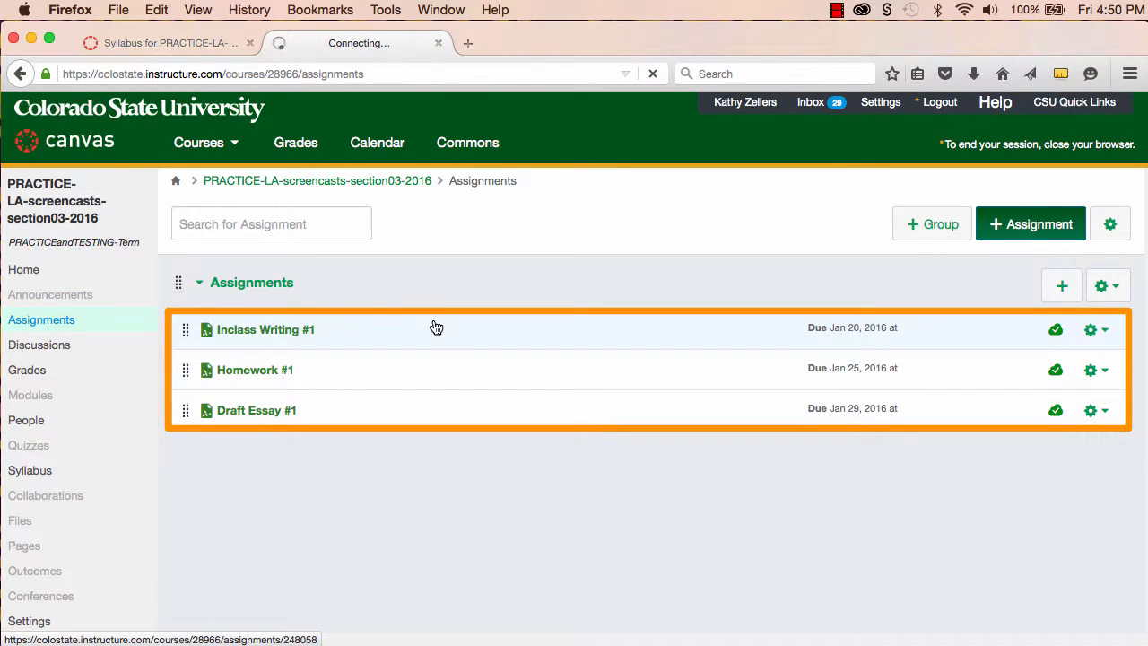
{"action": "left_click", "coordinate": [266, 329]}
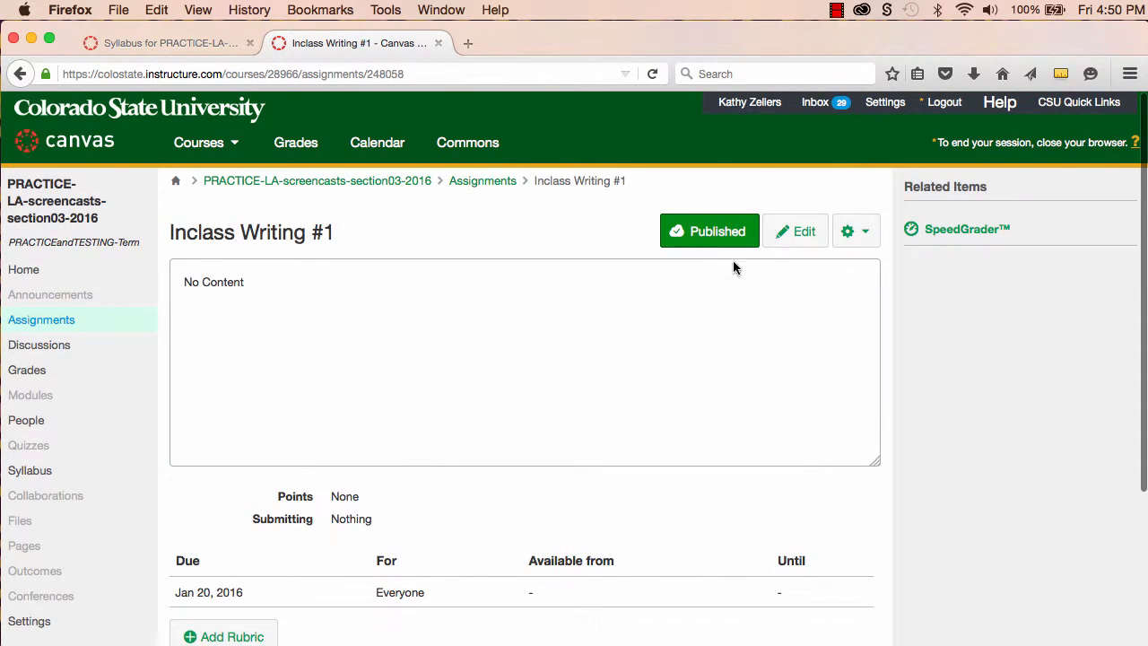
{"action": "left_click", "coordinate": [796, 231]}
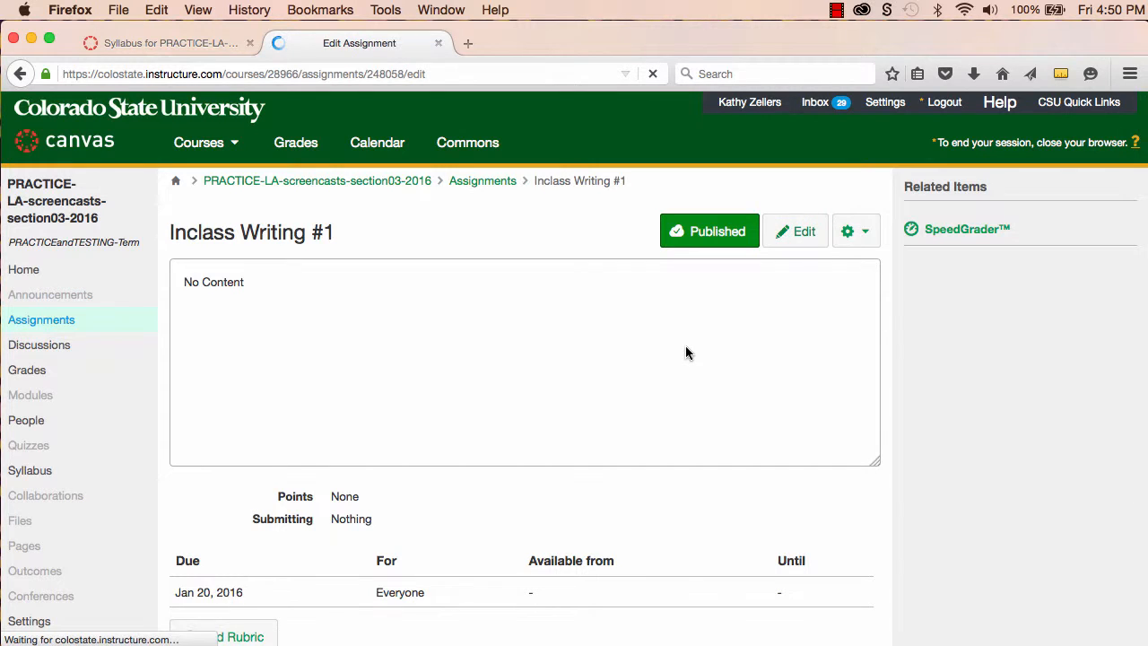
{"action": "left_click", "coordinate": [795, 231]}
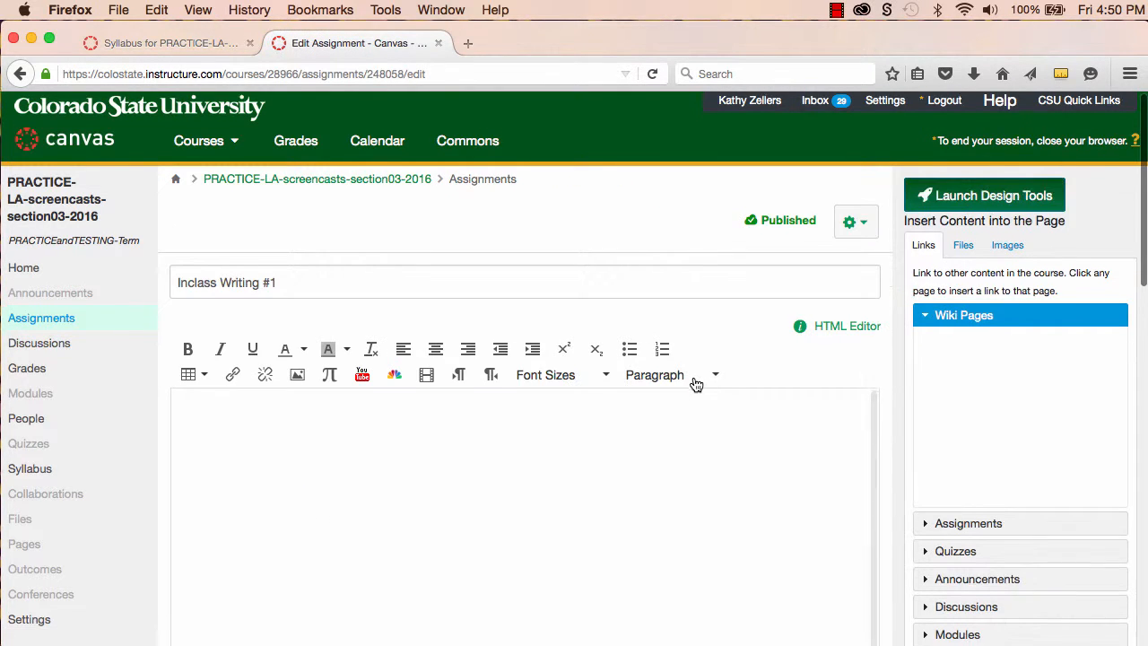
{"action": "scroll", "scroll_direction": "down", "scroll_amount": 3}
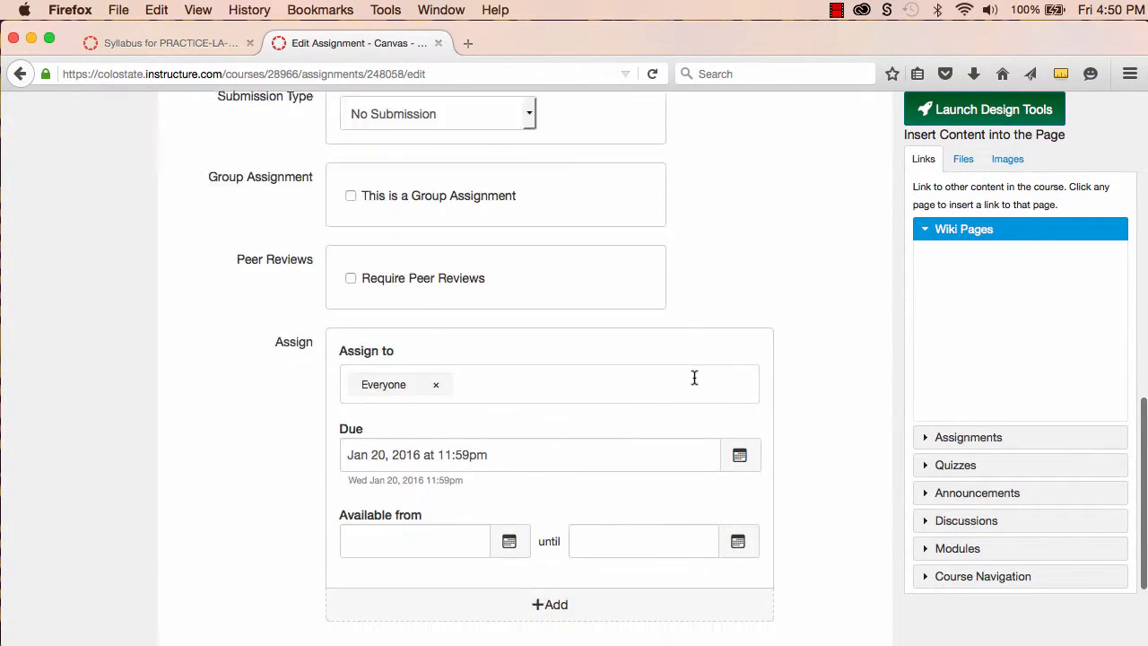
{"action": "scroll", "scroll_direction": "down", "scroll_amount": 3}
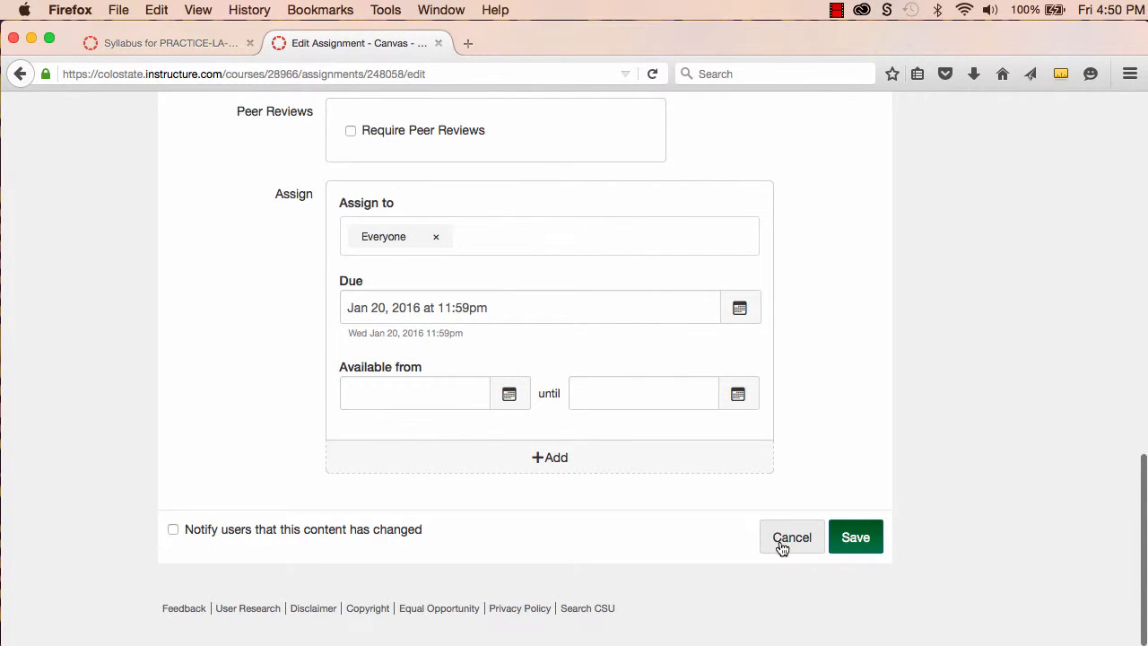
{"action": "left_click", "coordinate": [792, 536]}
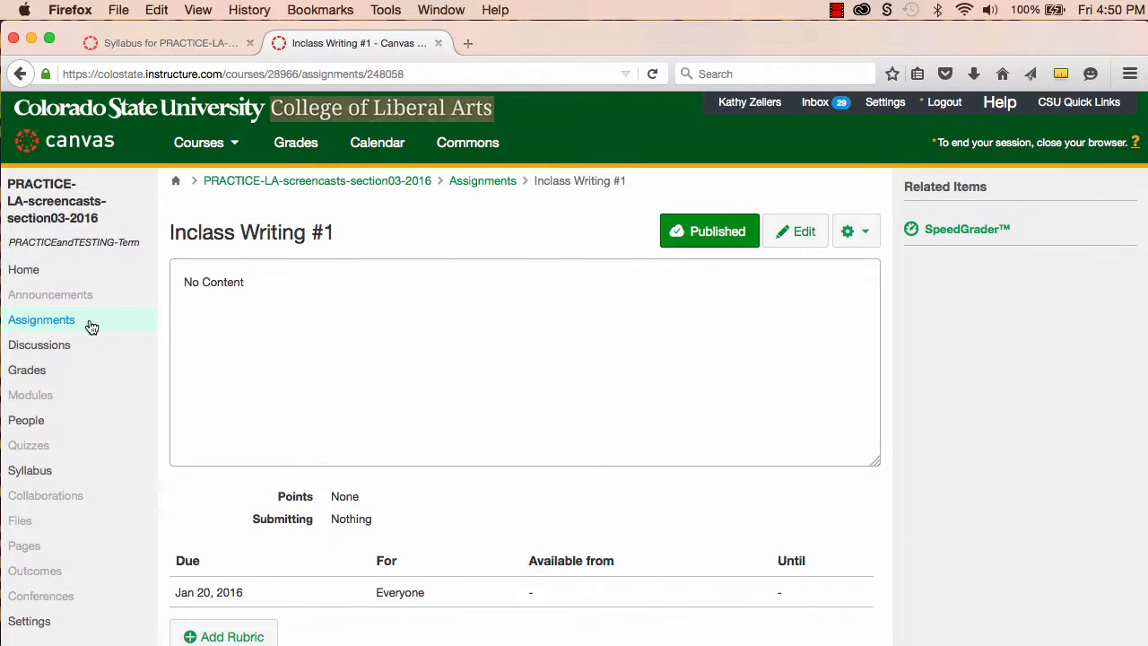
{"action": "left_click", "coordinate": [41, 320]}
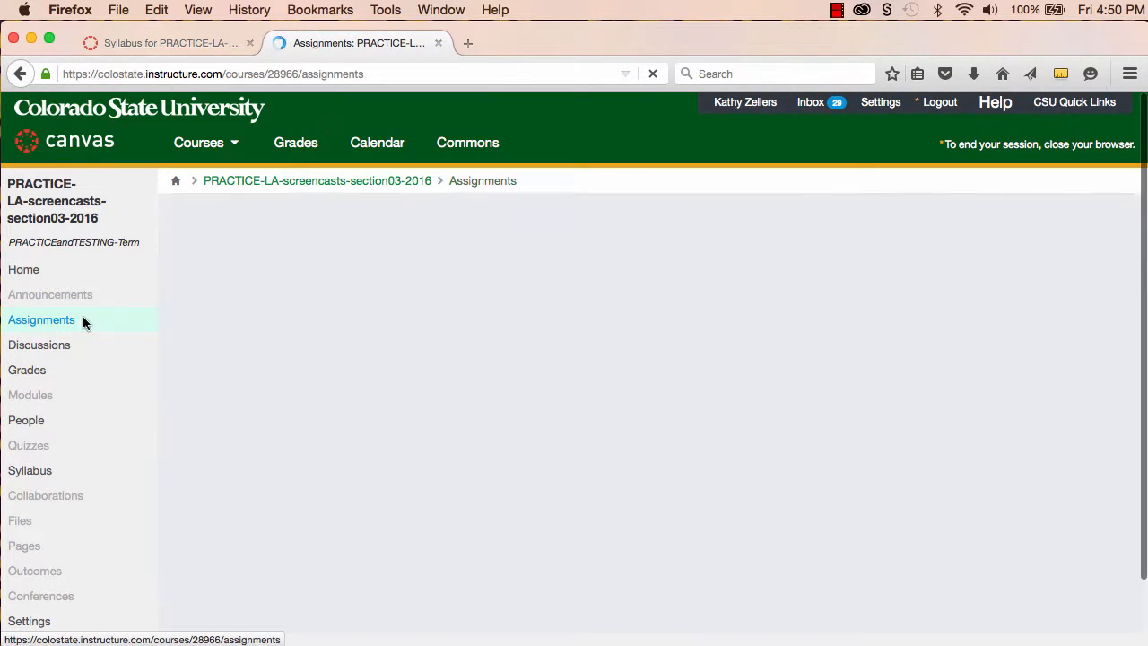
{"action": "left_click", "coordinate": [41, 320]}
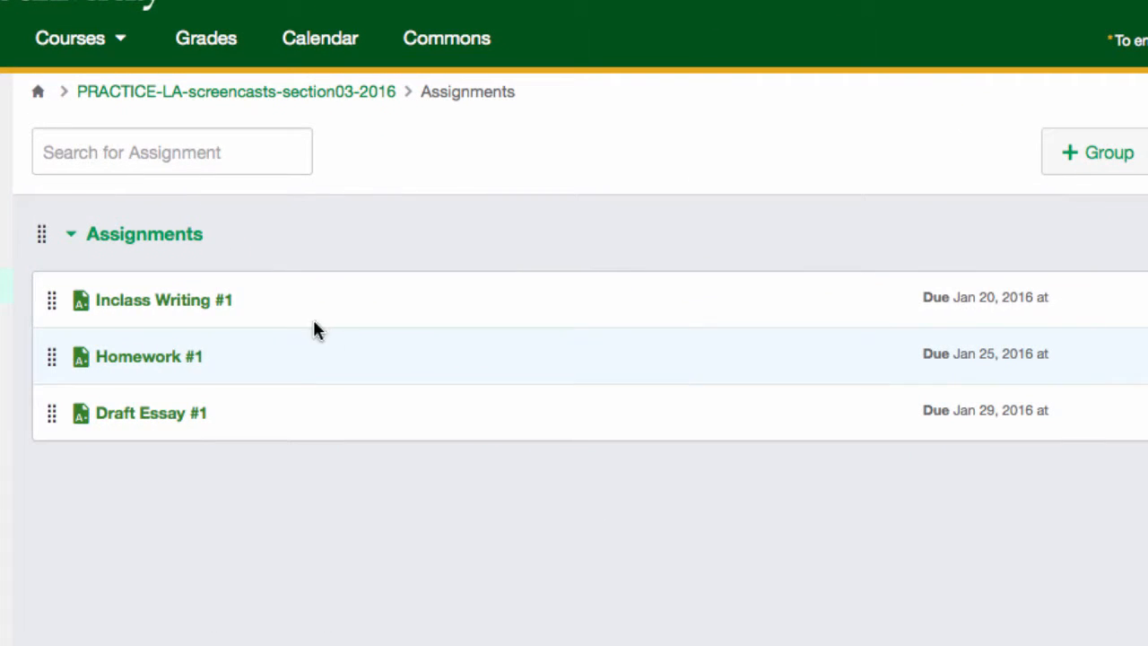
{"action": "mouse_move", "coordinate": [253, 305]}
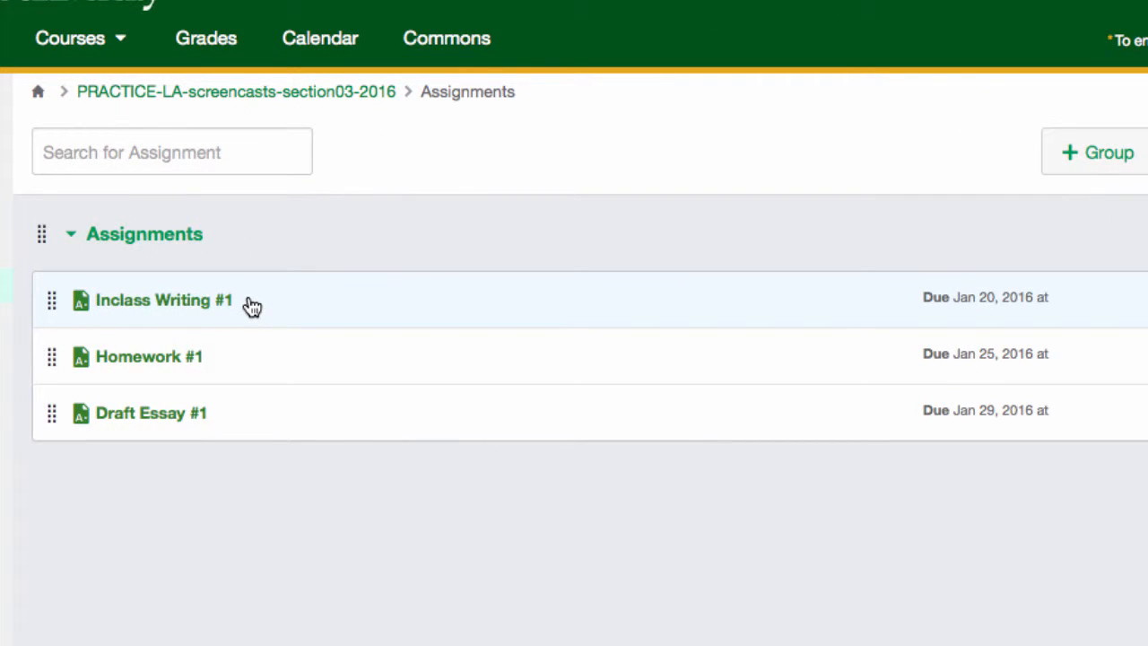
{"action": "mouse_move", "coordinate": [251, 360]}
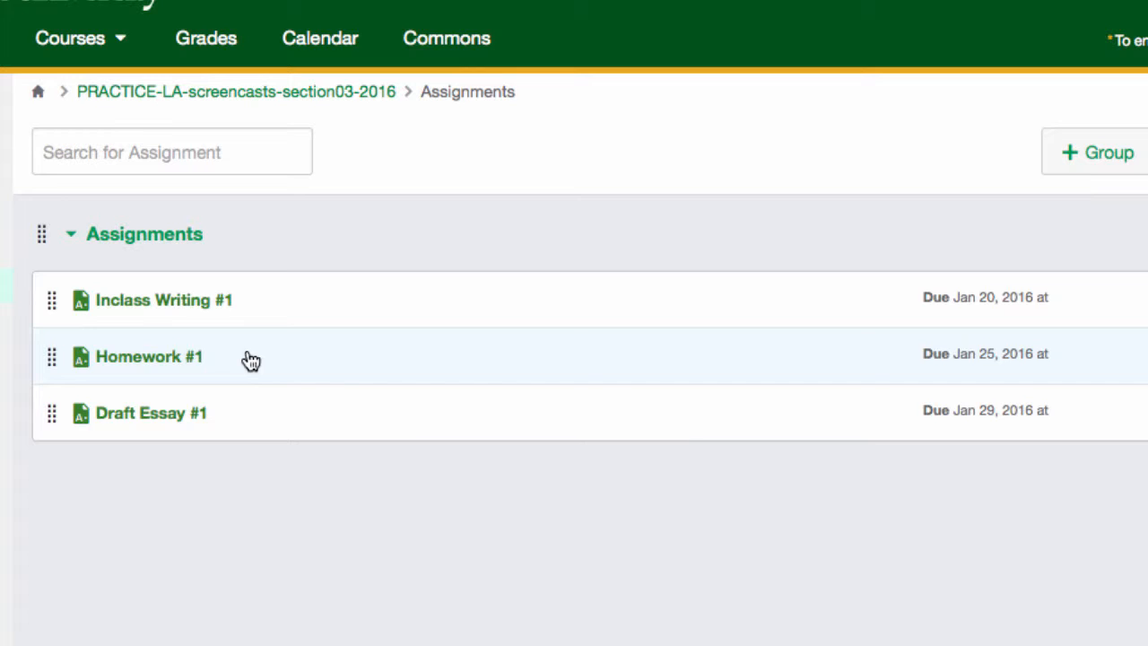
{"action": "mouse_move", "coordinate": [256, 415]}
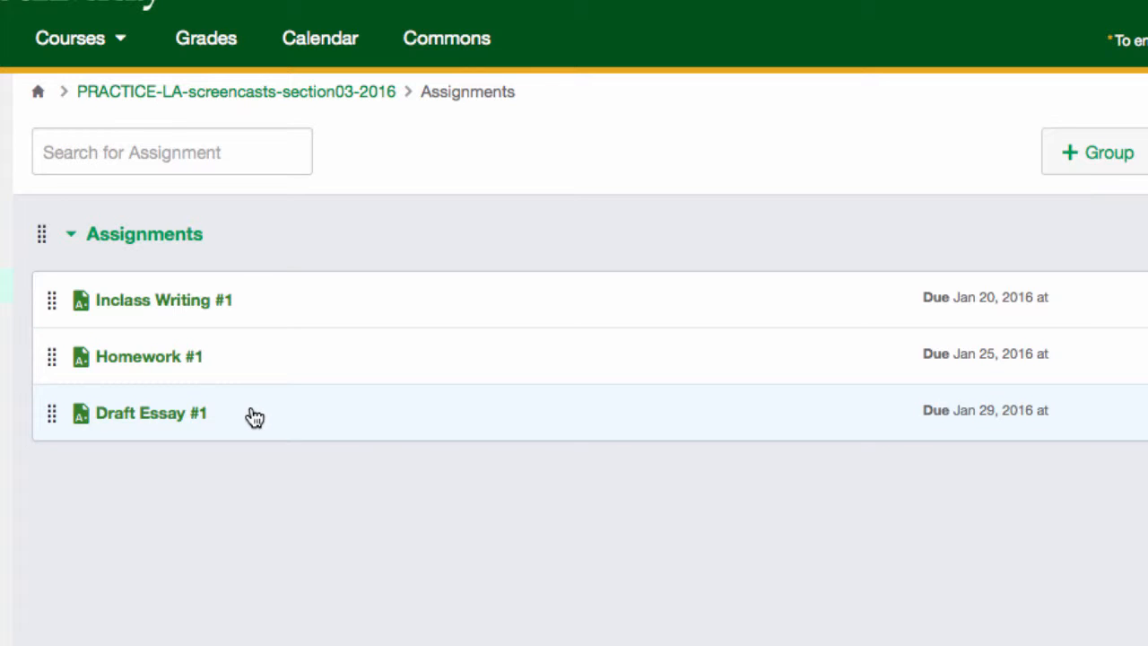
{"action": "mouse_move", "coordinate": [258, 420]}
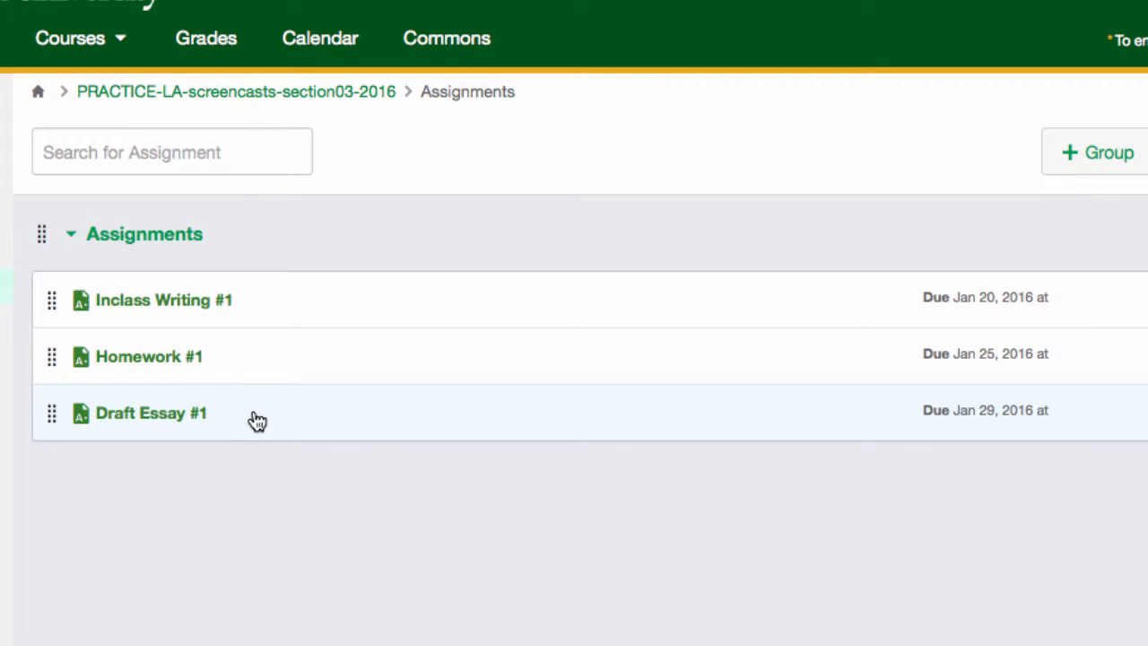
{"action": "mouse_move", "coordinate": [312, 486]}
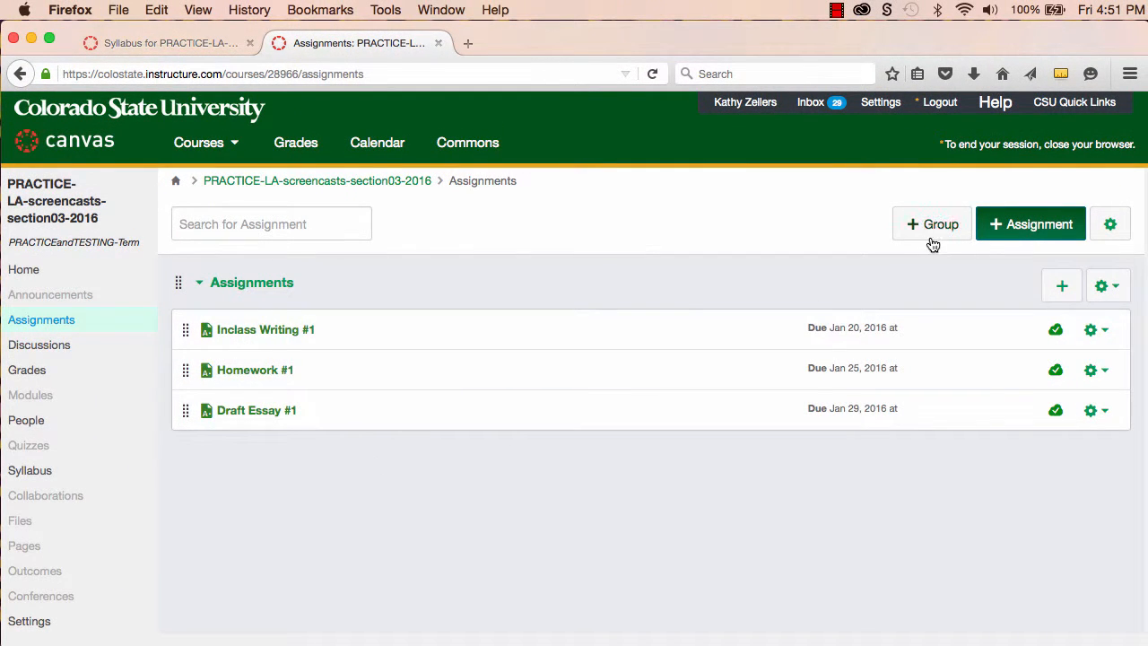
{"action": "mouse_move", "coordinate": [933, 224]}
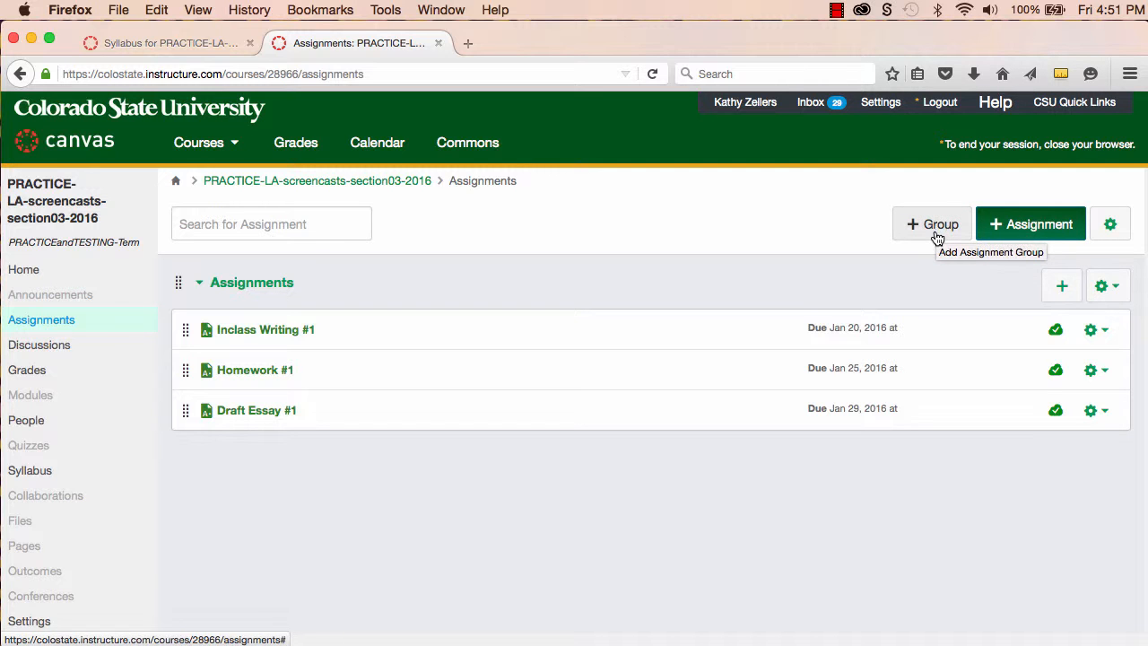
Add three assignment groups named In-Class Writing, Homework and Essays
{"action": "left_click", "coordinate": [933, 223]}
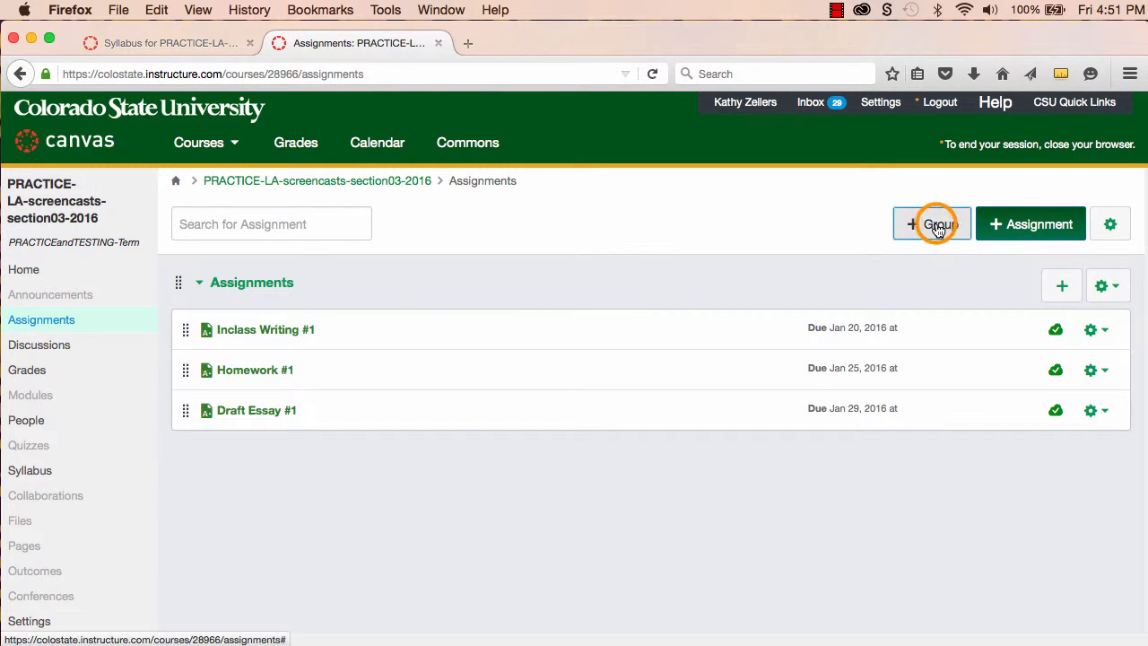
{"action": "left_click", "coordinate": [931, 223]}
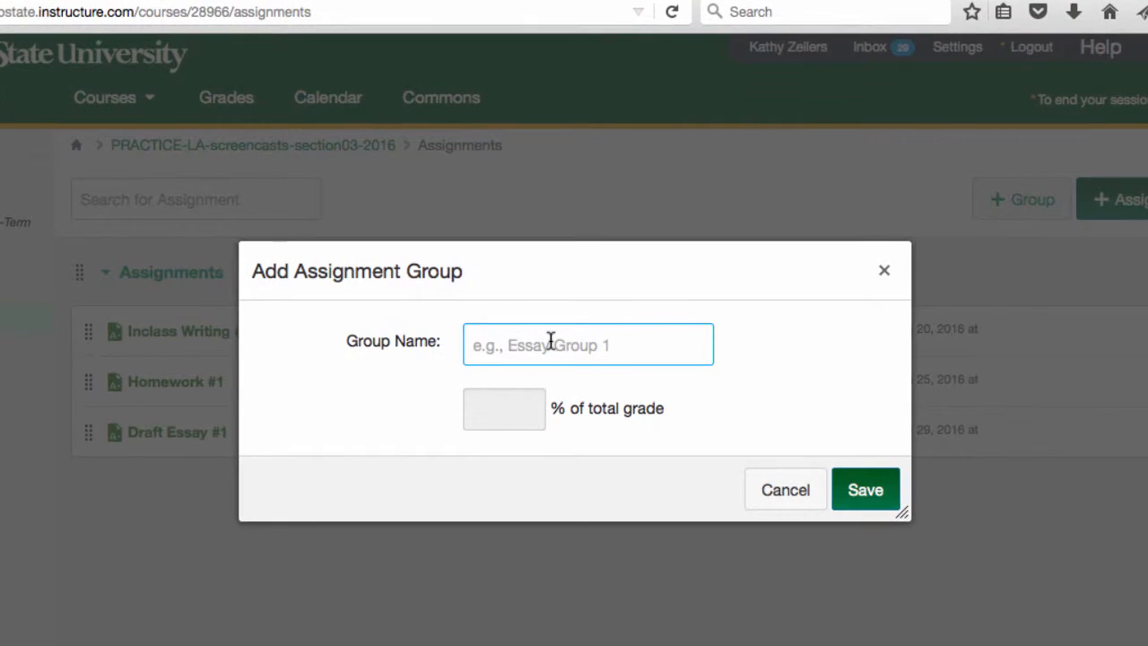
{"action": "type", "text": "In"}
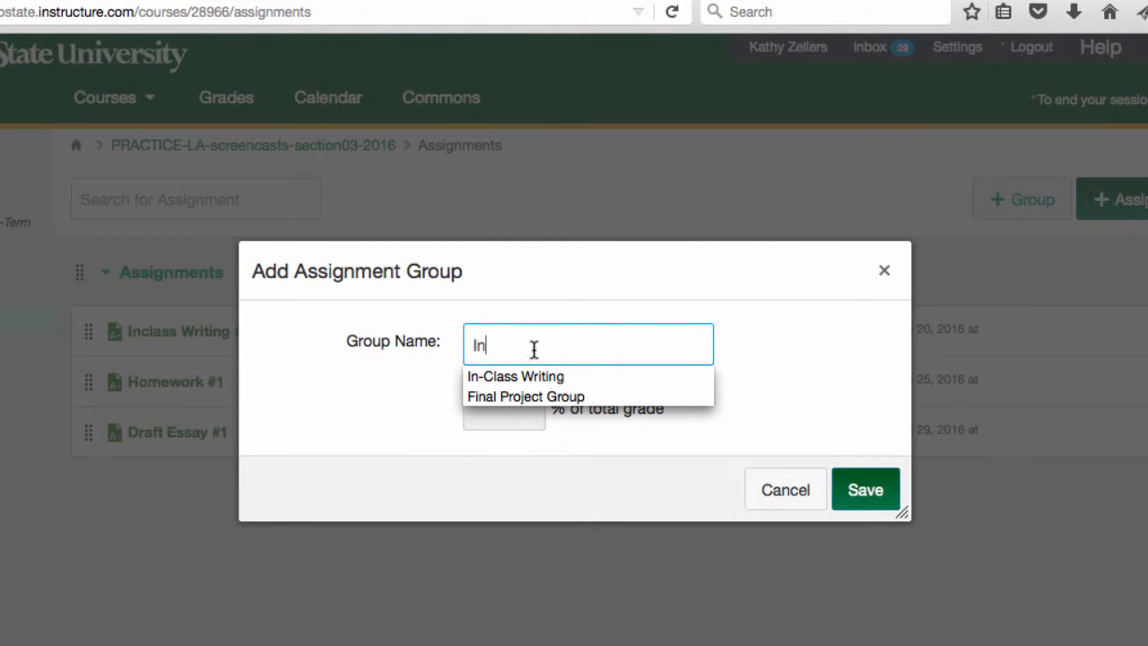
{"action": "left_click", "coordinate": [515, 376]}
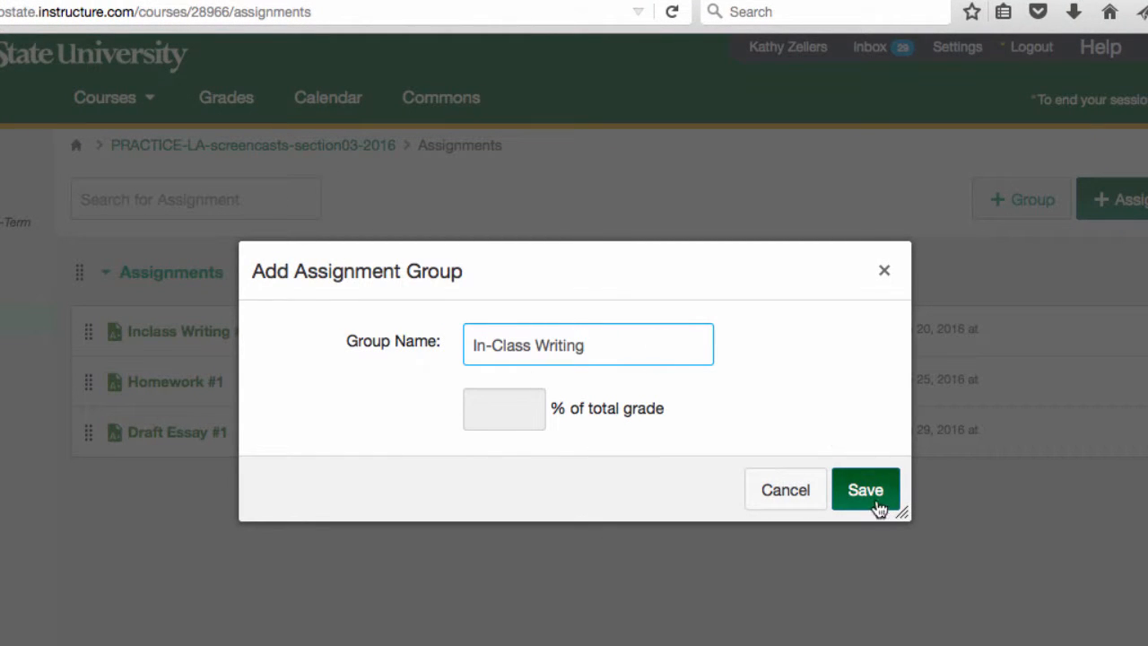
{"action": "left_click", "coordinate": [865, 489]}
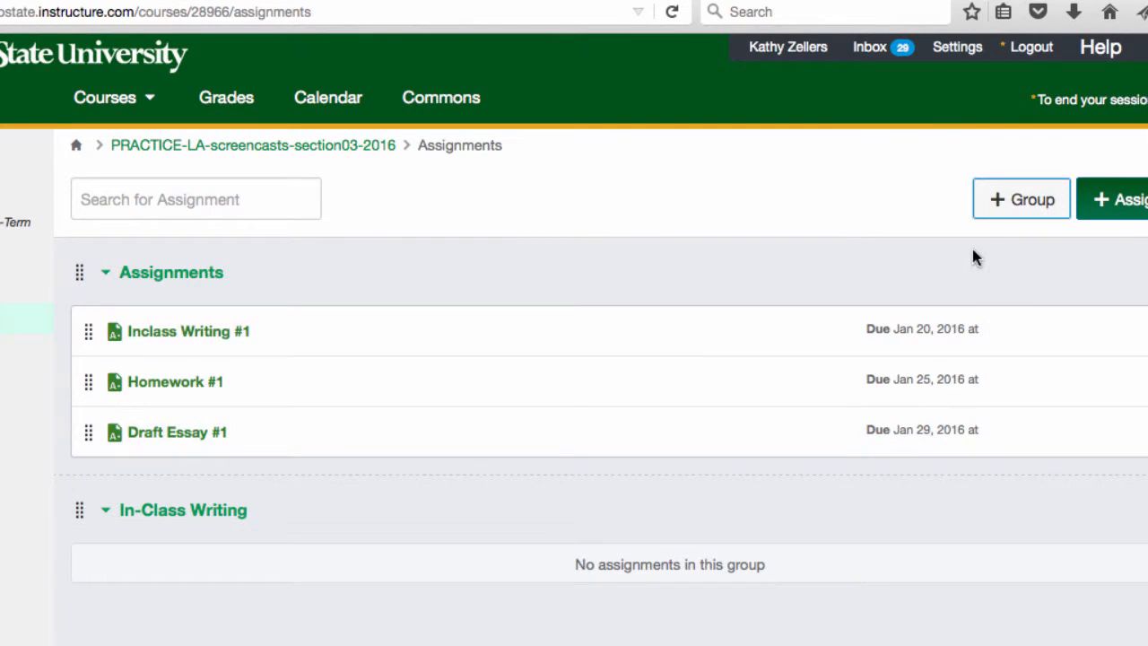
{"action": "left_click", "coordinate": [1021, 199]}
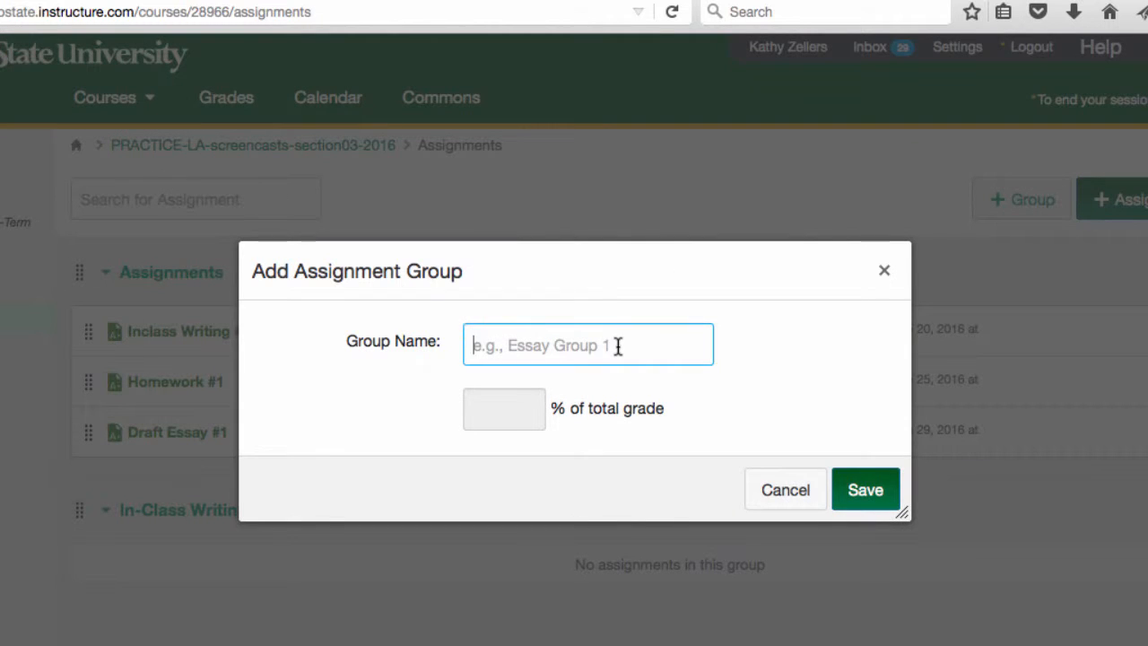
{"action": "type", "text": "Homework"}
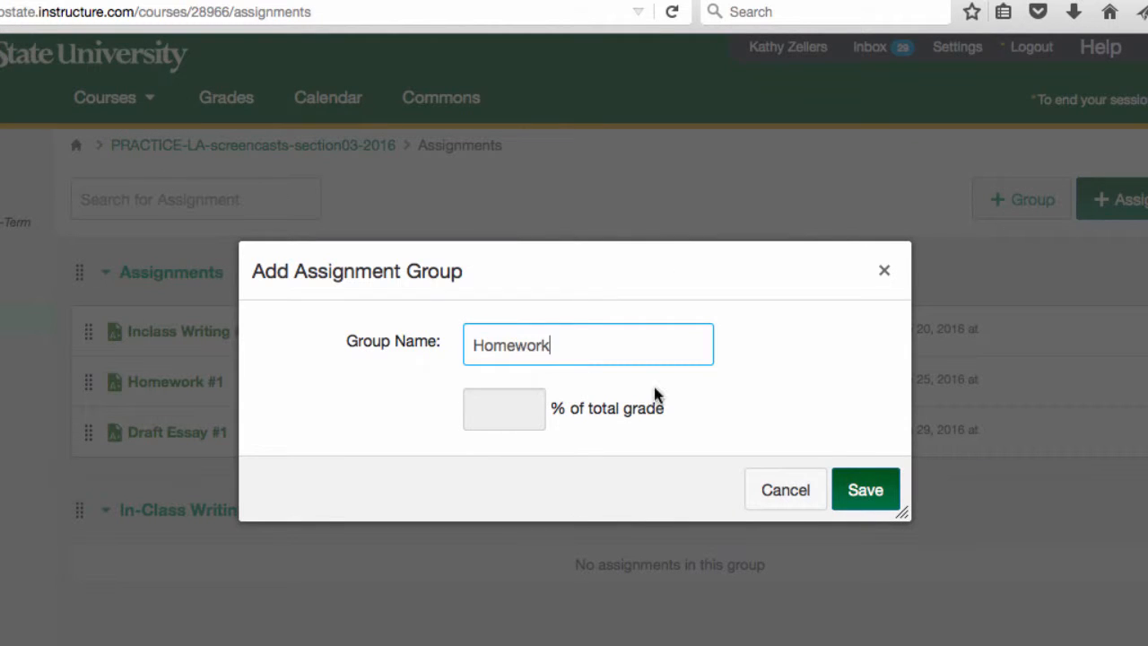
{"action": "left_click", "coordinate": [864, 488]}
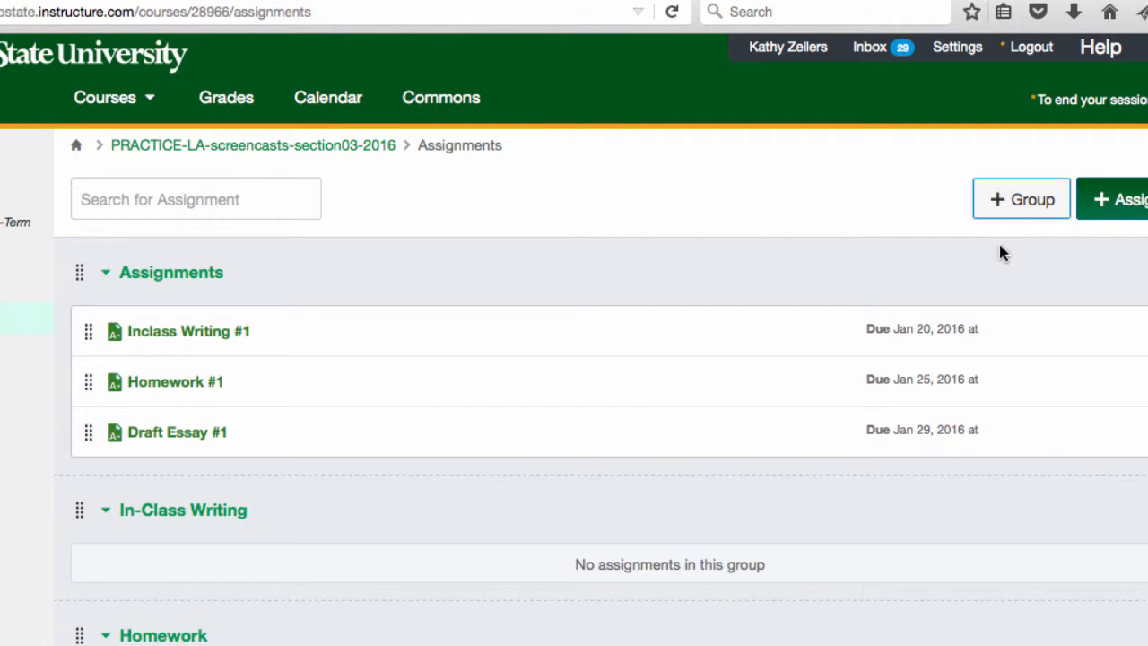
{"action": "left_click", "coordinate": [1021, 198]}
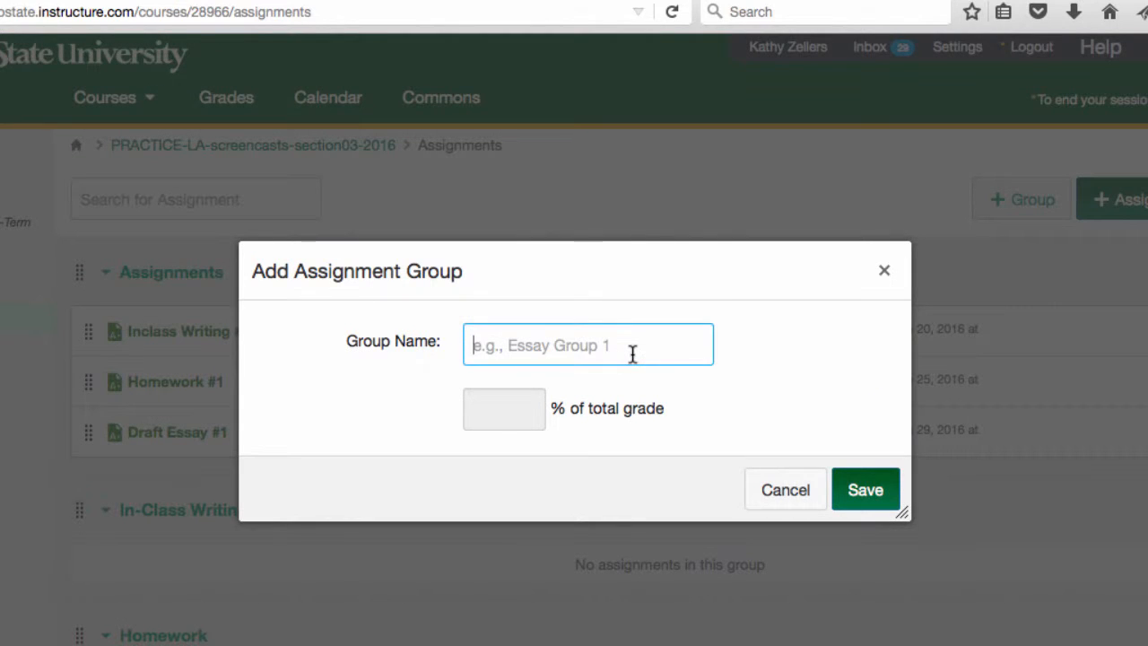
{"action": "type", "text": "Essays"}
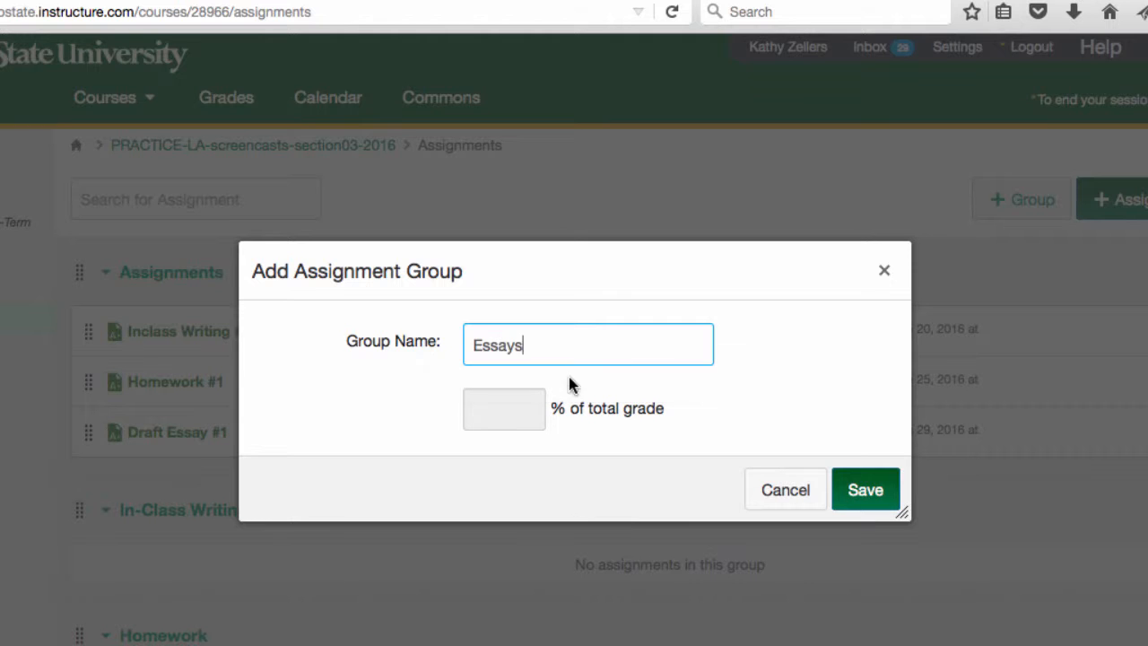
{"action": "left_click", "coordinate": [864, 489]}
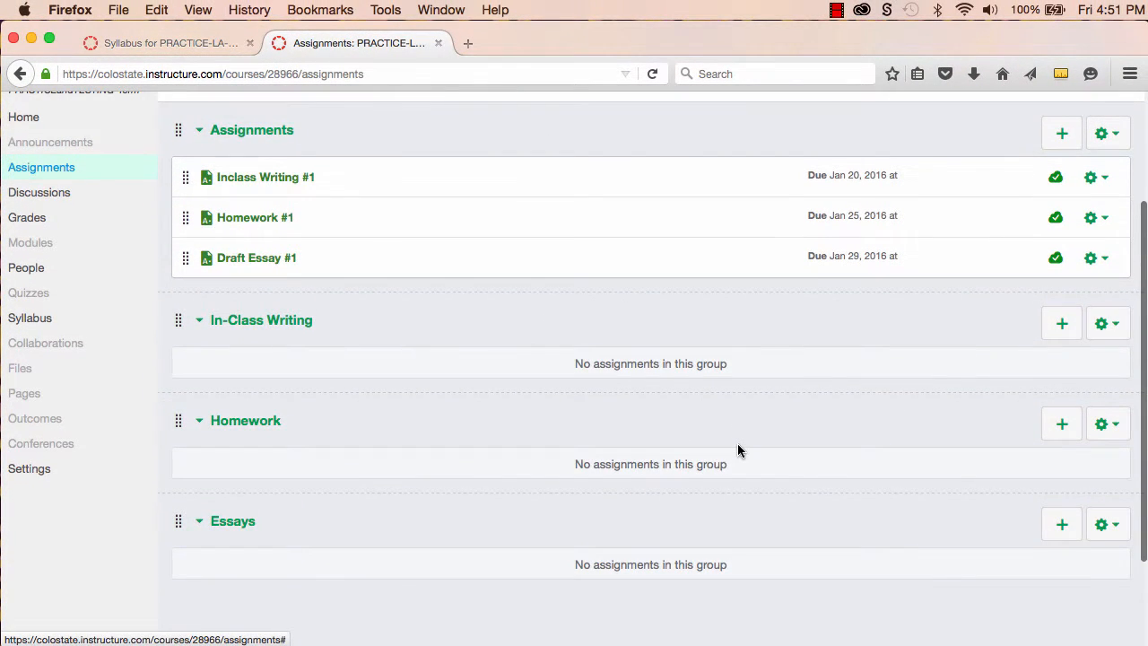
{"action": "mouse_move", "coordinate": [381, 314]}
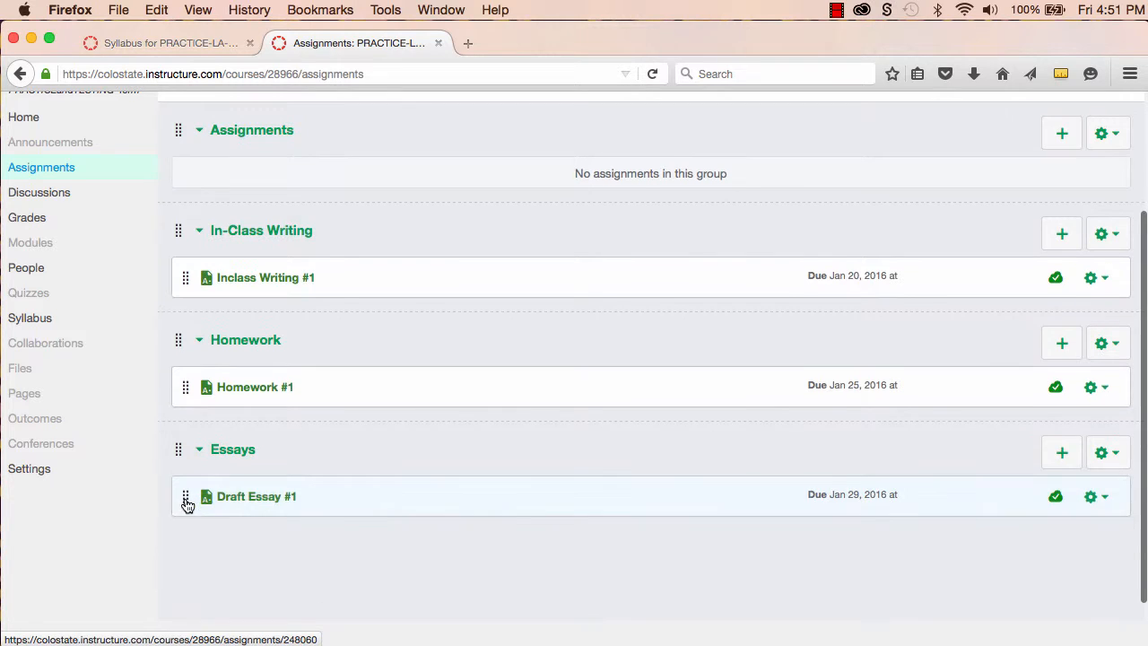
Delete the empty default Assignments group
{"action": "left_click", "coordinate": [1107, 132]}
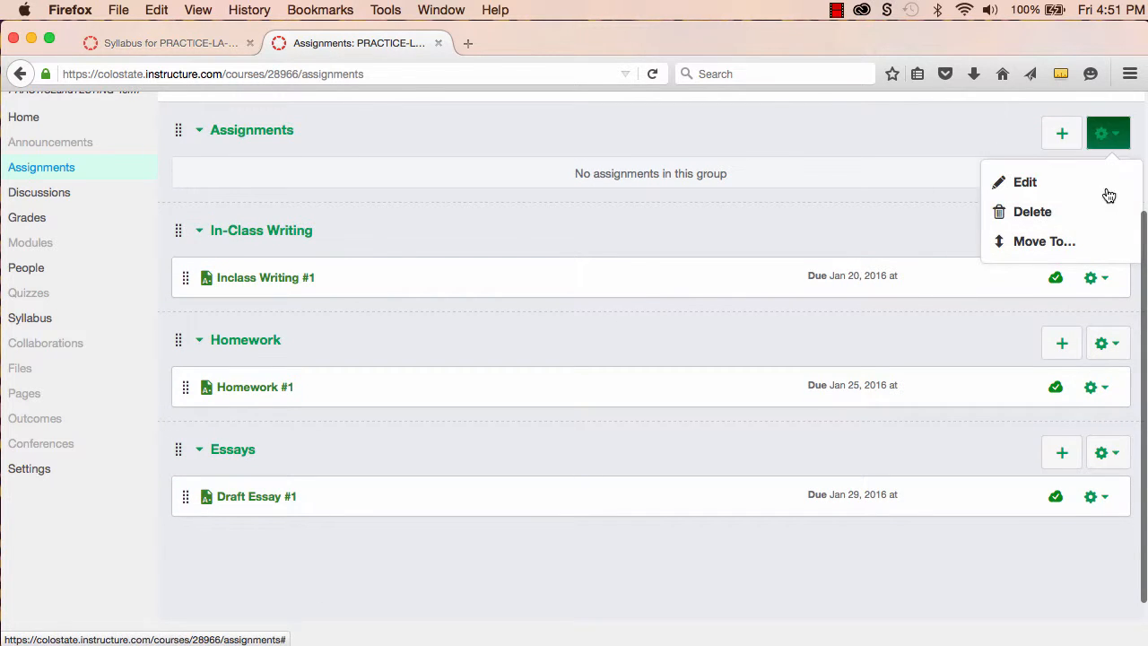
{"action": "left_click", "coordinate": [1032, 210]}
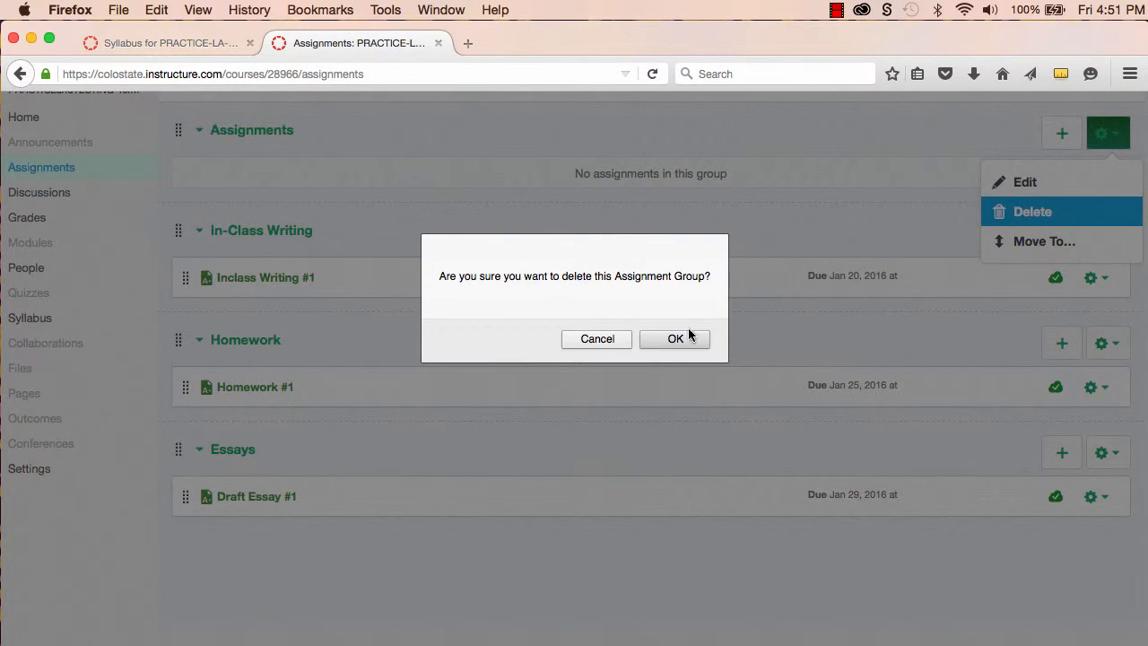
{"action": "left_click", "coordinate": [675, 339]}
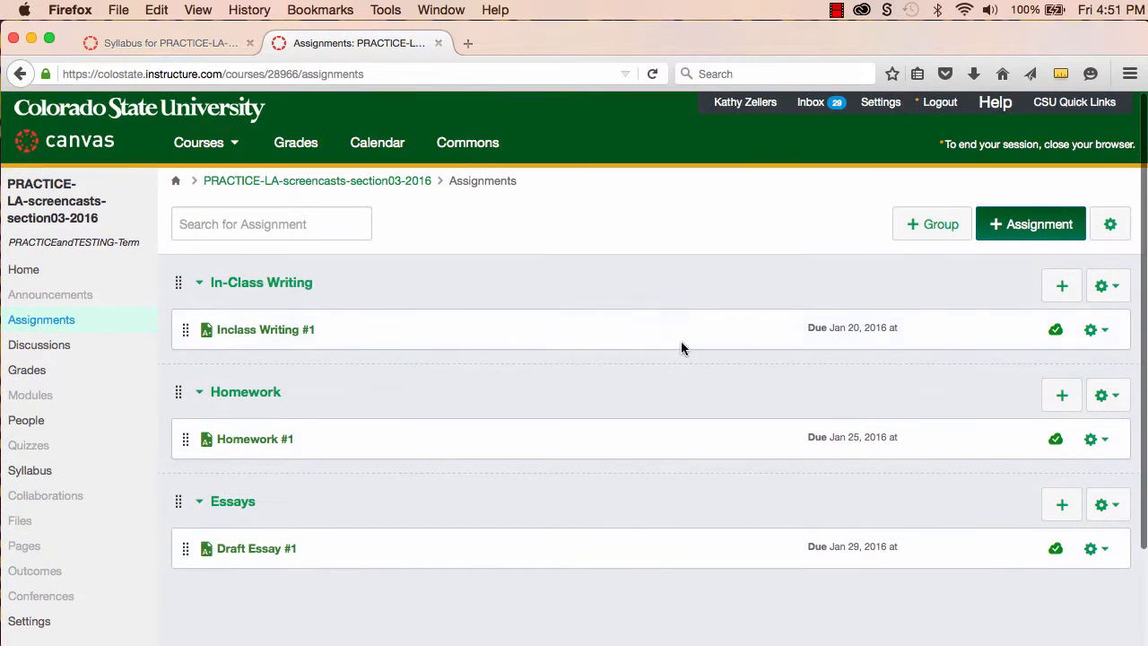
{"action": "mouse_move", "coordinate": [837, 416]}
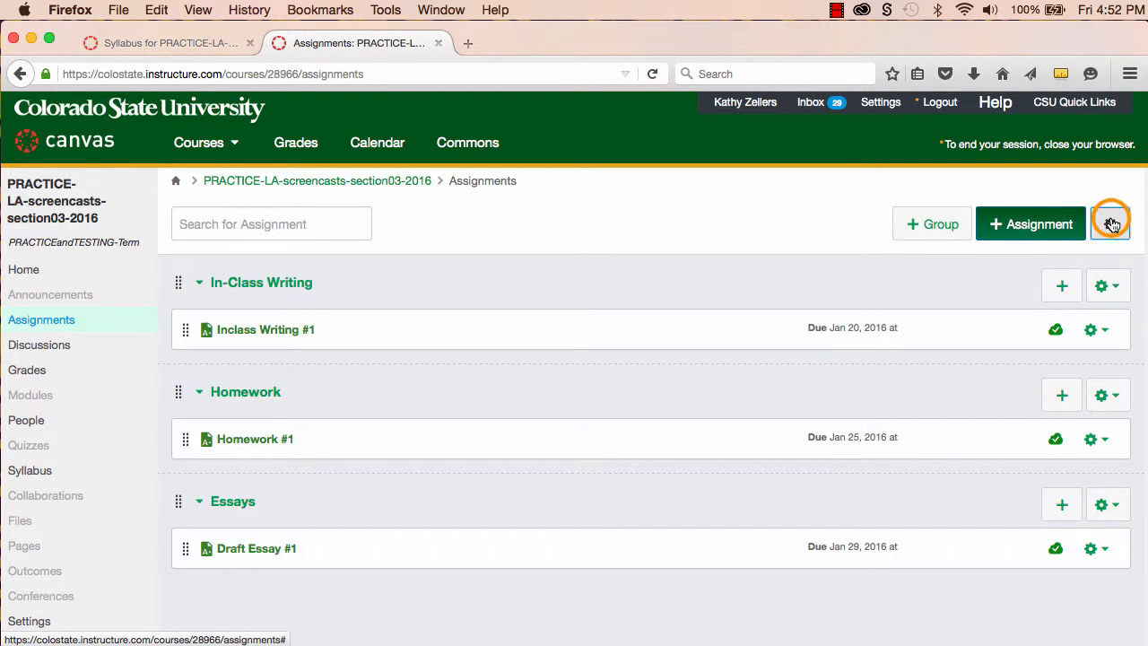
Enable group-weighted grading with In-Class Writing 25%, Homework 25%, Essays 50%
{"action": "left_click", "coordinate": [1111, 224]}
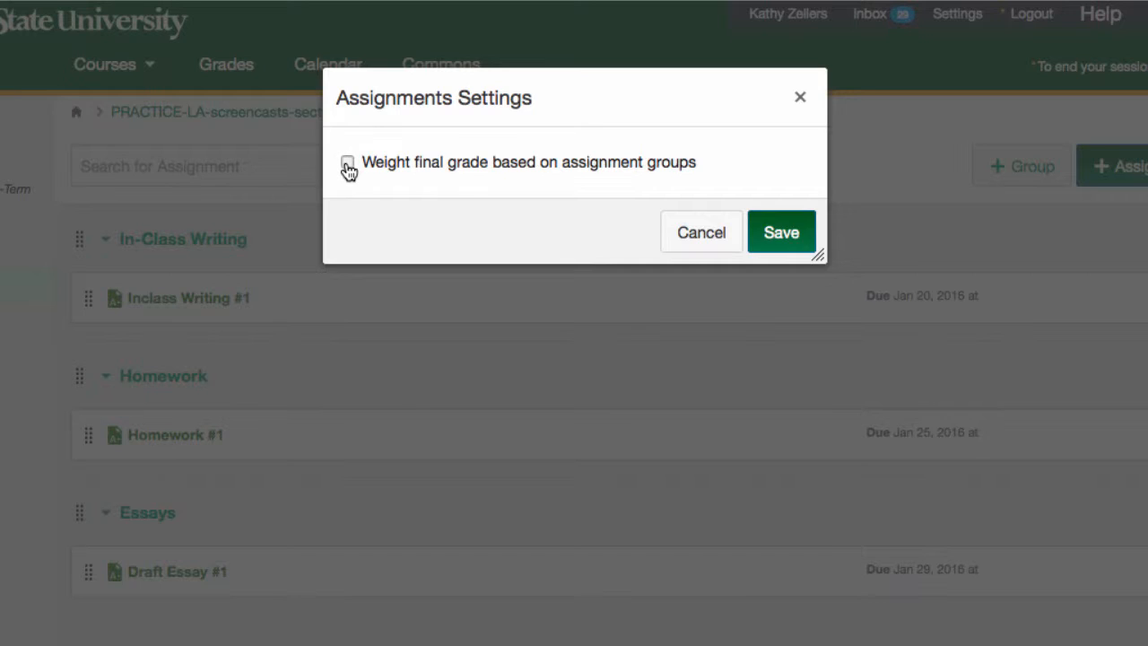
{"action": "left_click", "coordinate": [347, 162]}
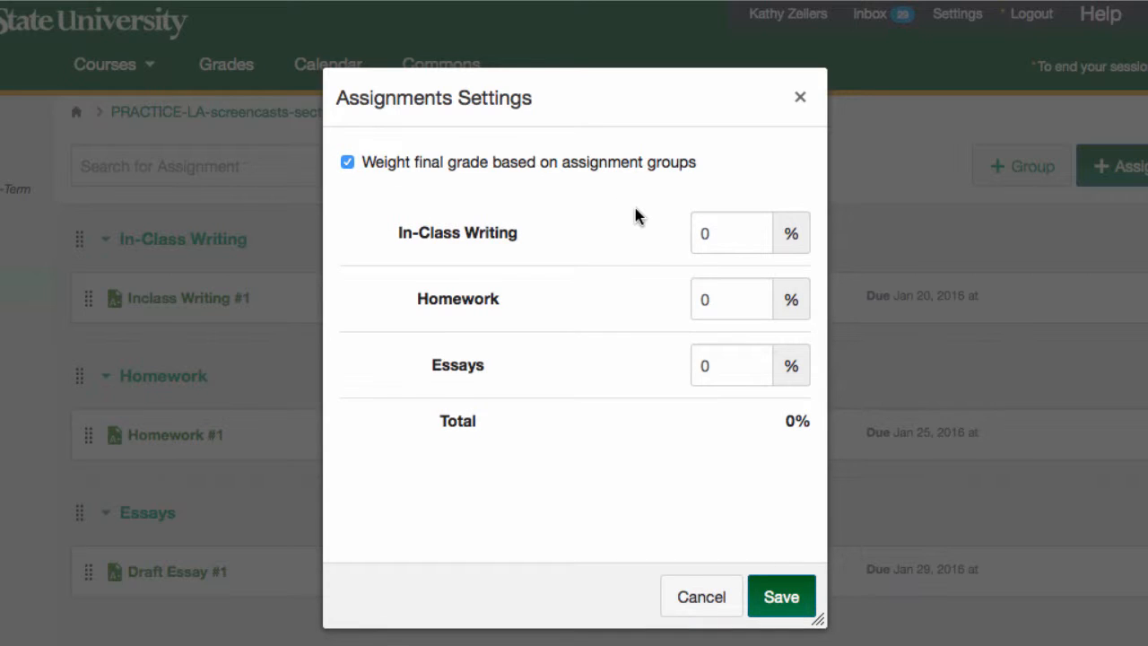
{"action": "left_click", "coordinate": [730, 232]}
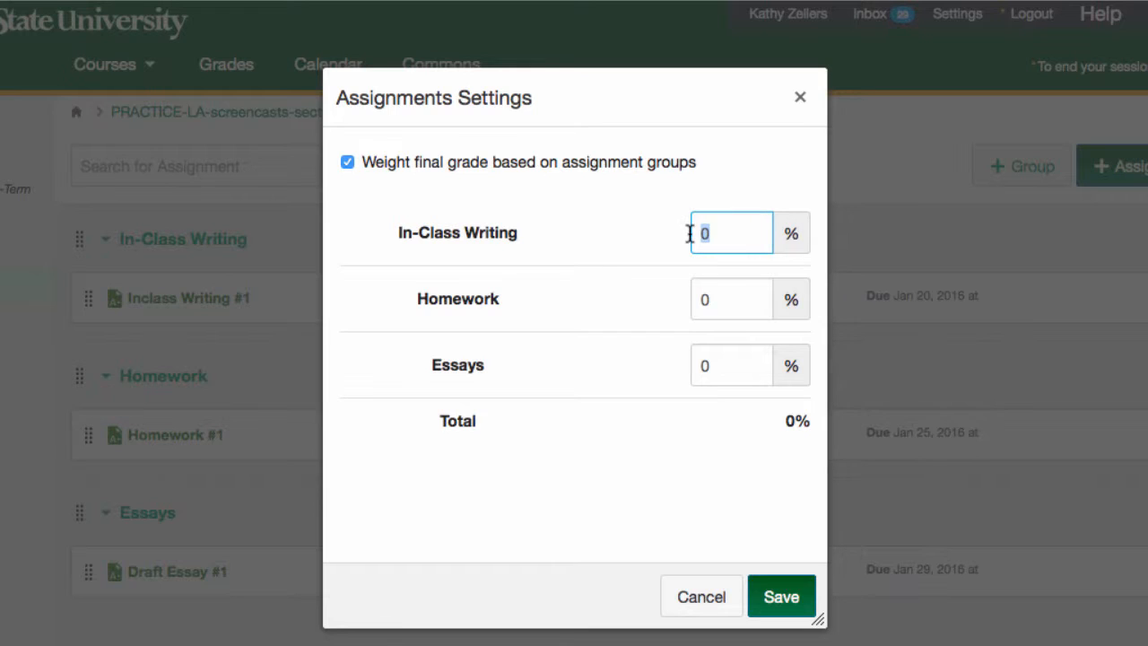
{"action": "type", "text": "25"}
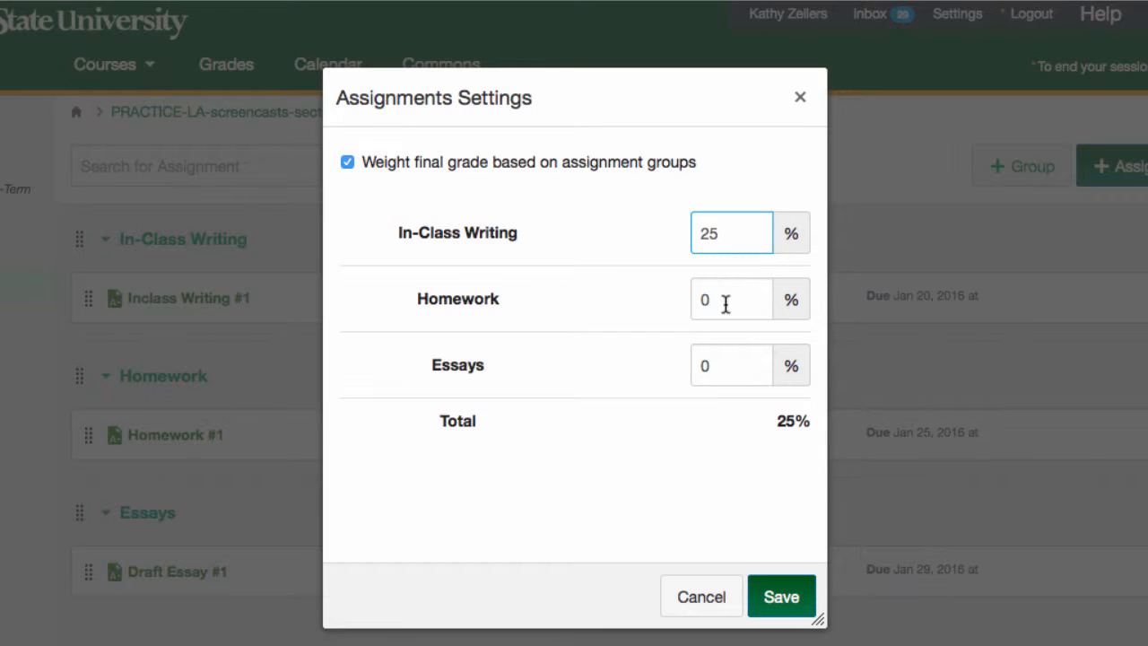
{"action": "left_click", "coordinate": [731, 298]}
{"action": "type", "text": "25"}
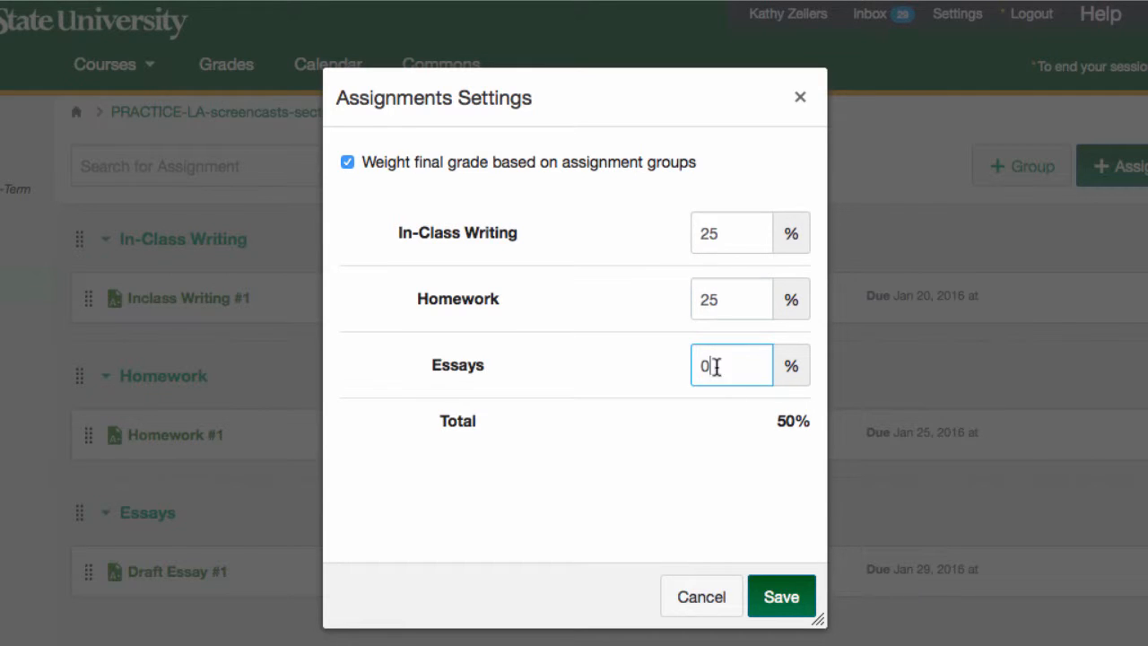
{"action": "double_click", "coordinate": [731, 365]}
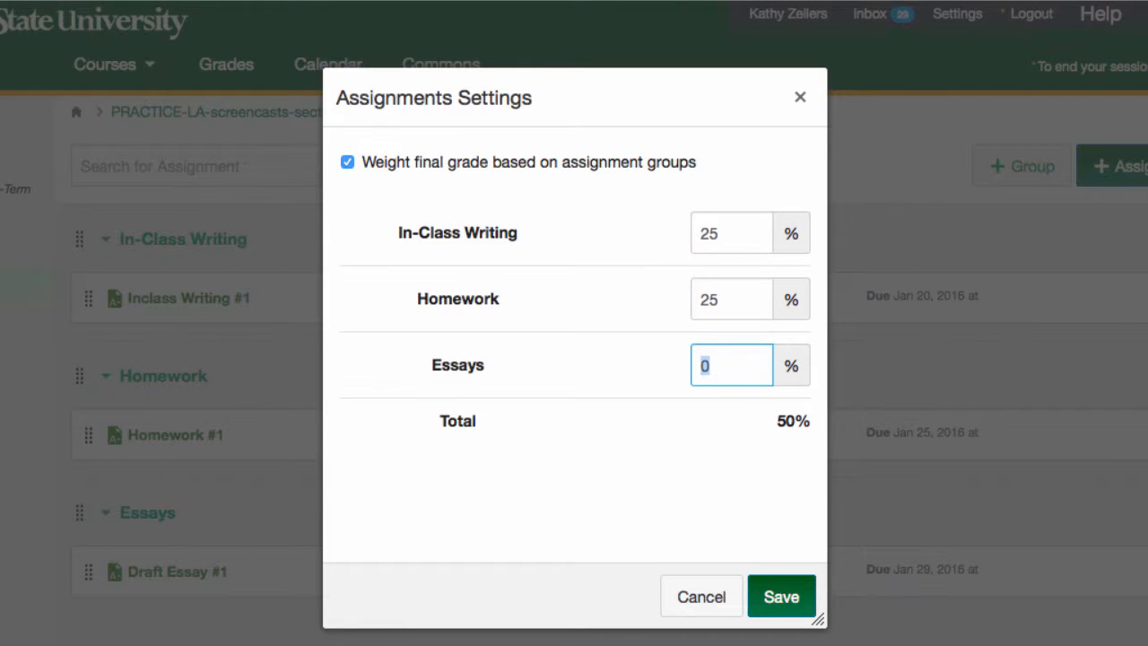
{"action": "type", "text": "50"}
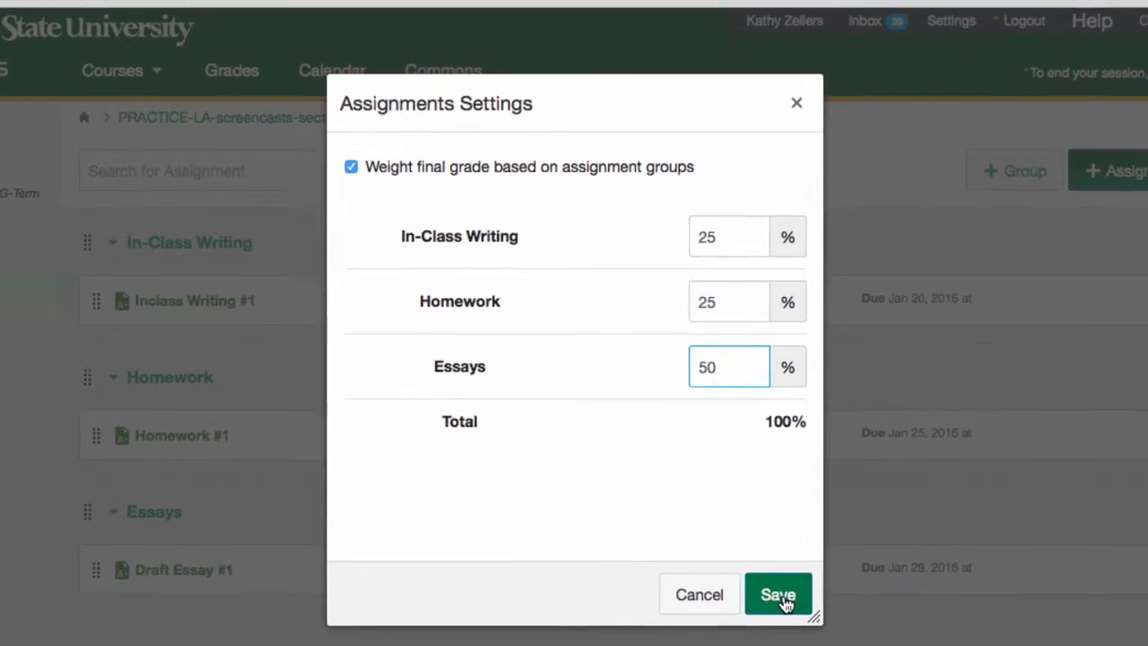
{"action": "left_click", "coordinate": [777, 594]}
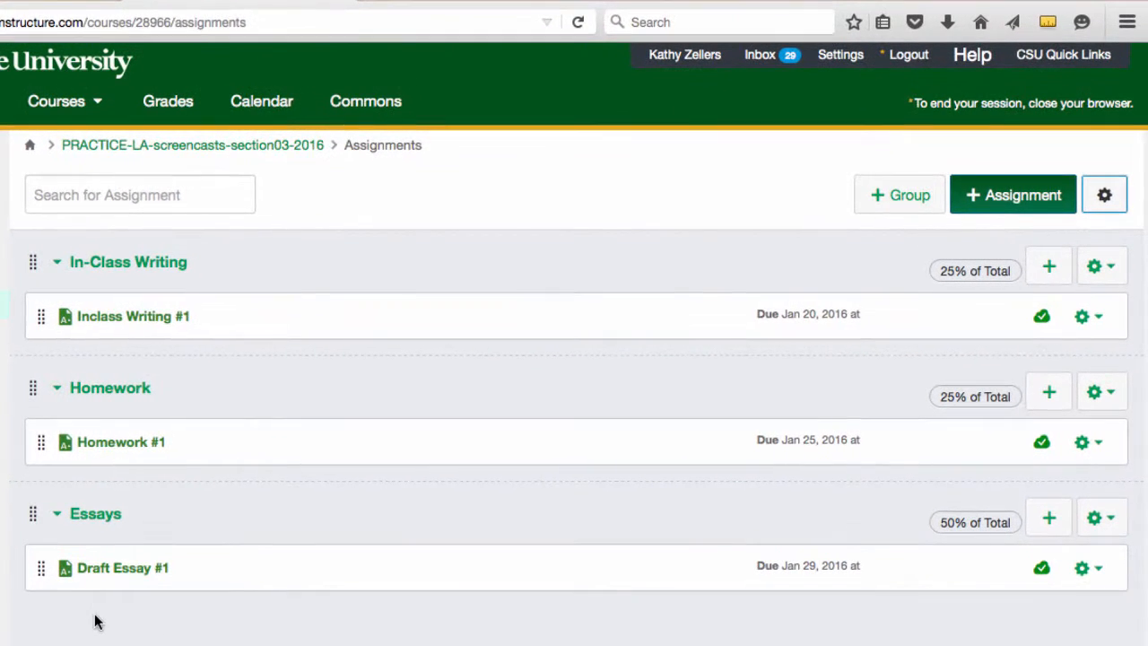
{"action": "mouse_move", "coordinate": [601, 581]}
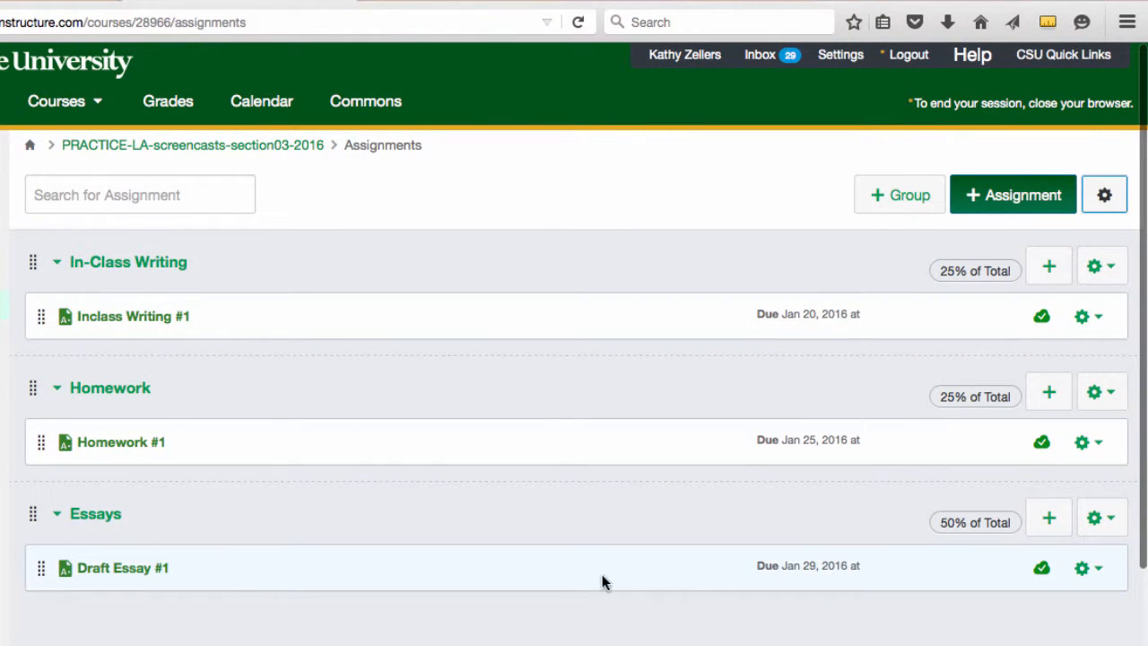
{"action": "mouse_move", "coordinate": [836, 610]}
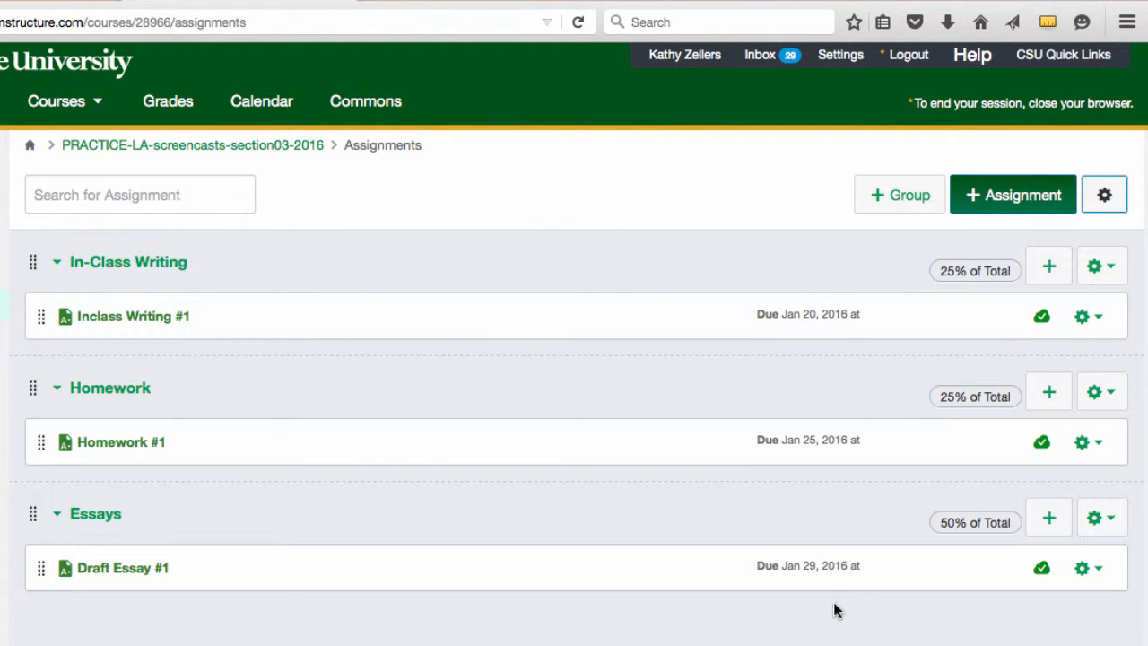
{"action": "mouse_move", "coordinate": [978, 610]}
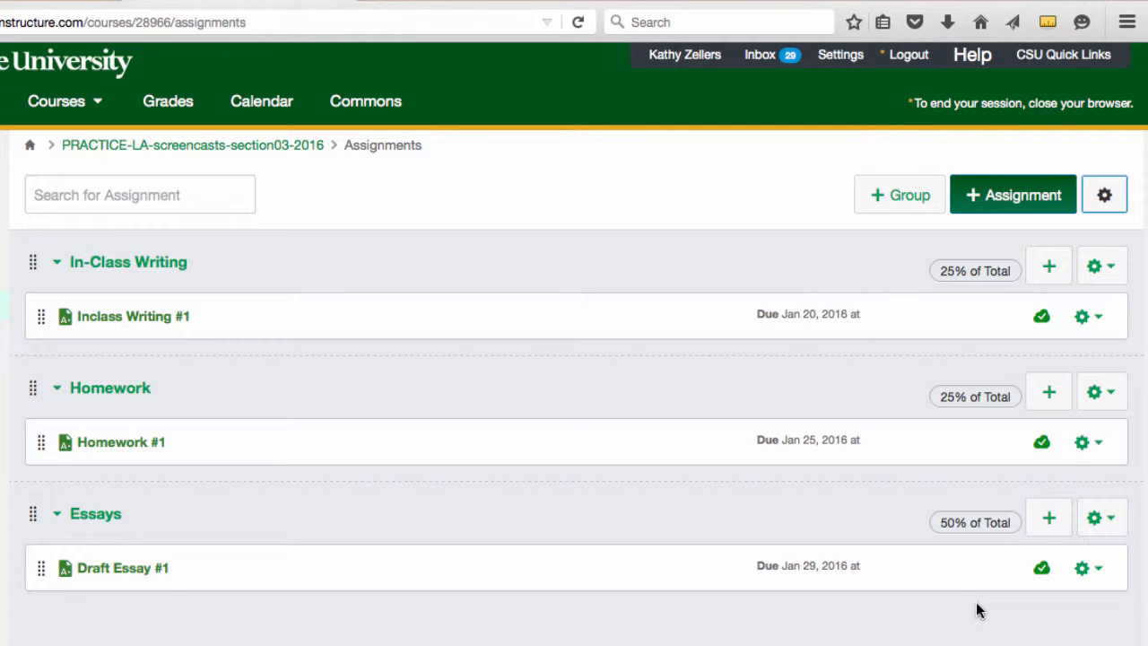
{"action": "mouse_move", "coordinate": [986, 600]}
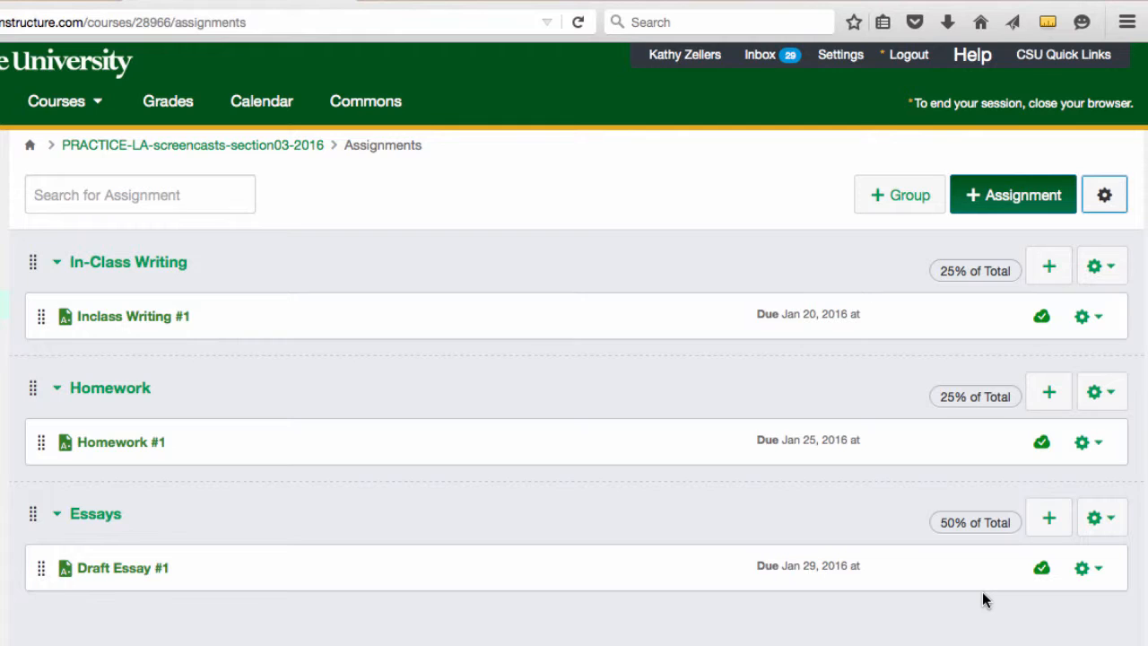
{"action": "mouse_move", "coordinate": [97, 637]}
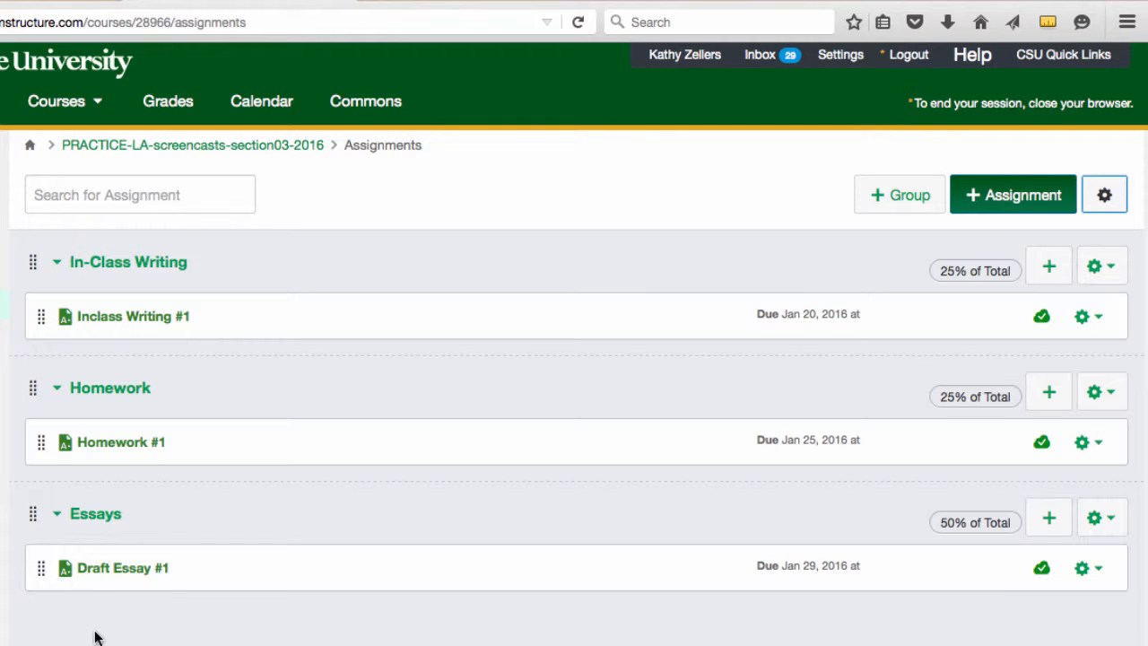
{"action": "mouse_move", "coordinate": [90, 637]}
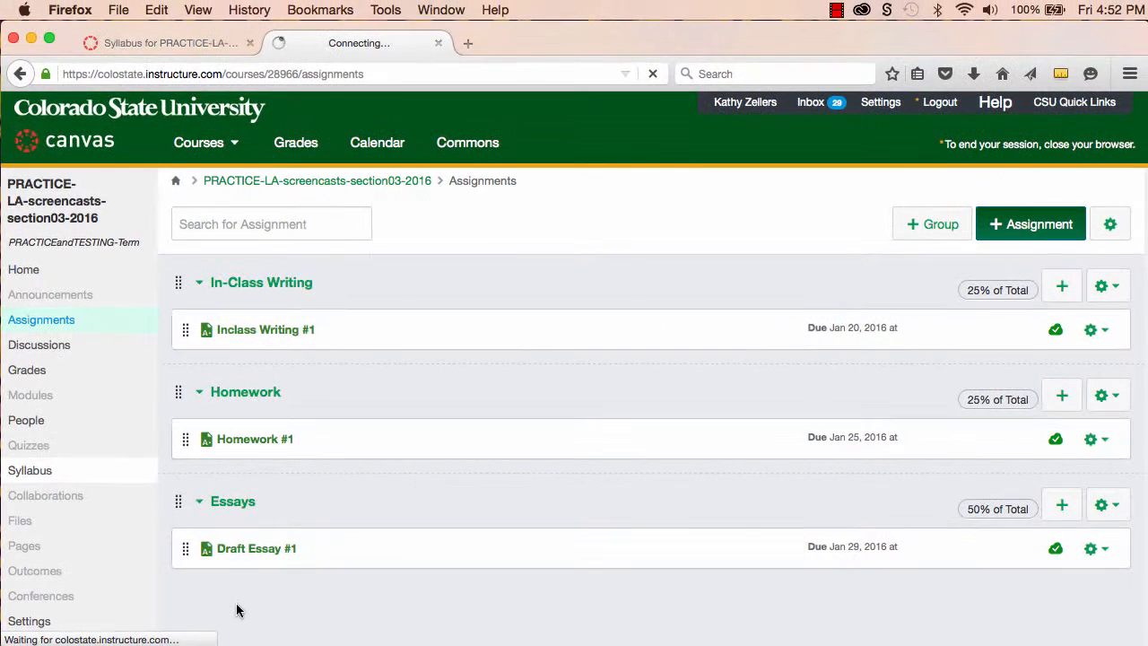
Open the section03 Syllabus page to review the weighted group table
{"action": "left_click", "coordinate": [29, 470]}
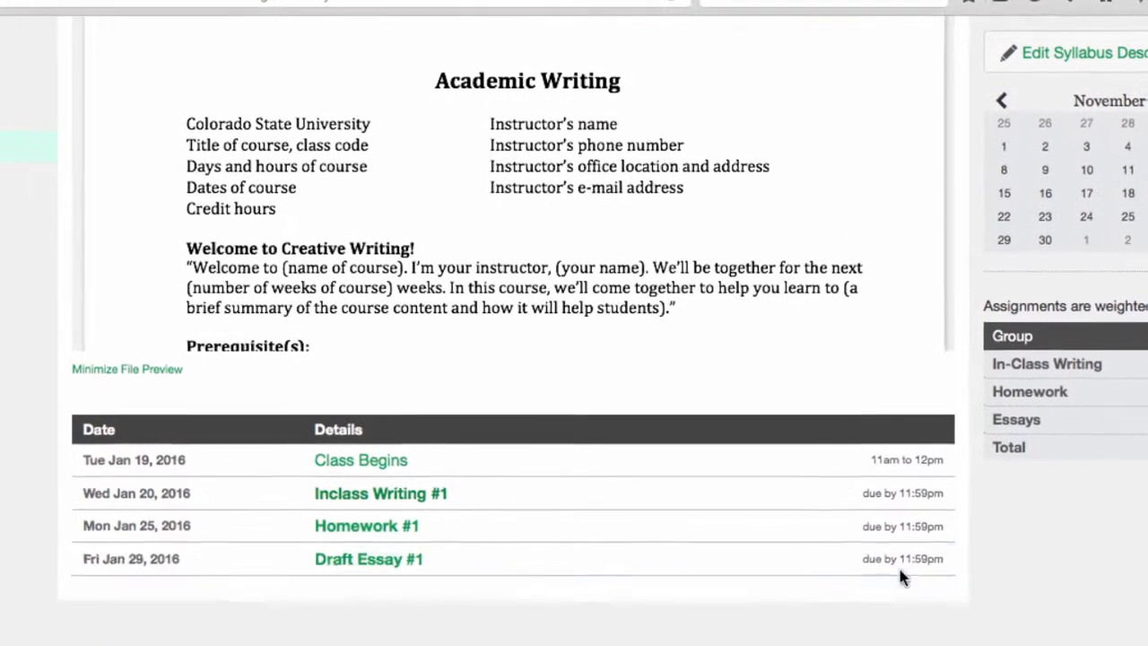
{"action": "mouse_move", "coordinate": [608, 560]}
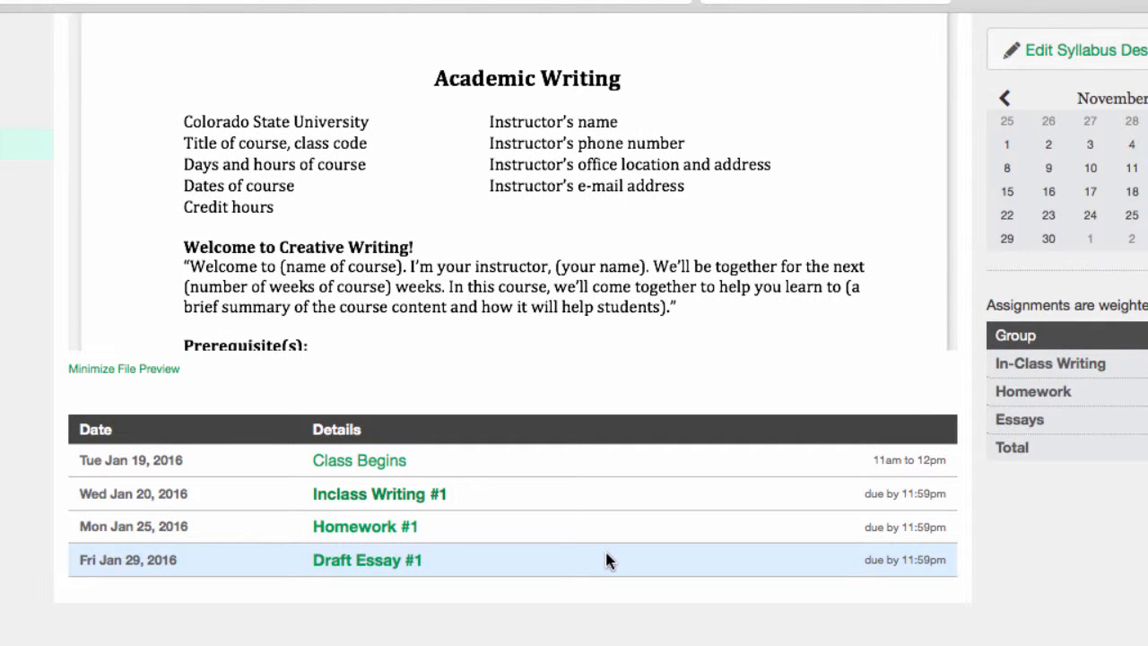
{"action": "mouse_move", "coordinate": [485, 619]}
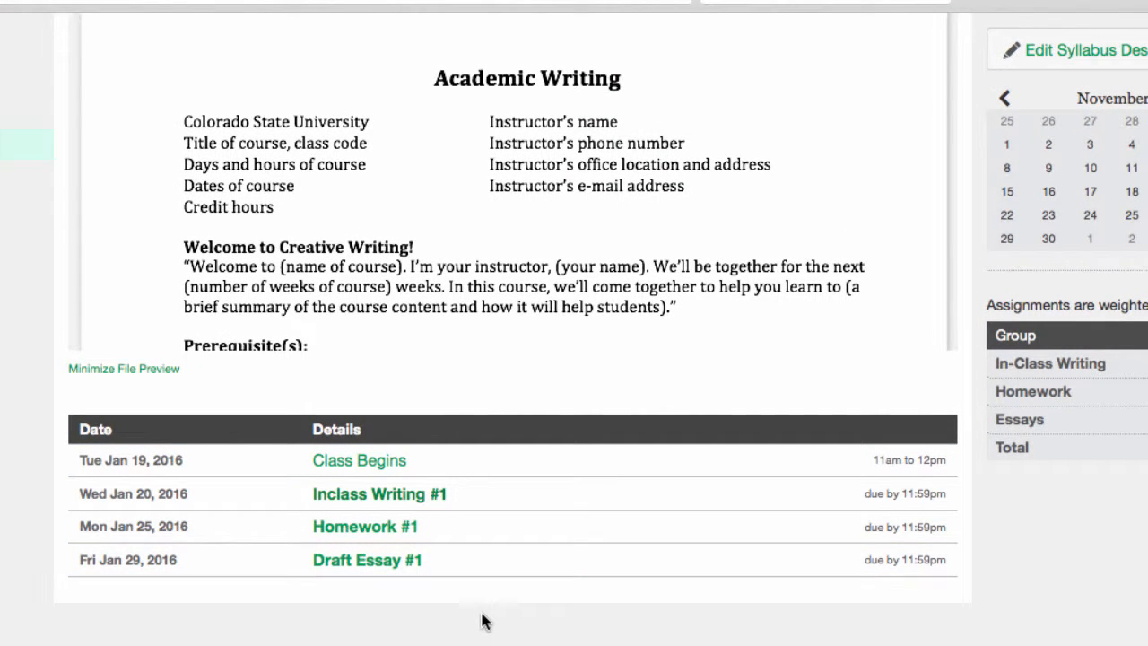
{"action": "mouse_move", "coordinate": [455, 608]}
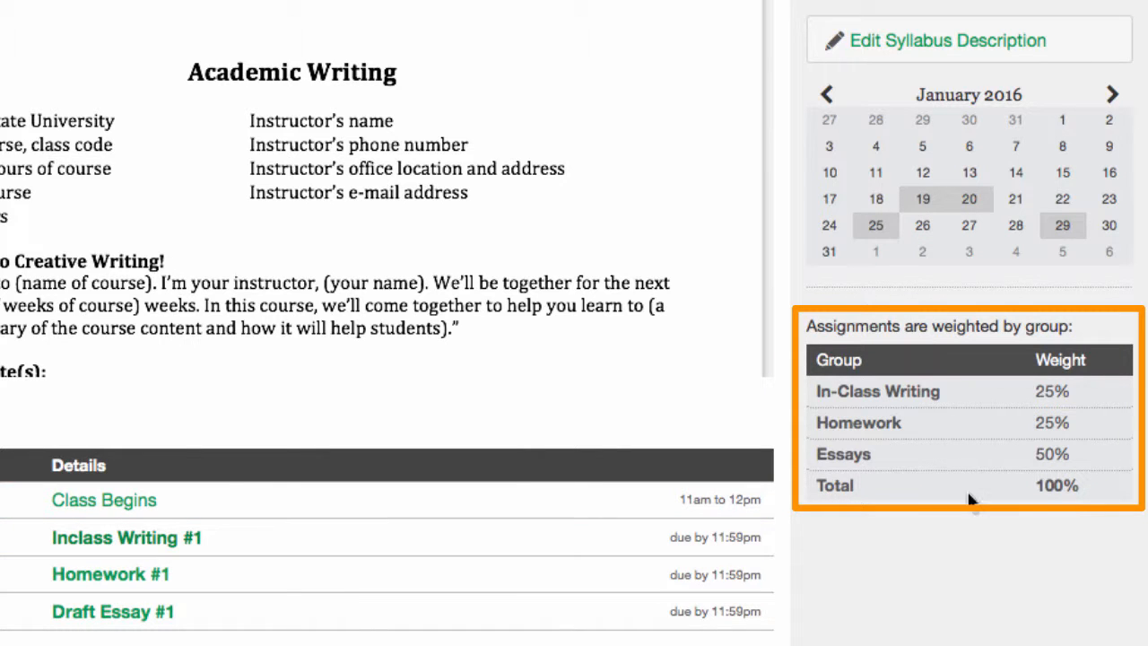
{"action": "mouse_move", "coordinate": [978, 528]}
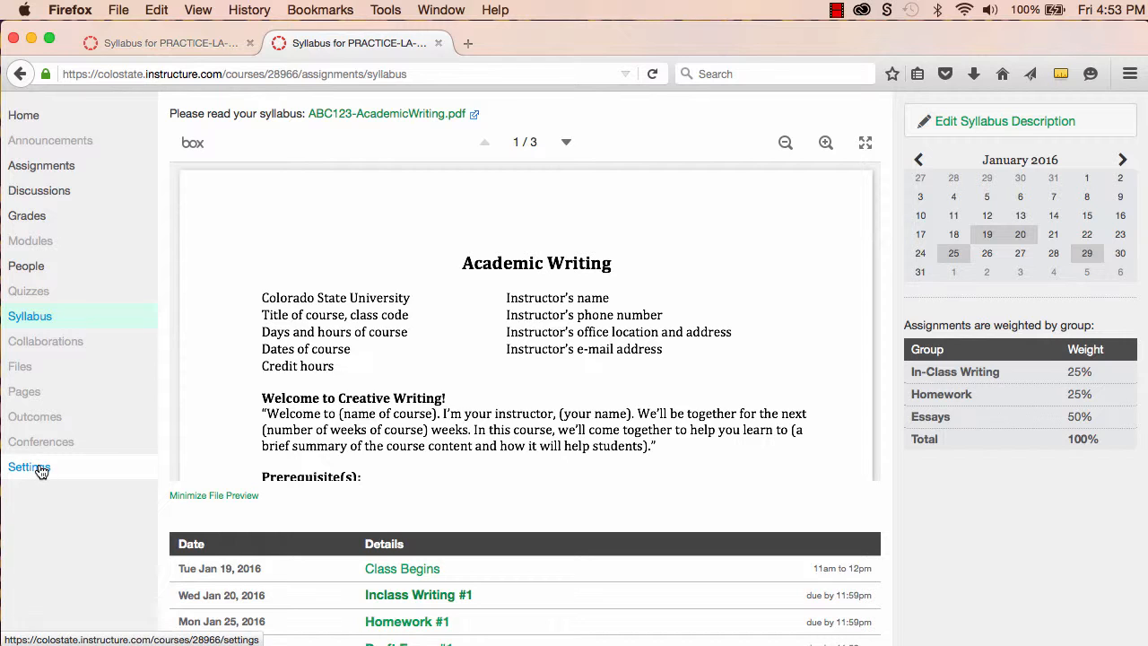
Enter Student View from course Settings and expand the Recent Activity notifications
{"action": "left_click", "coordinate": [30, 466]}
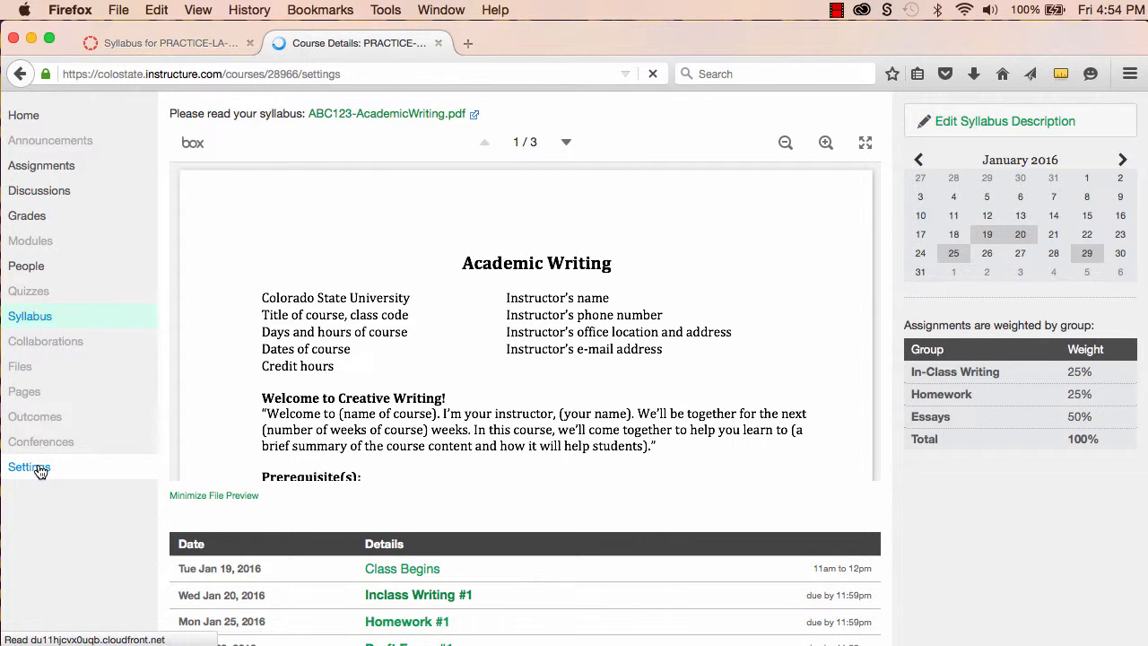
{"action": "left_click", "coordinate": [30, 467]}
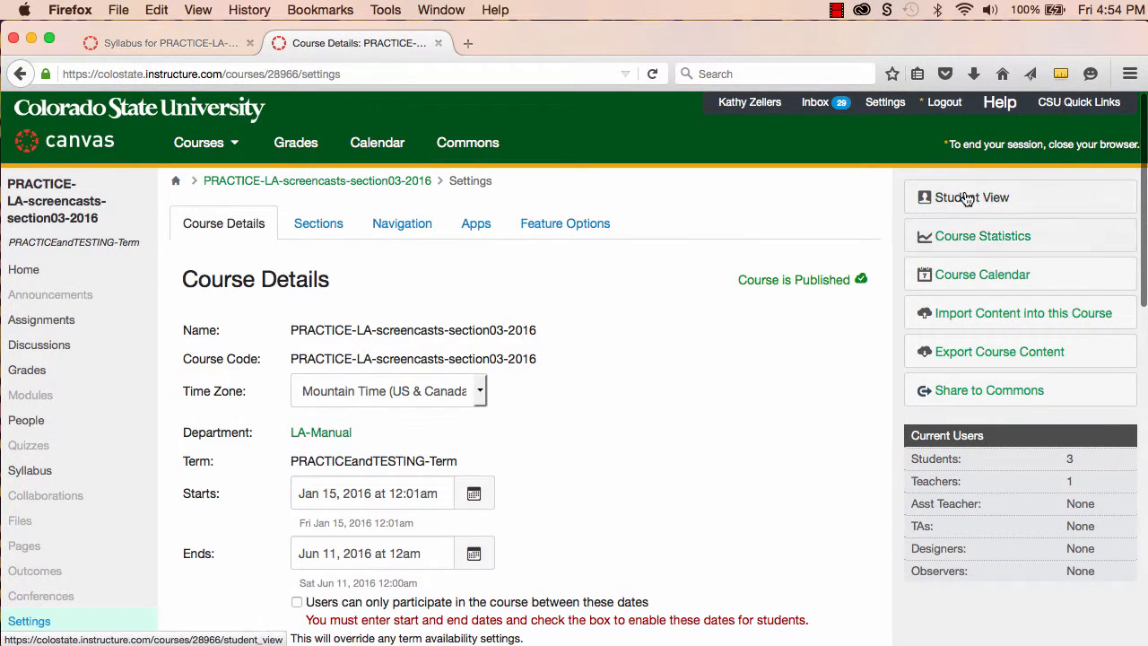
{"action": "left_click", "coordinate": [971, 197]}
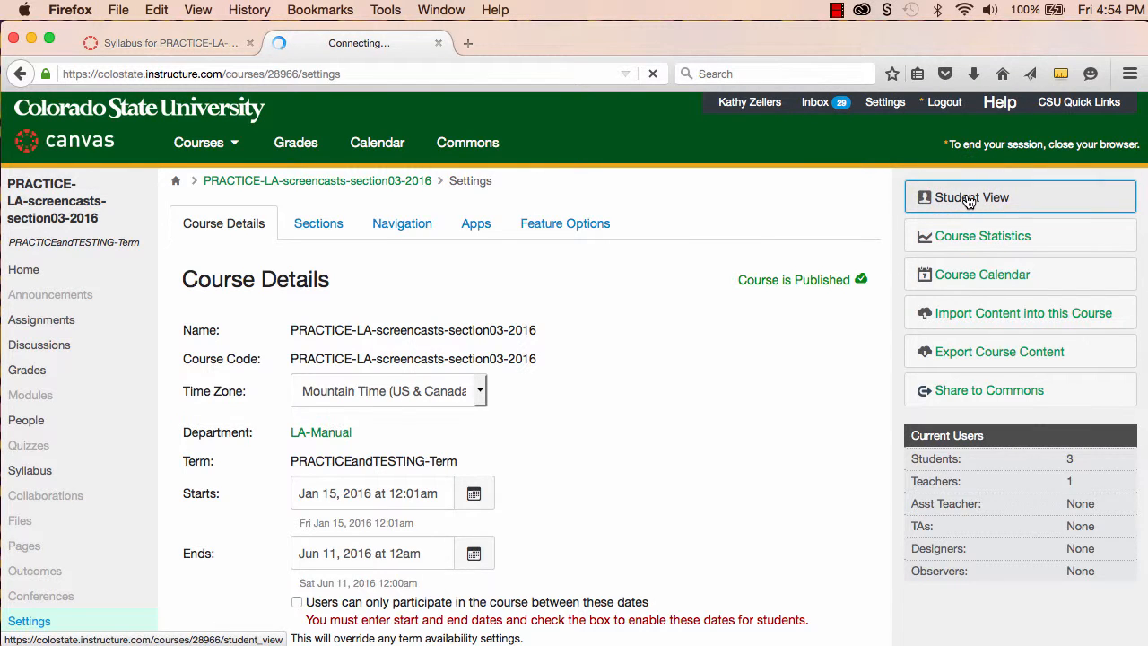
{"action": "left_click", "coordinate": [970, 196]}
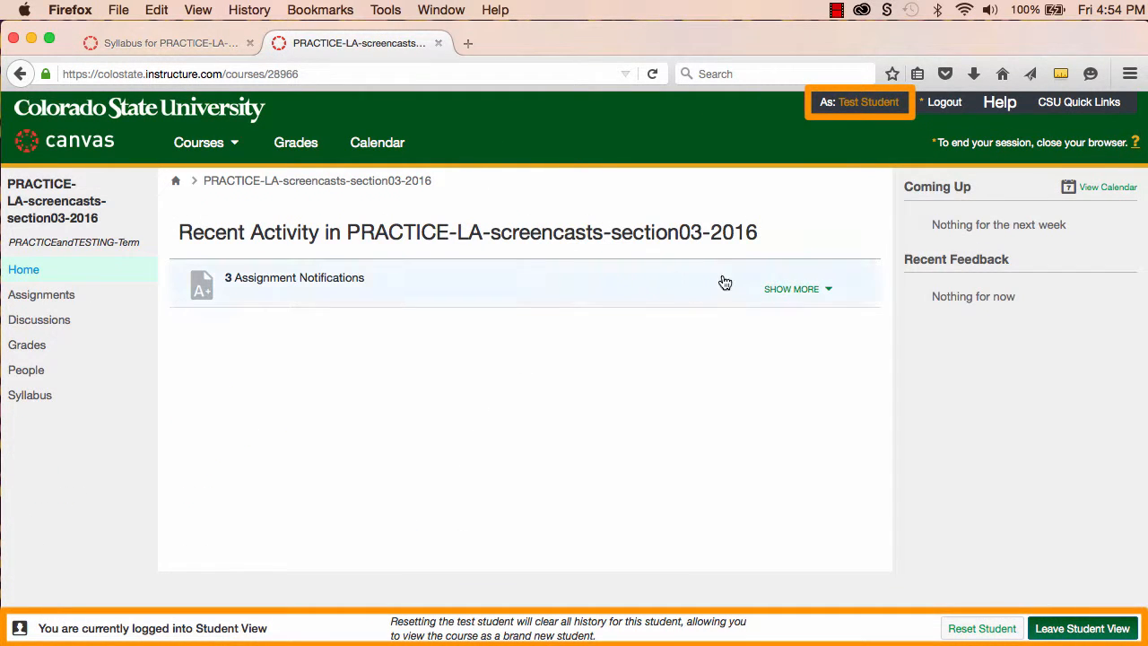
{"action": "left_click", "coordinate": [791, 288]}
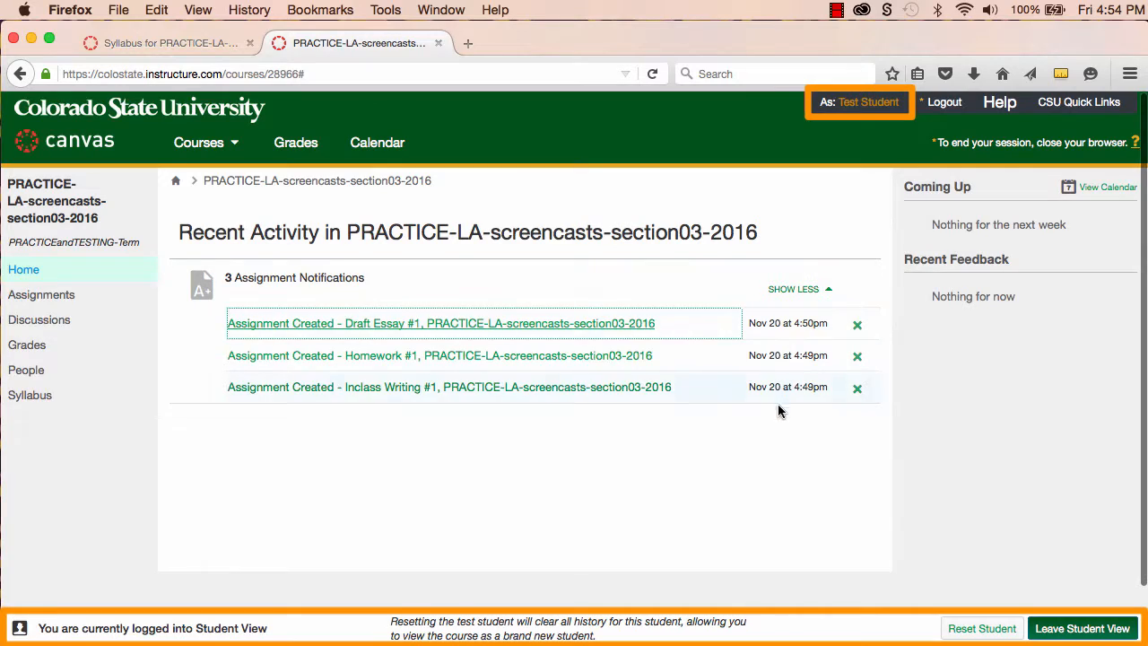